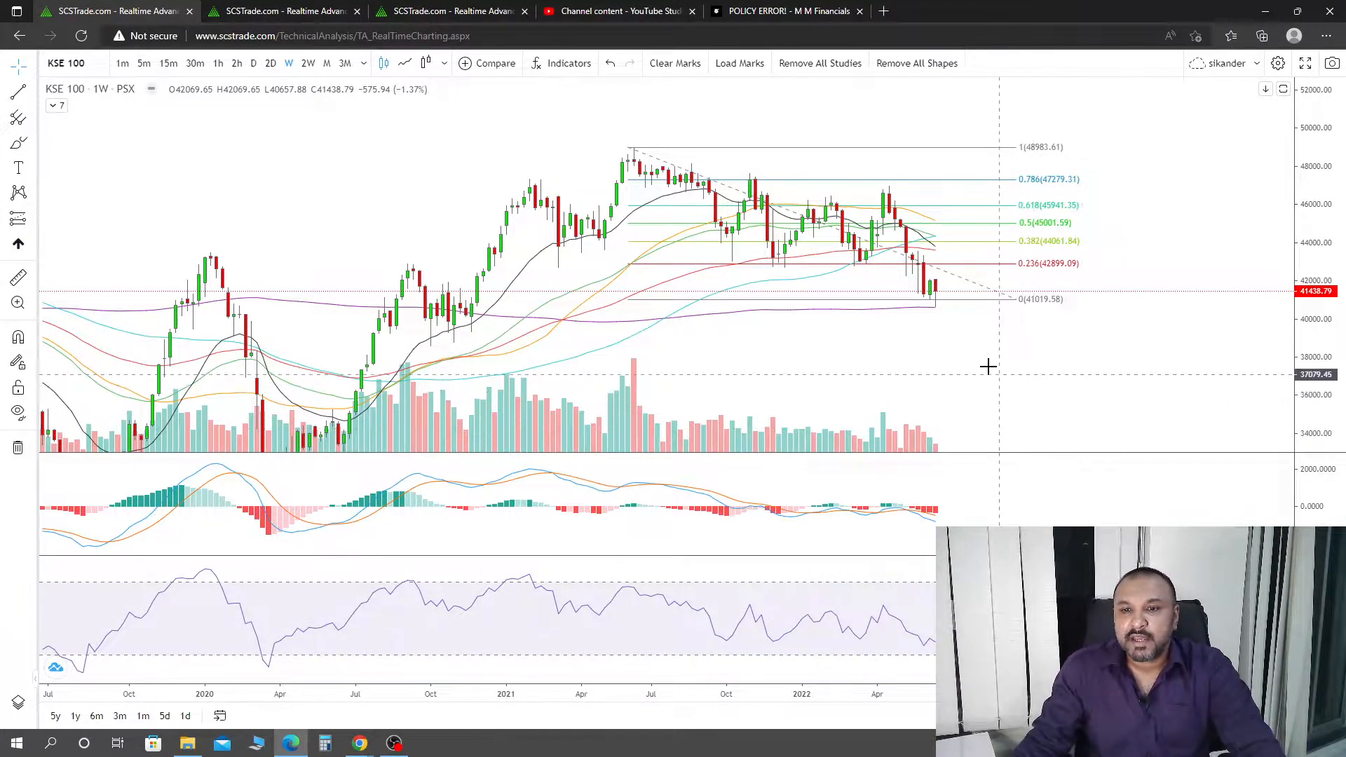
mouse_move(955, 320)
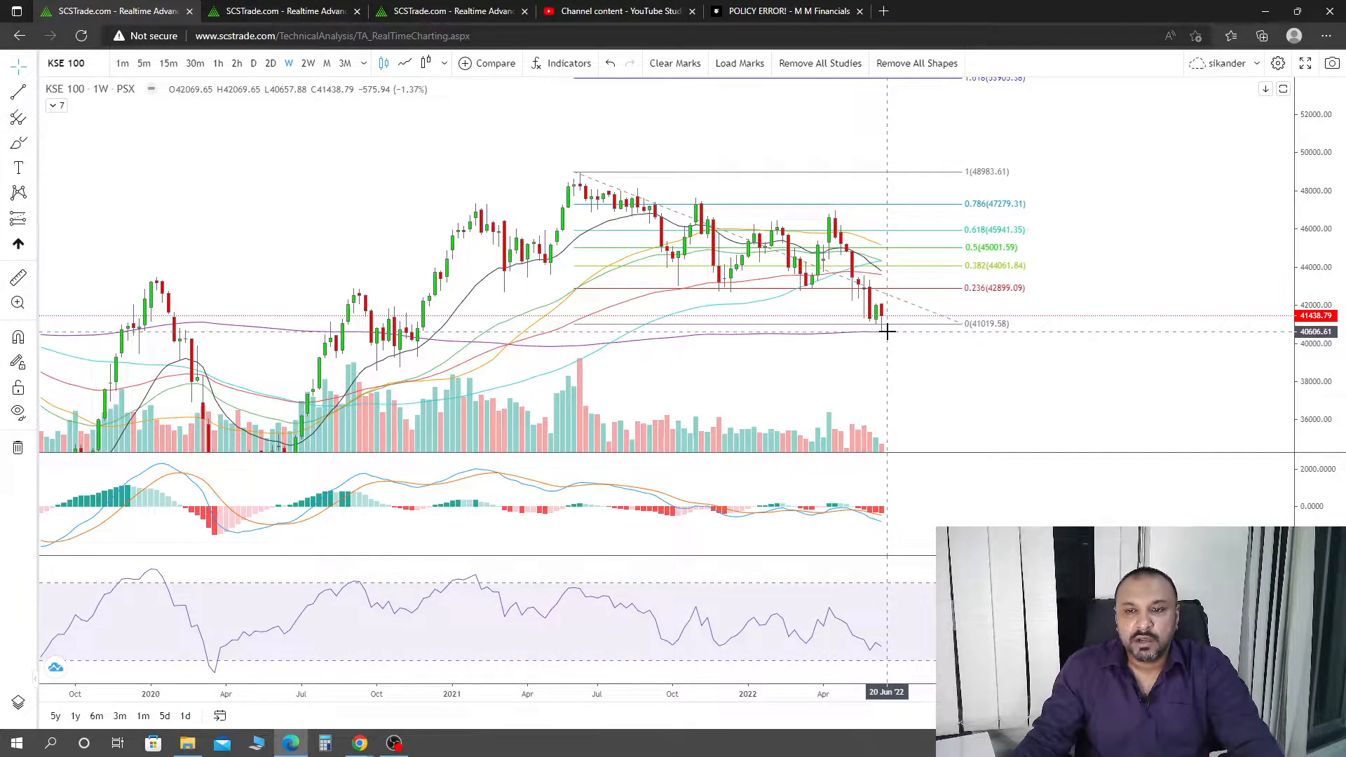
mouse_move(885, 334)
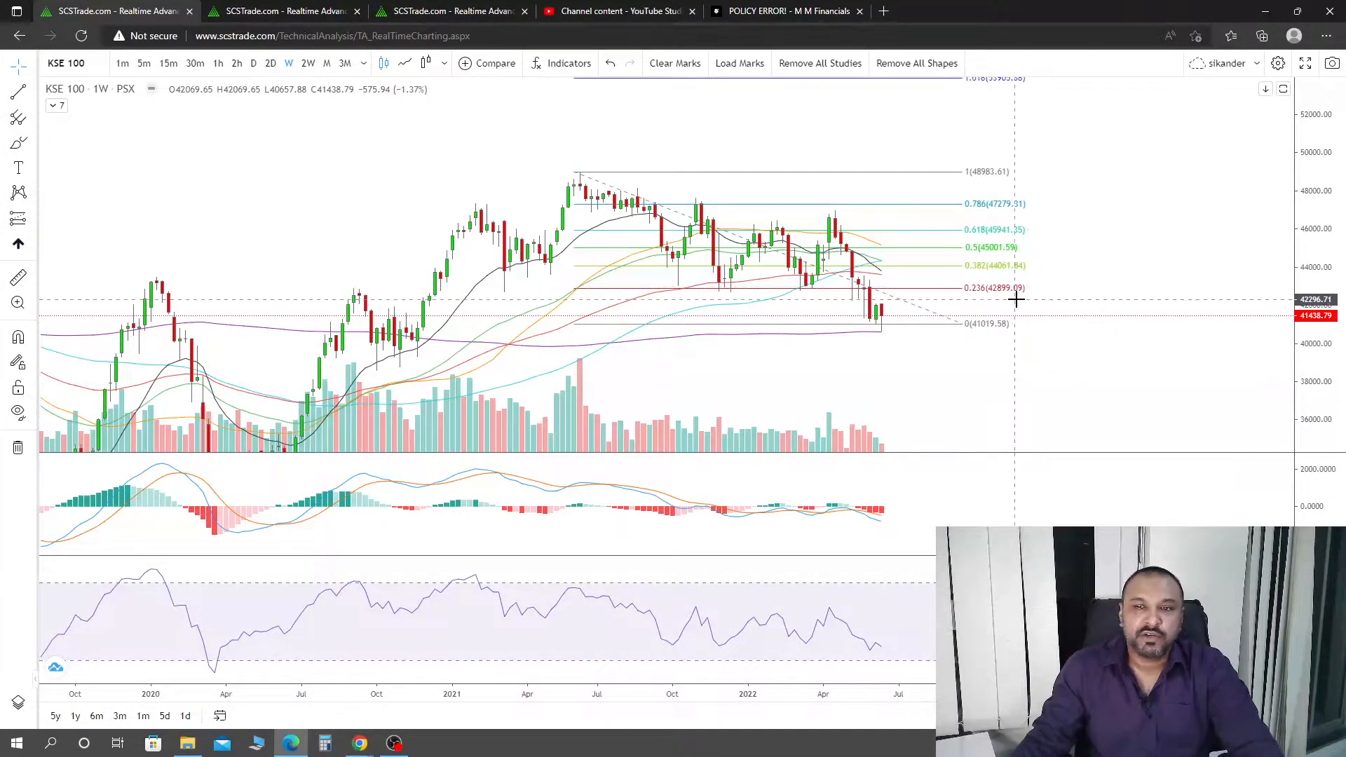
mouse_move(1002, 372)
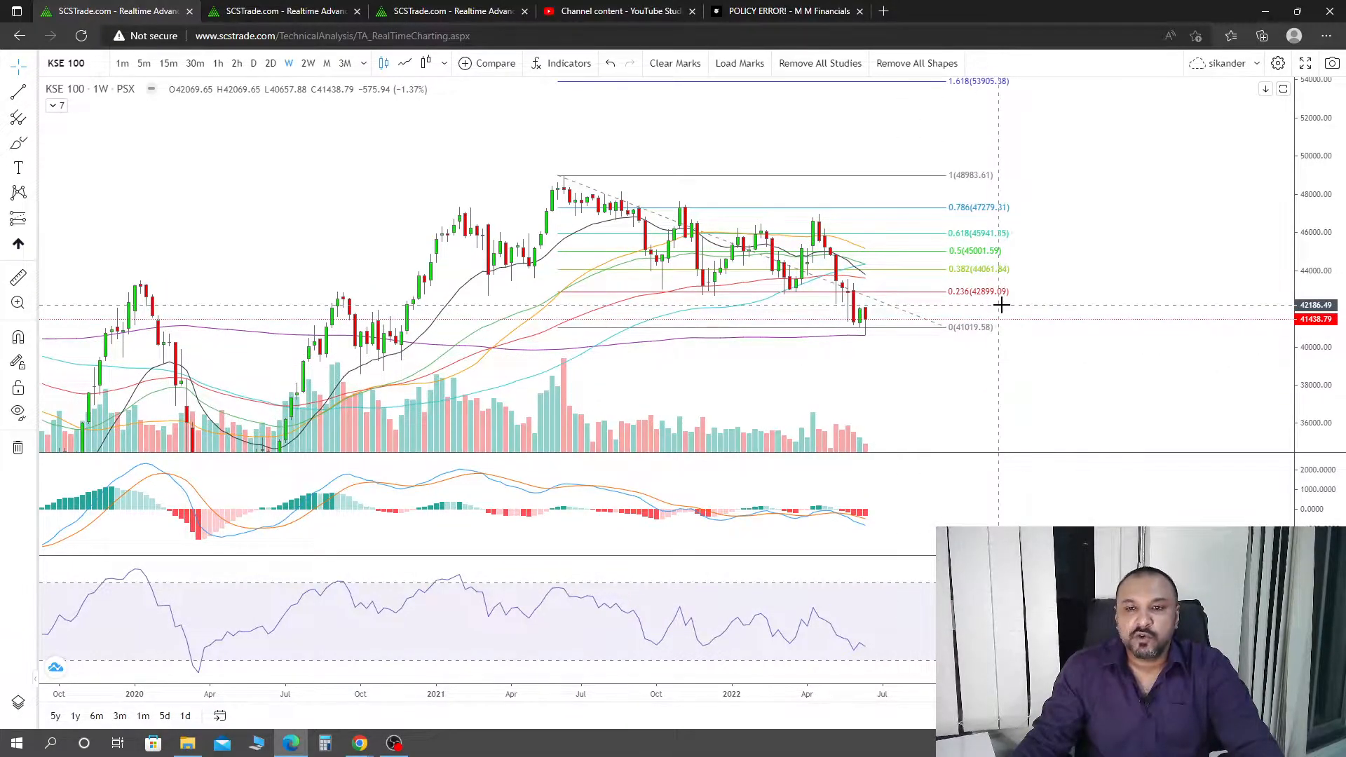
mouse_move(914, 310)
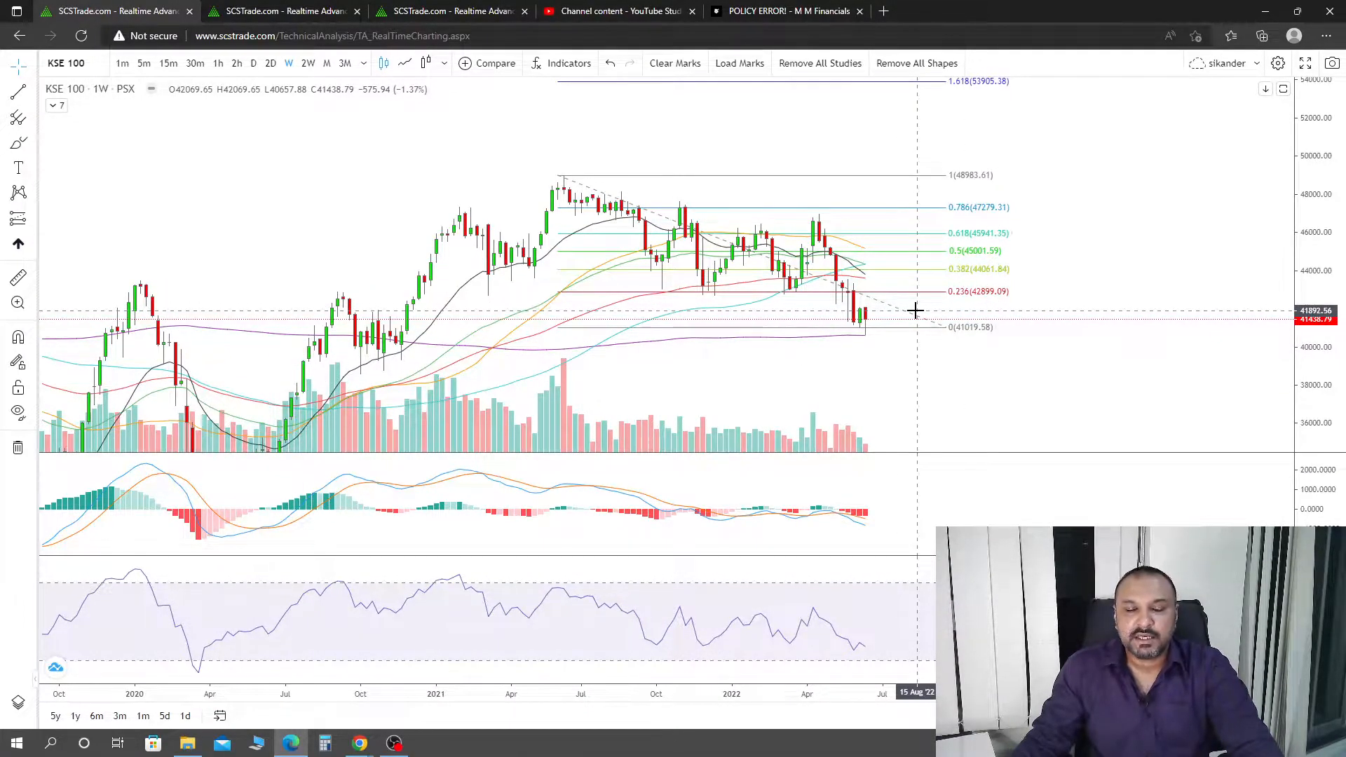
mouse_move(884, 308)
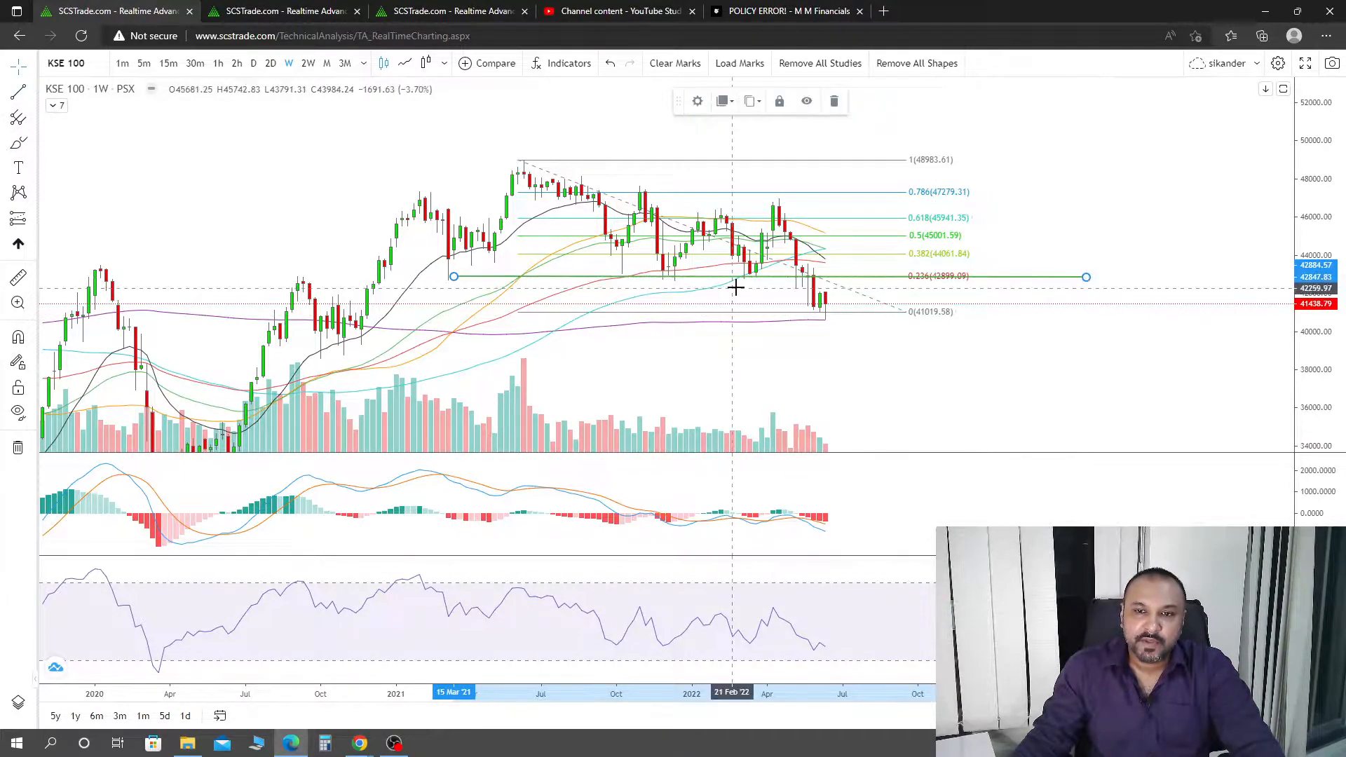
mouse_move(820, 297)
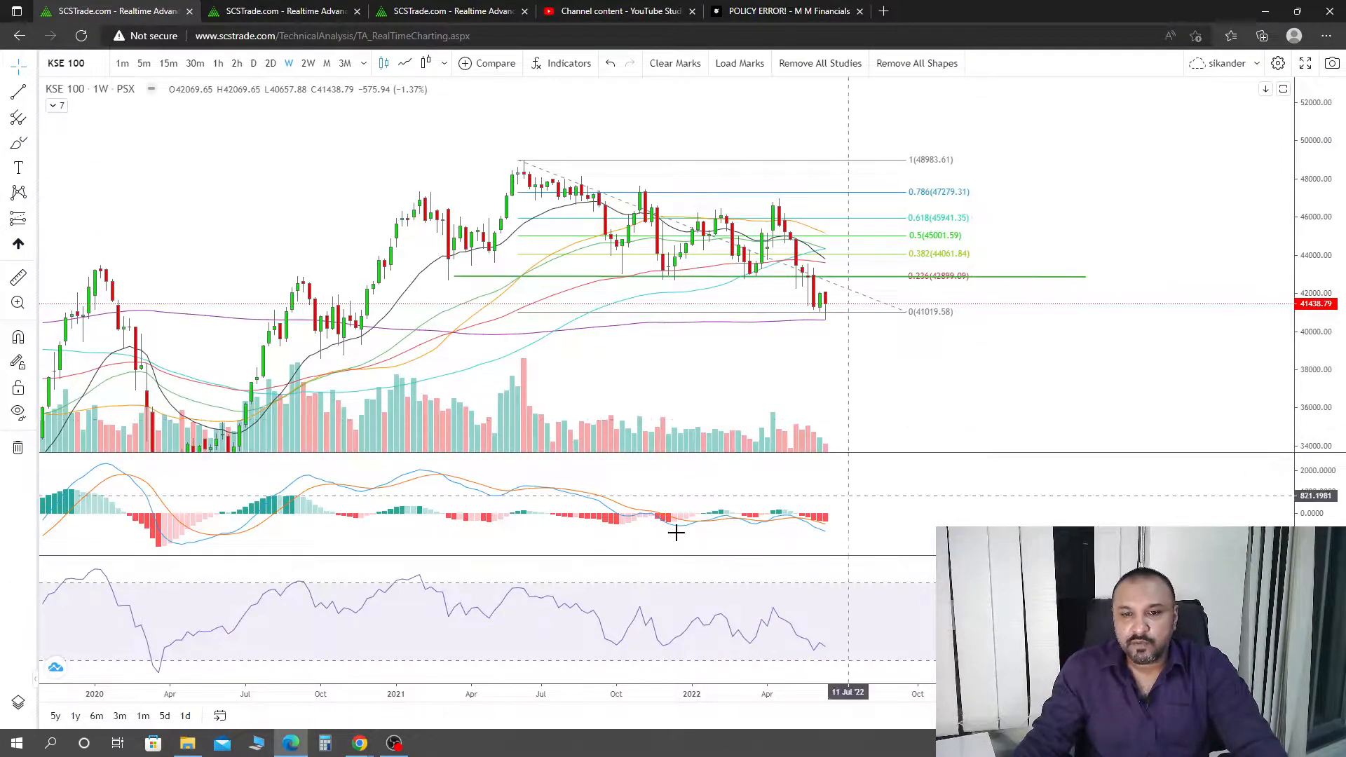
mouse_move(747, 503)
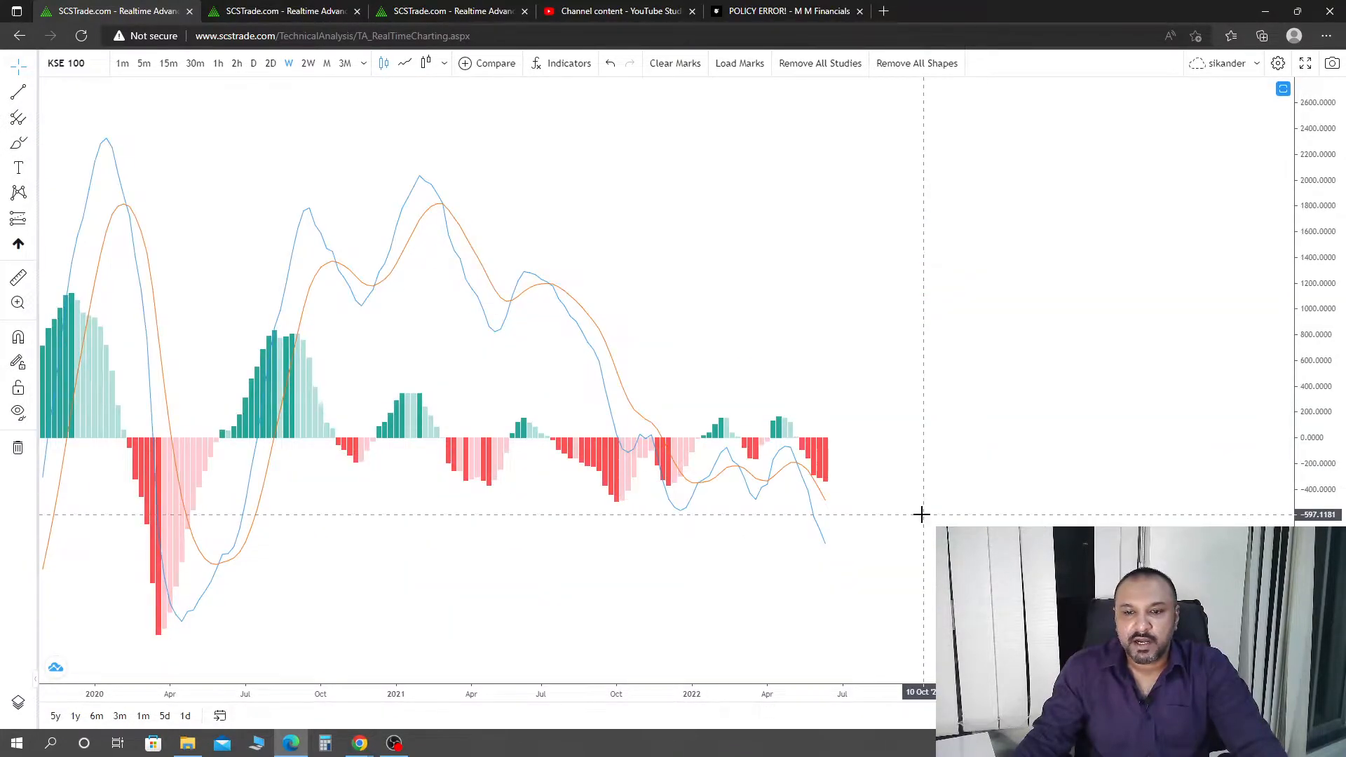
mouse_move(883, 480)
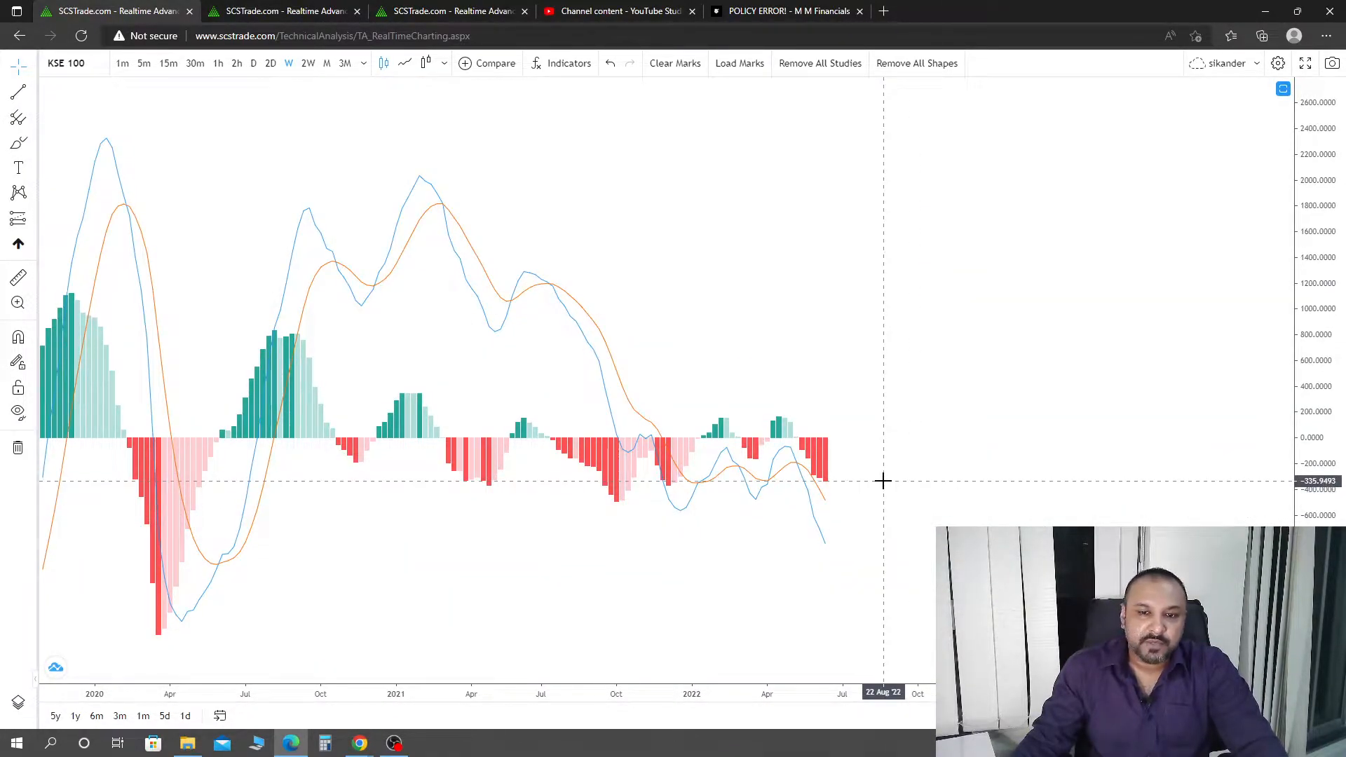
mouse_move(623, 504)
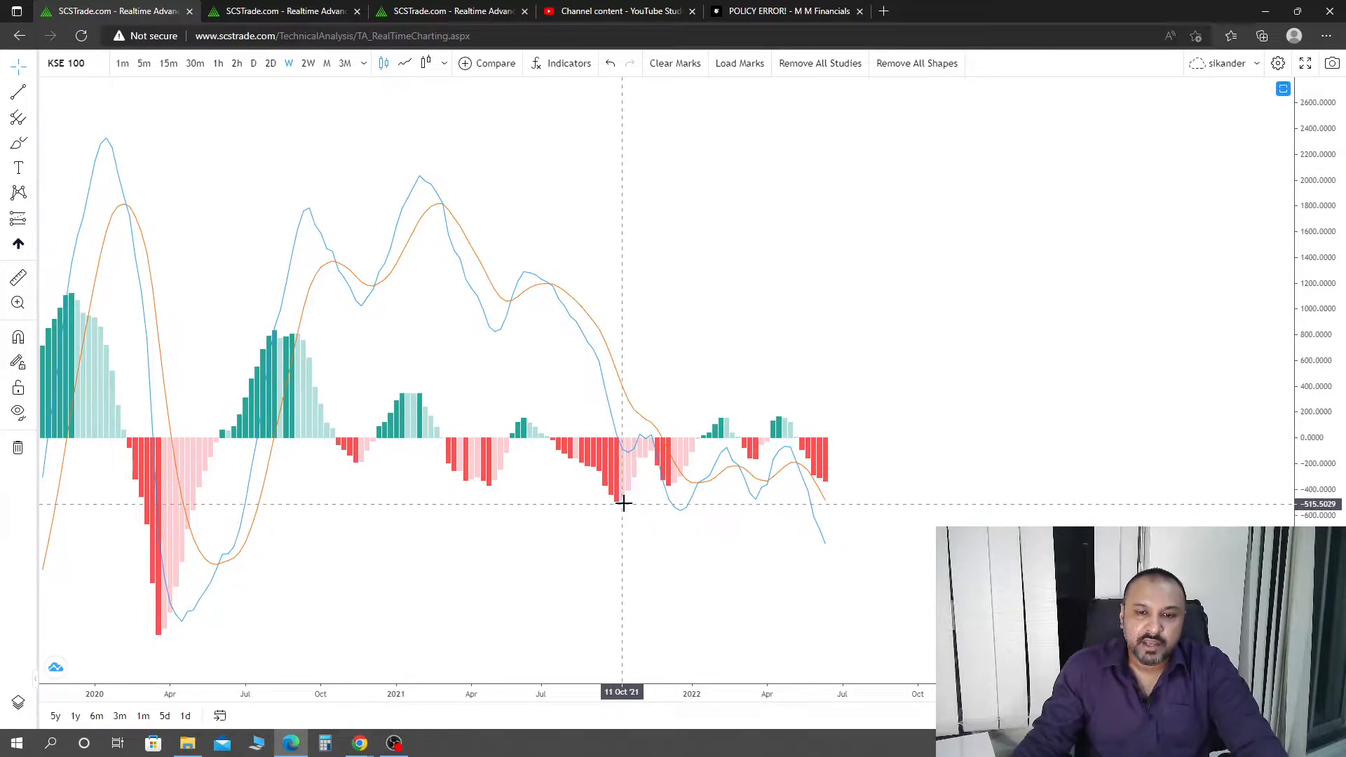
mouse_move(827, 486)
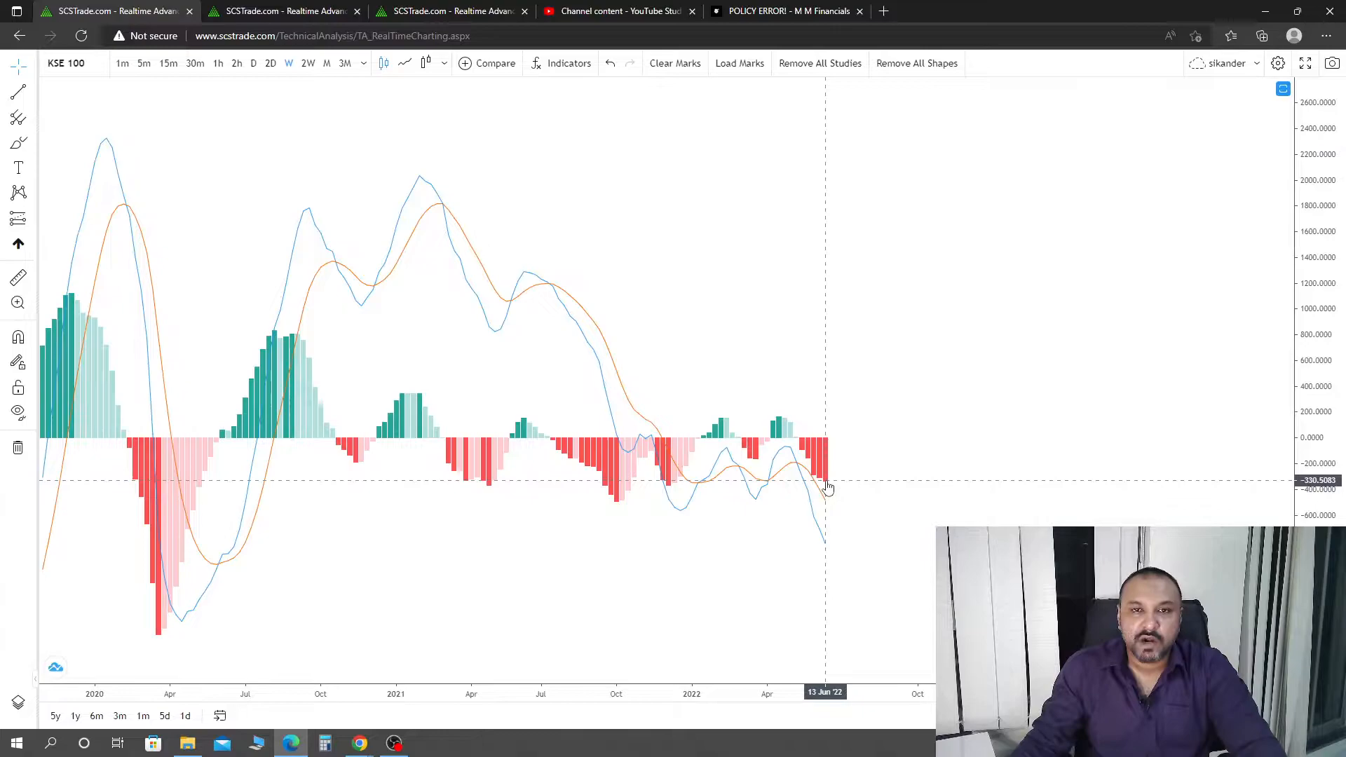
mouse_move(1051, 445)
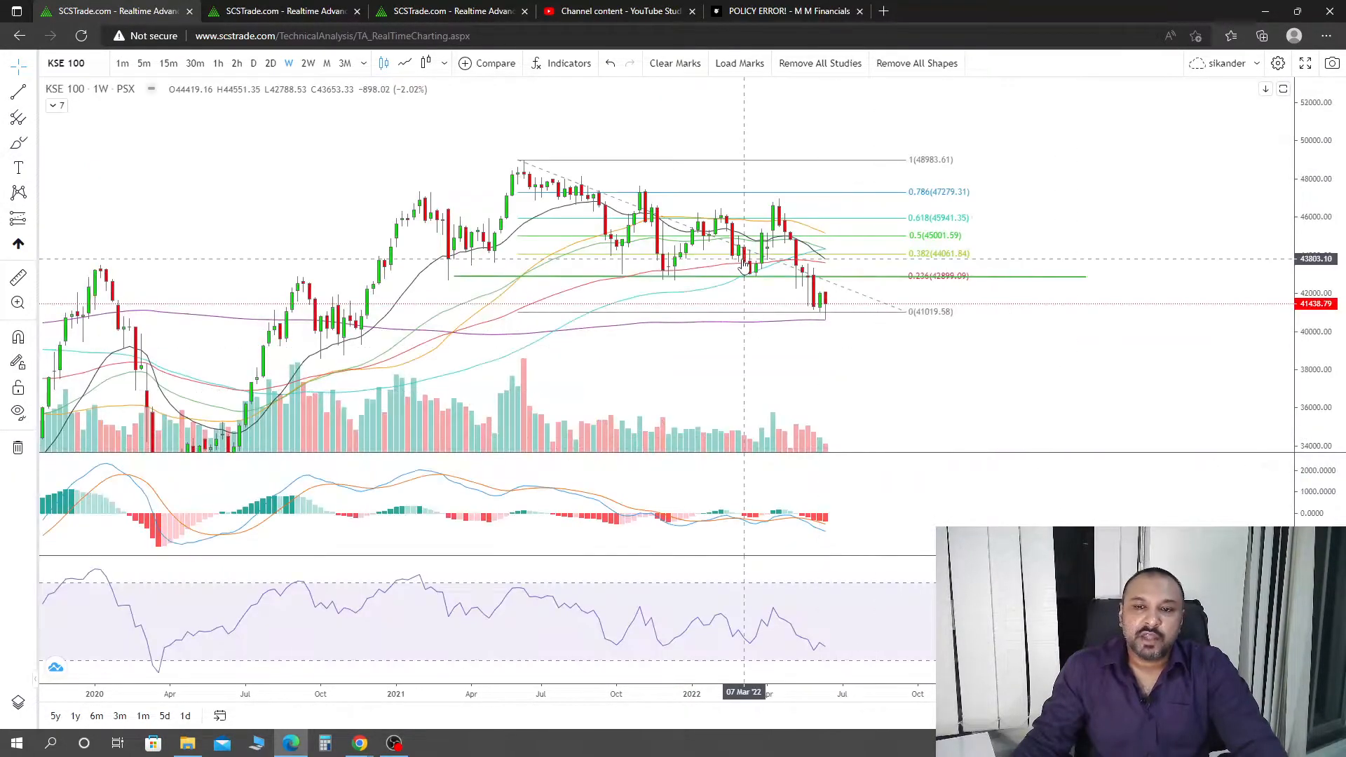
mouse_move(704, 266)
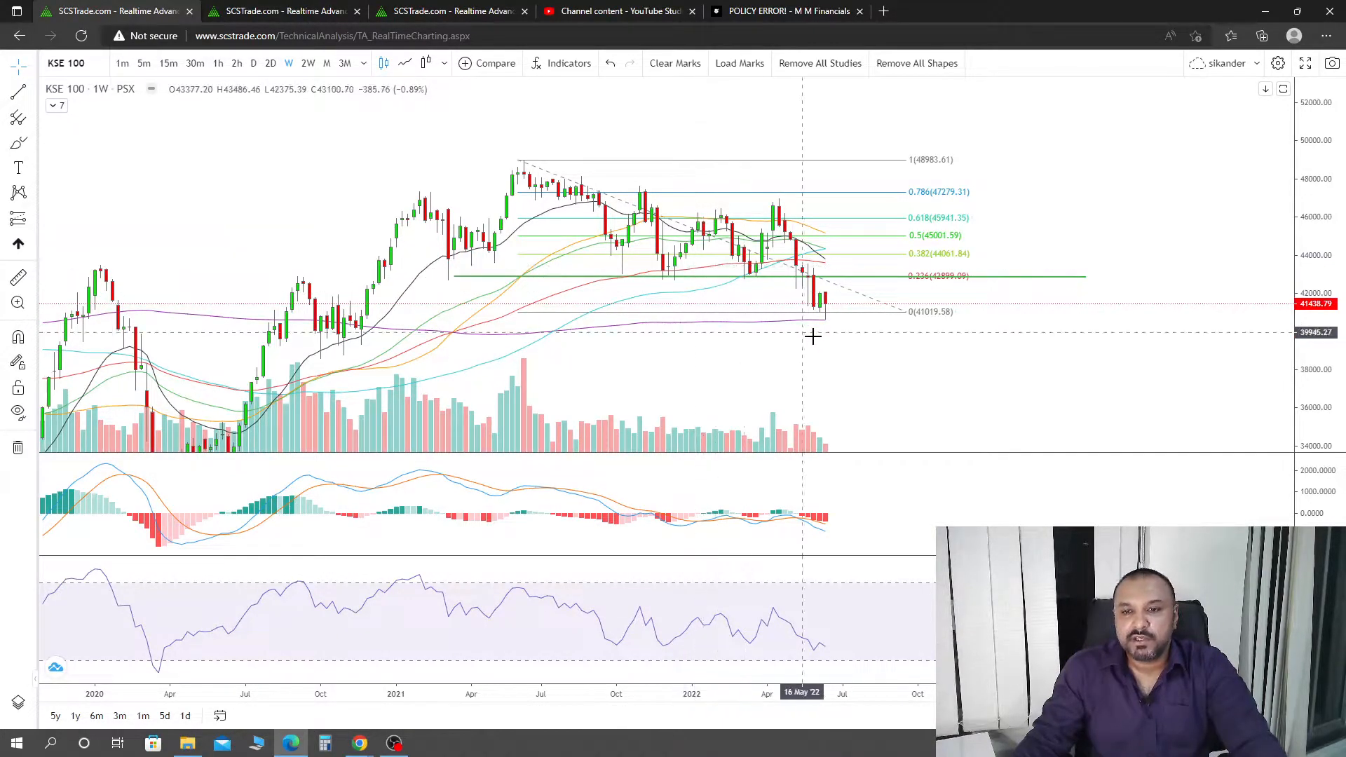
mouse_move(964, 353)
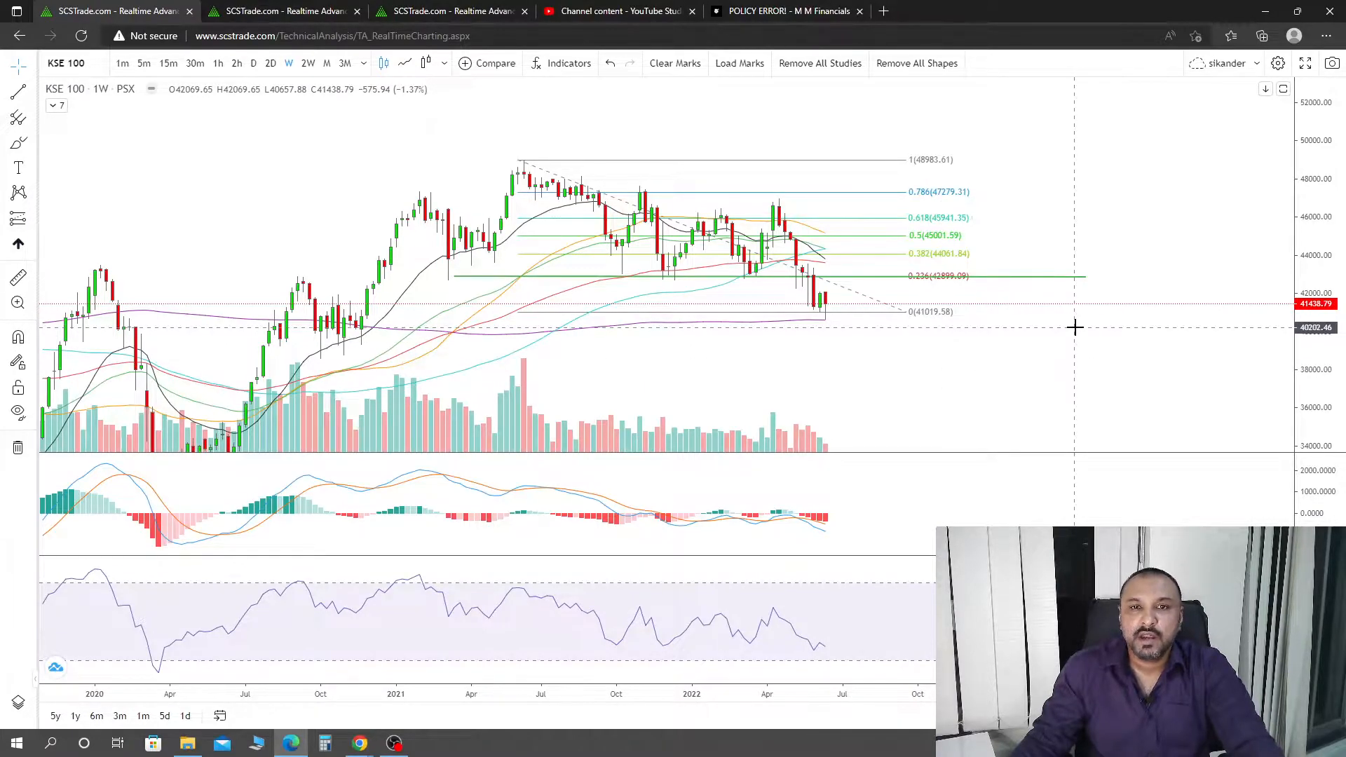
mouse_move(820, 311)
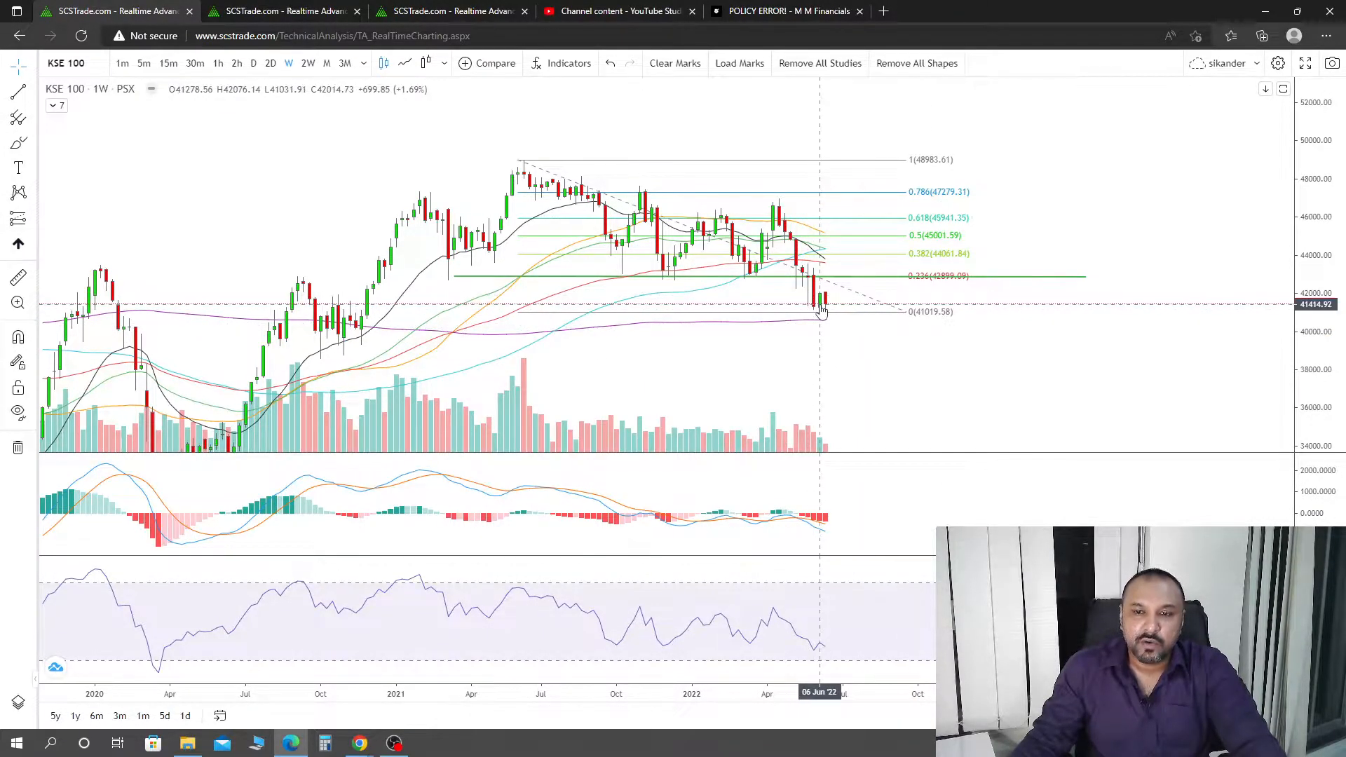
mouse_move(837, 300)
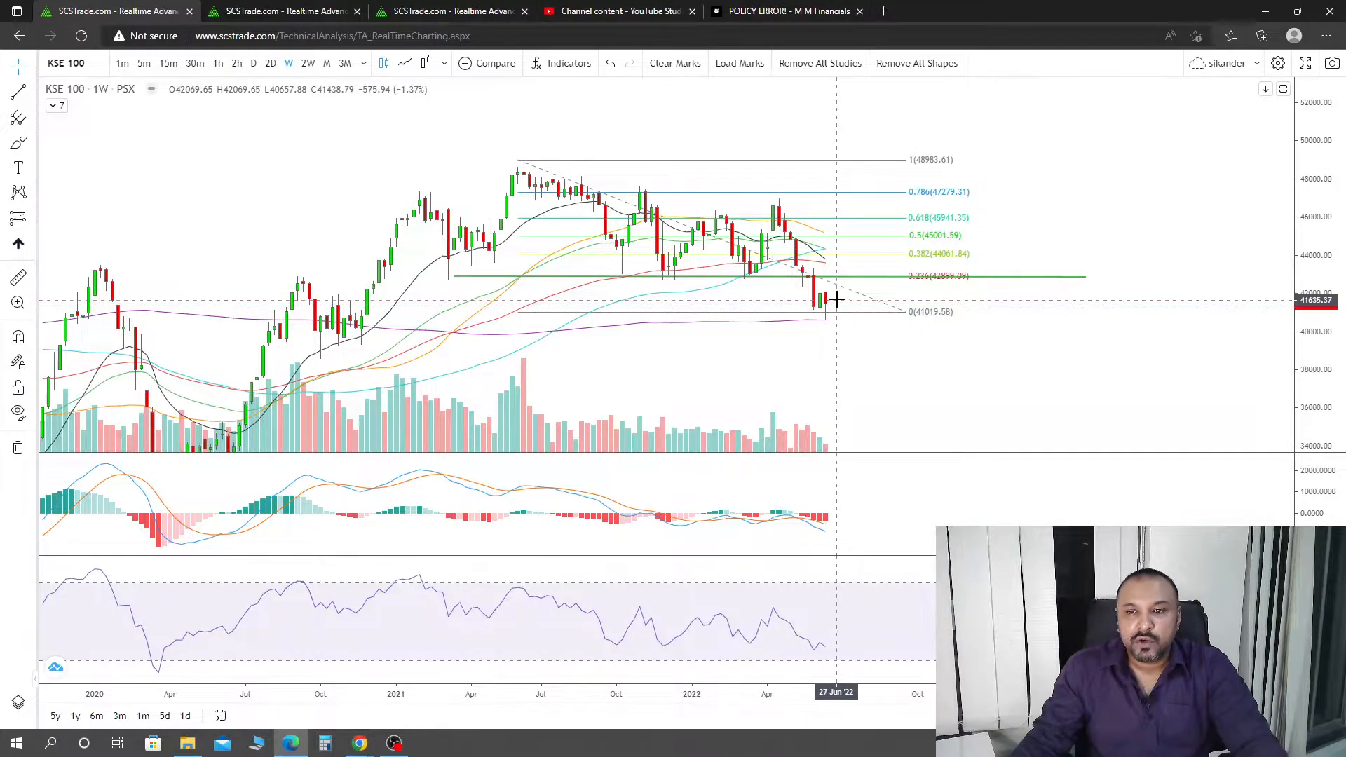
mouse_move(830, 311)
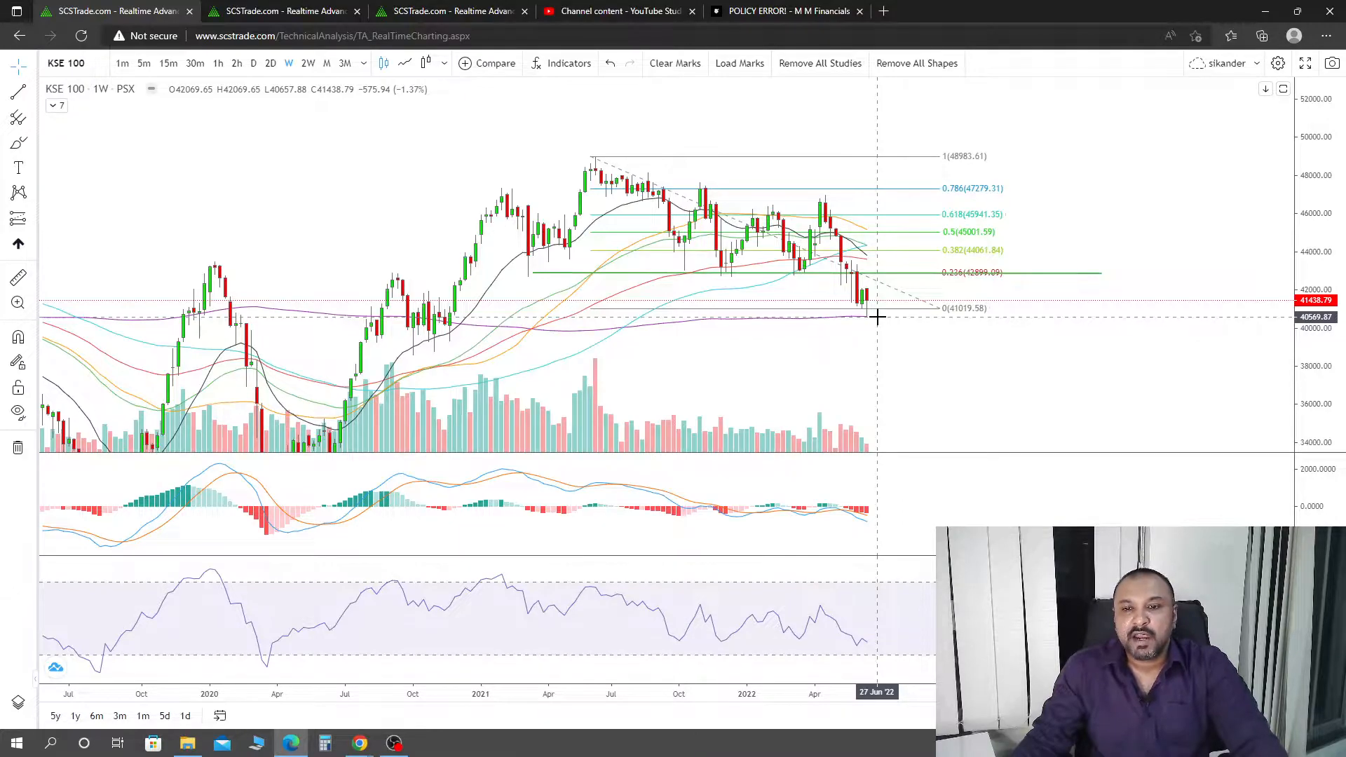
mouse_move(872, 318)
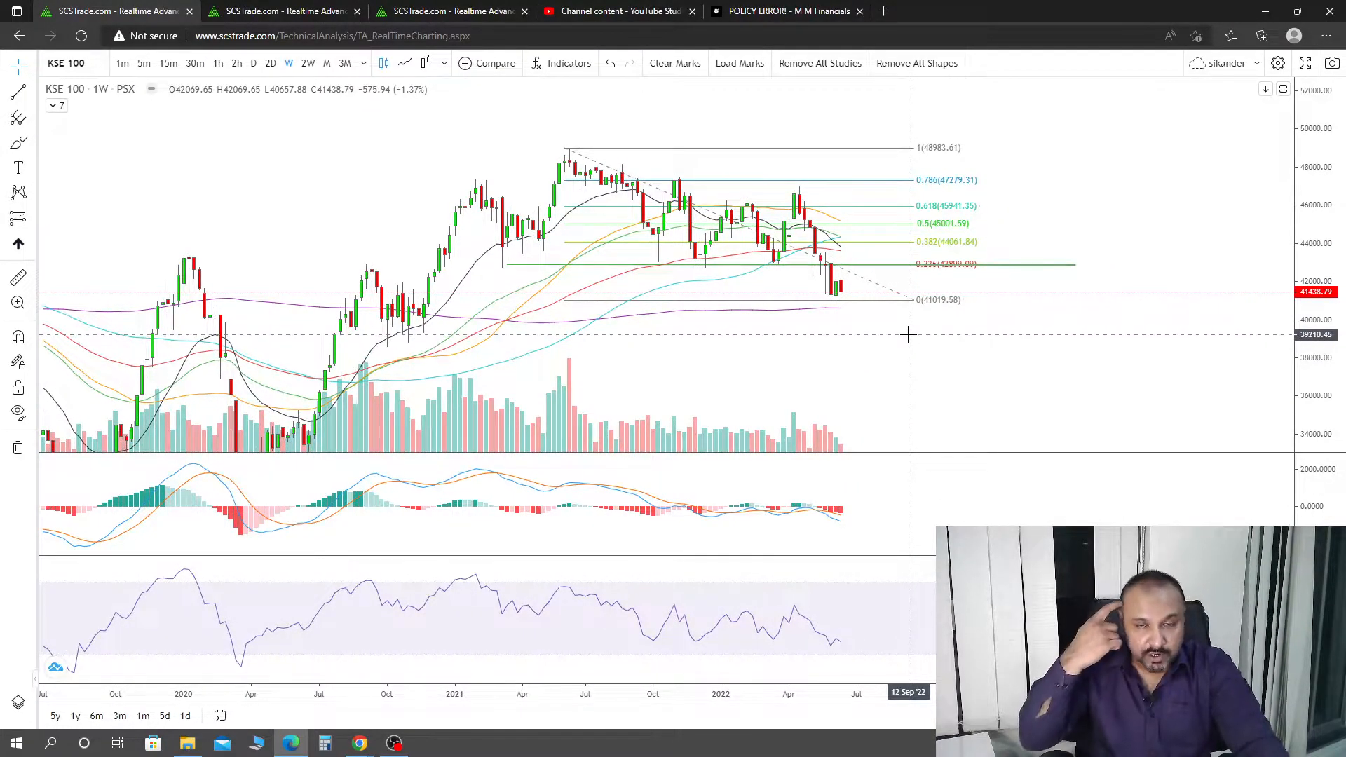
mouse_move(939, 438)
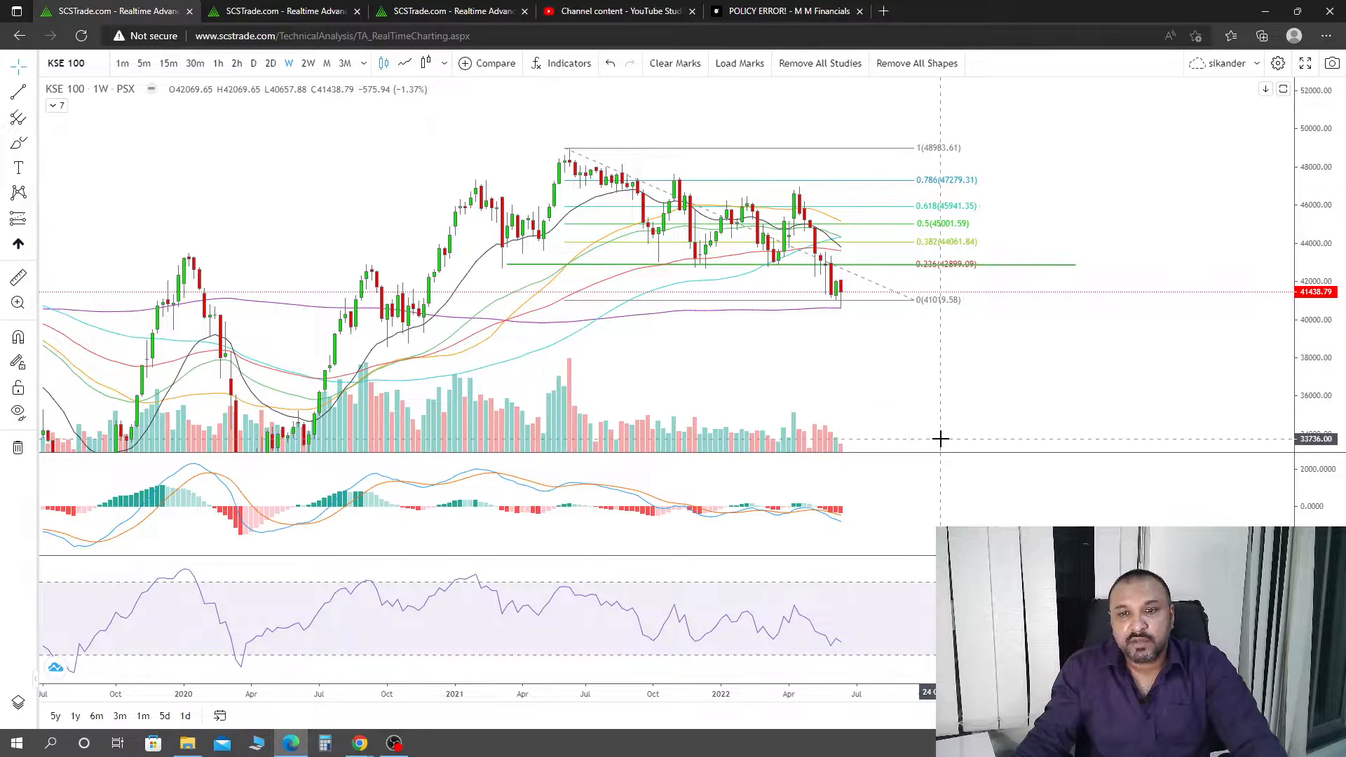
mouse_move(893, 404)
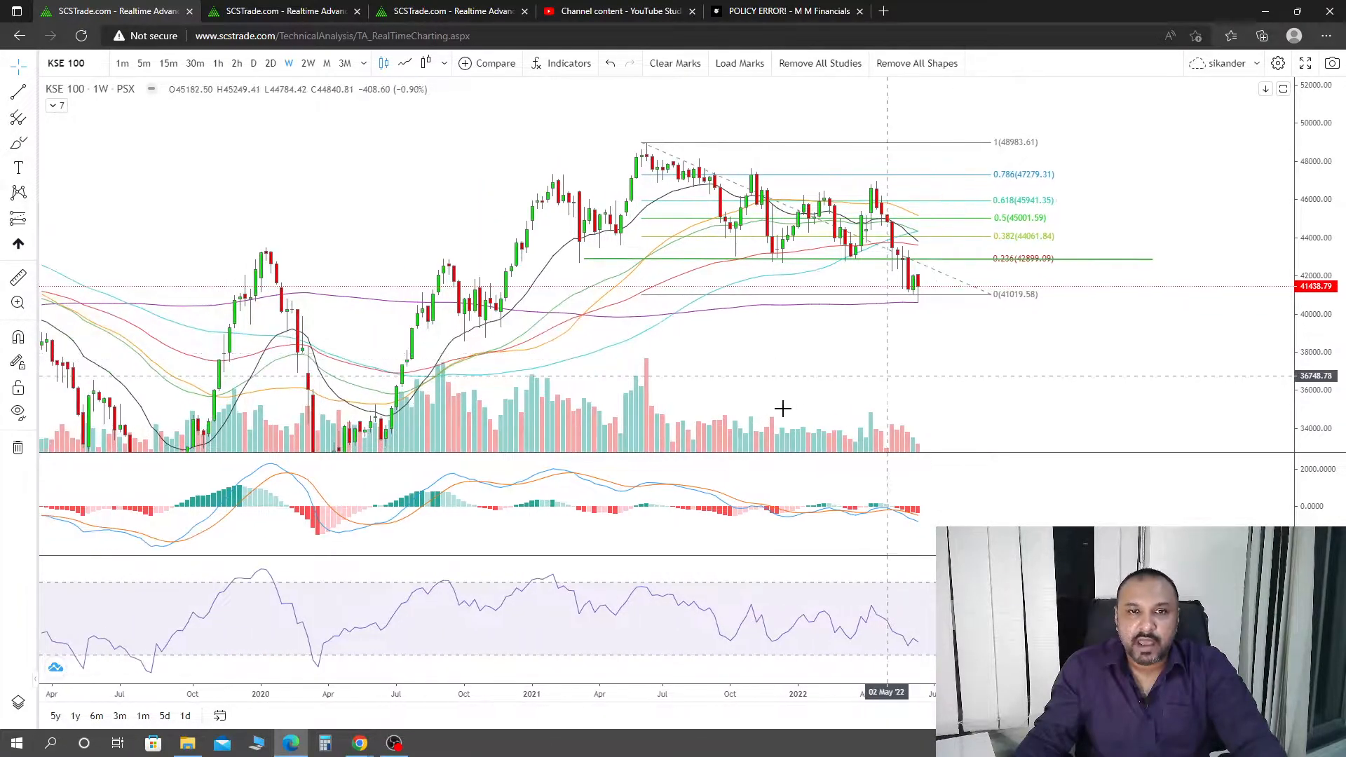
Step: Switch the KSE 100 index chart to the 1D daily timeframe
left_click(252, 63)
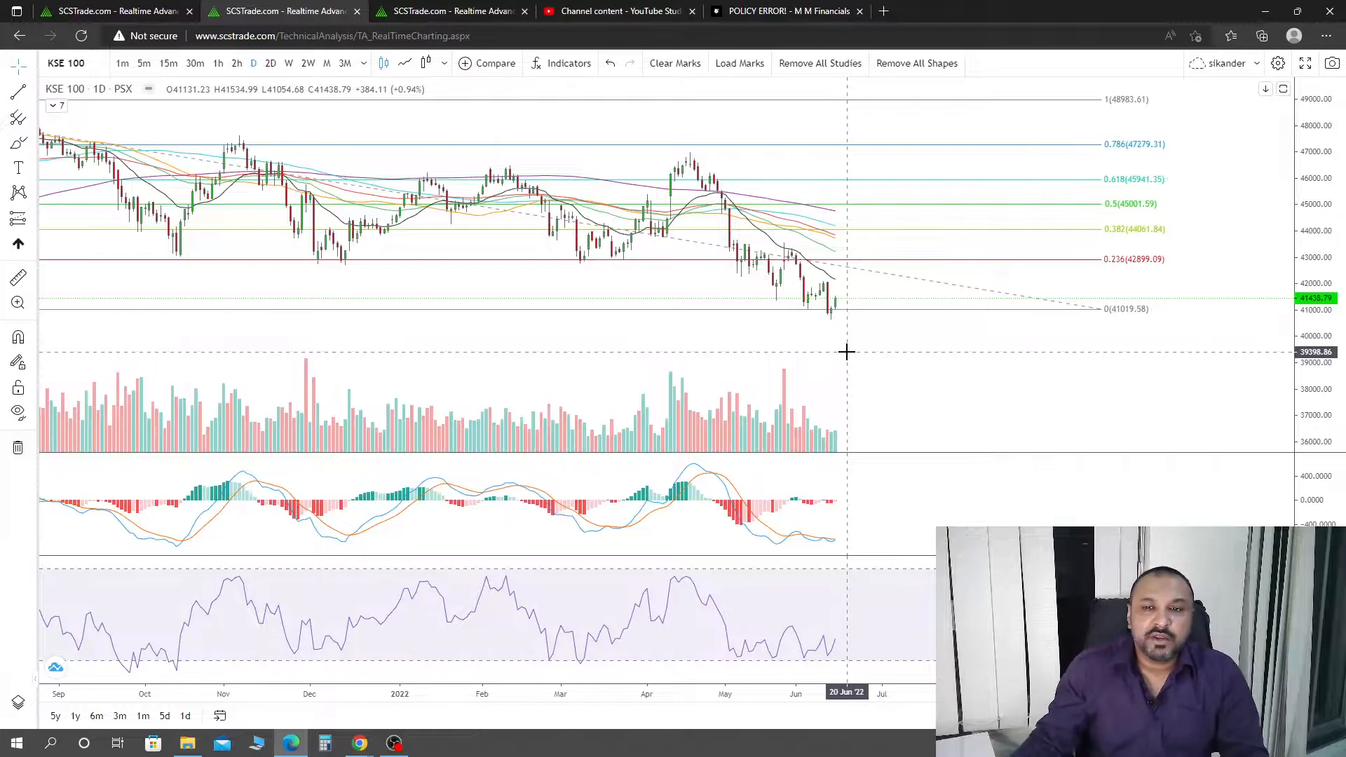
mouse_move(788, 257)
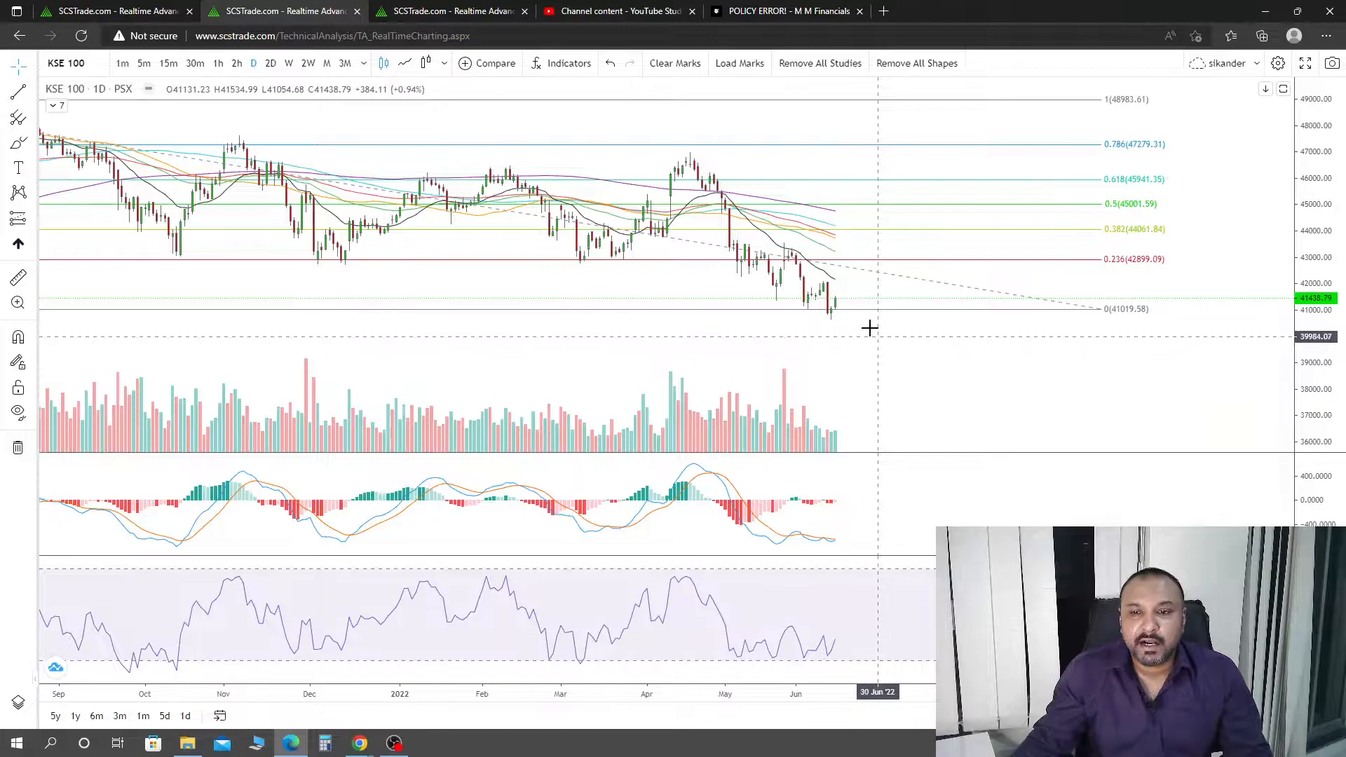
mouse_move(875, 300)
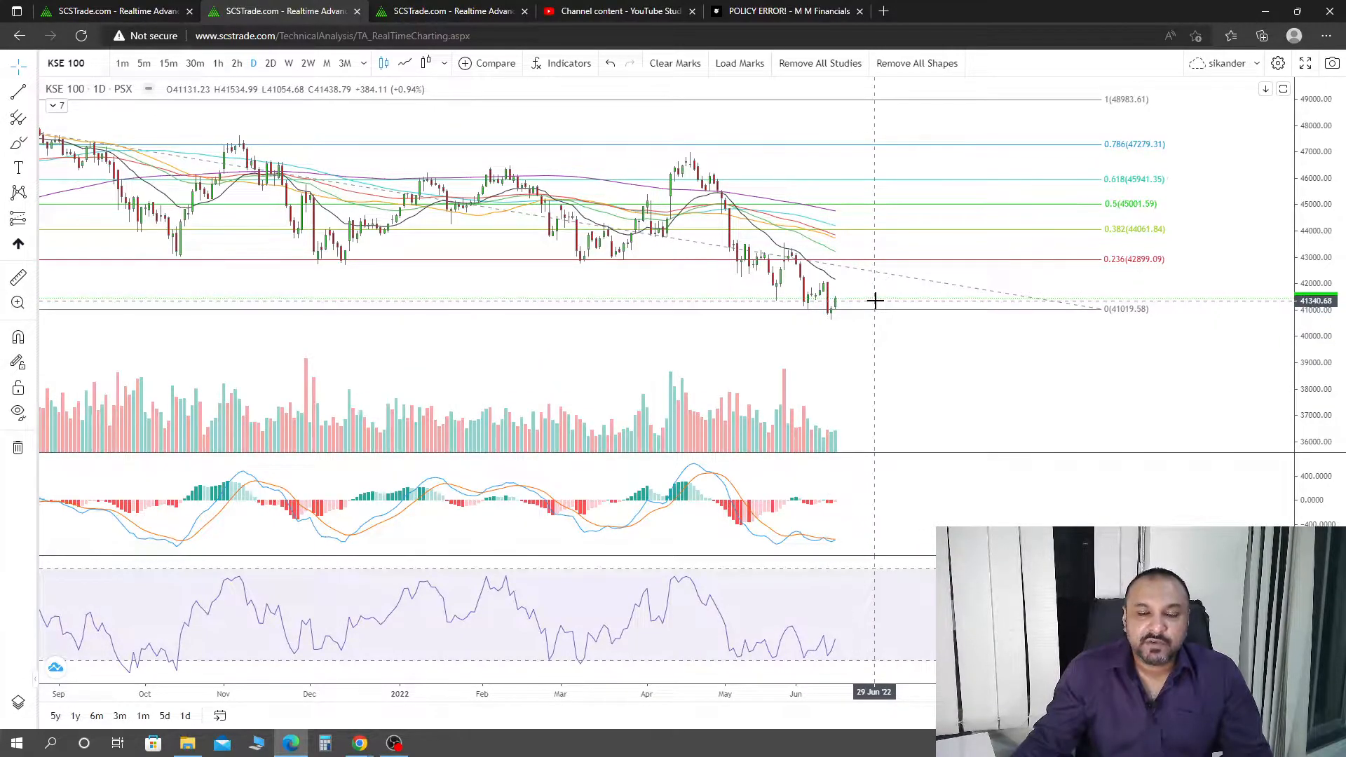
mouse_move(857, 296)
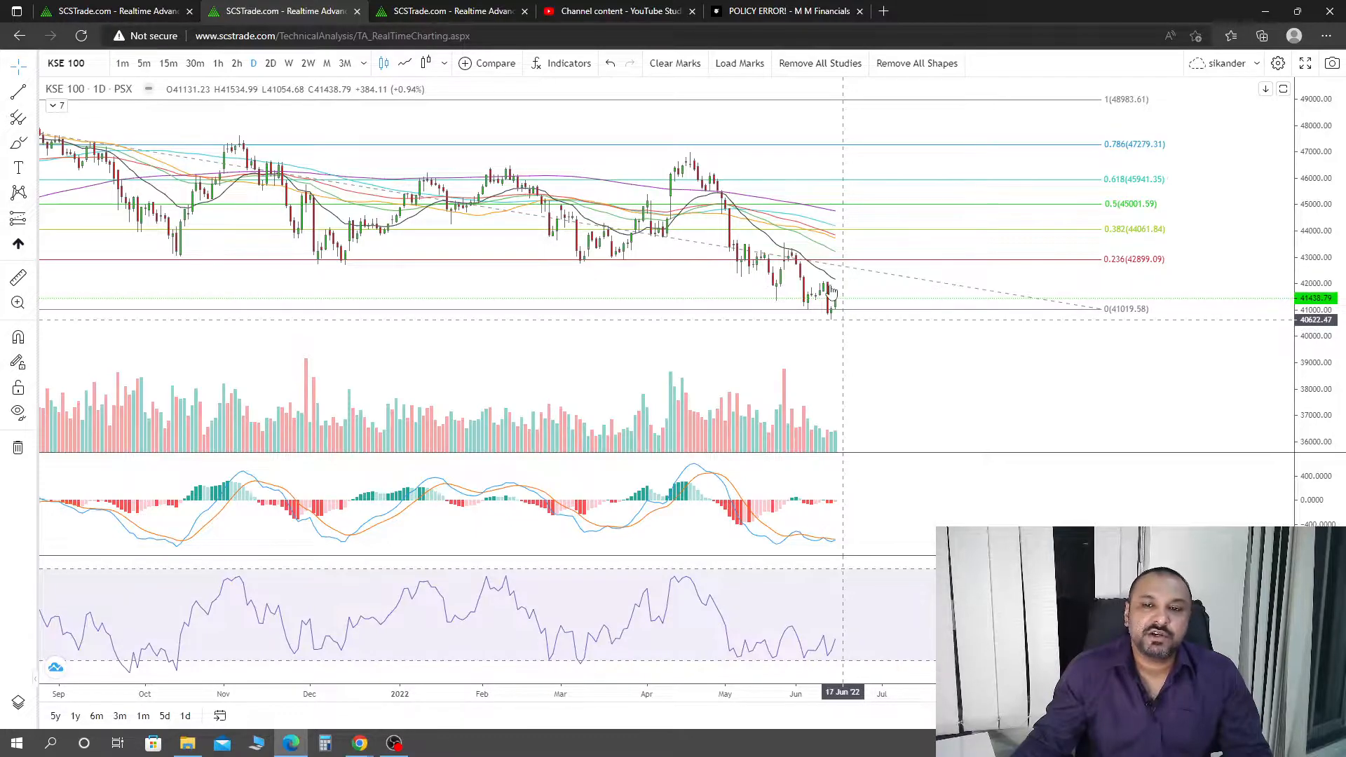
mouse_move(854, 287)
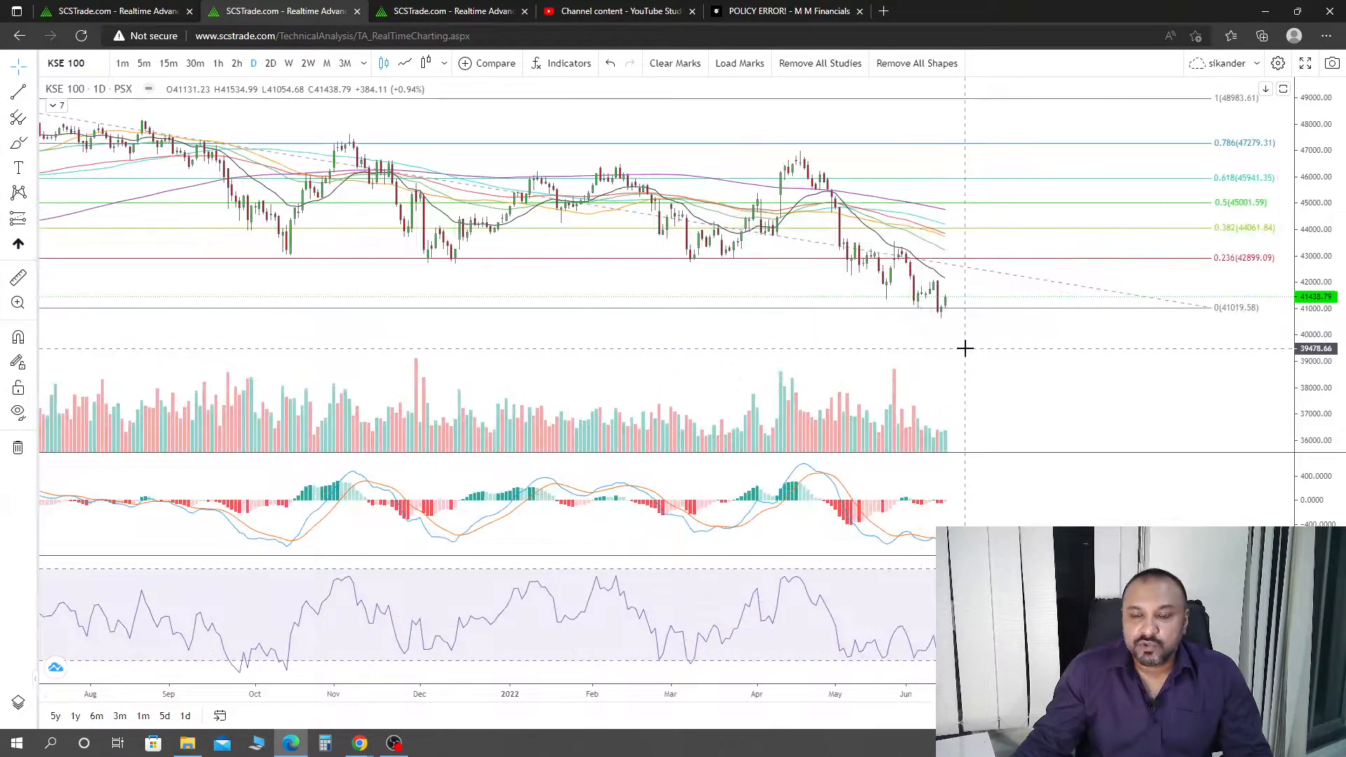
mouse_move(994, 351)
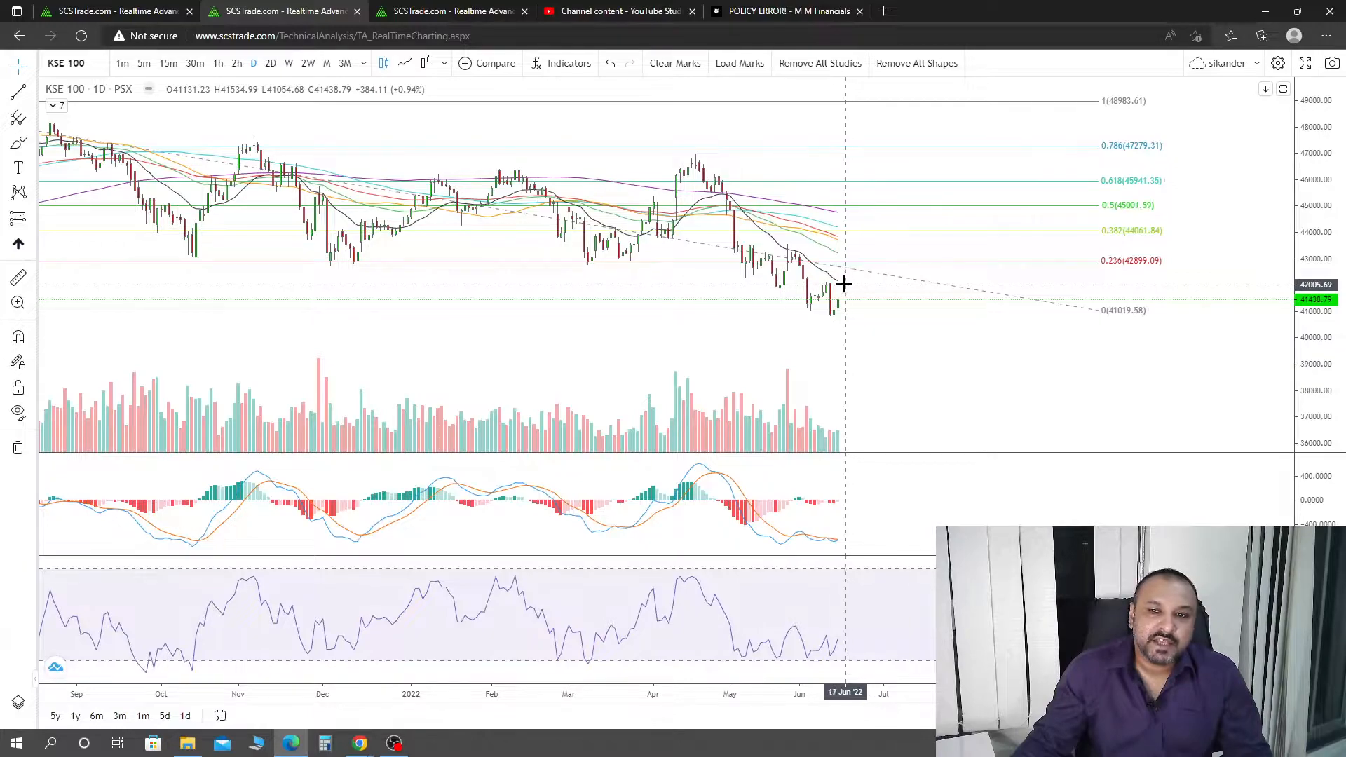
mouse_move(839, 285)
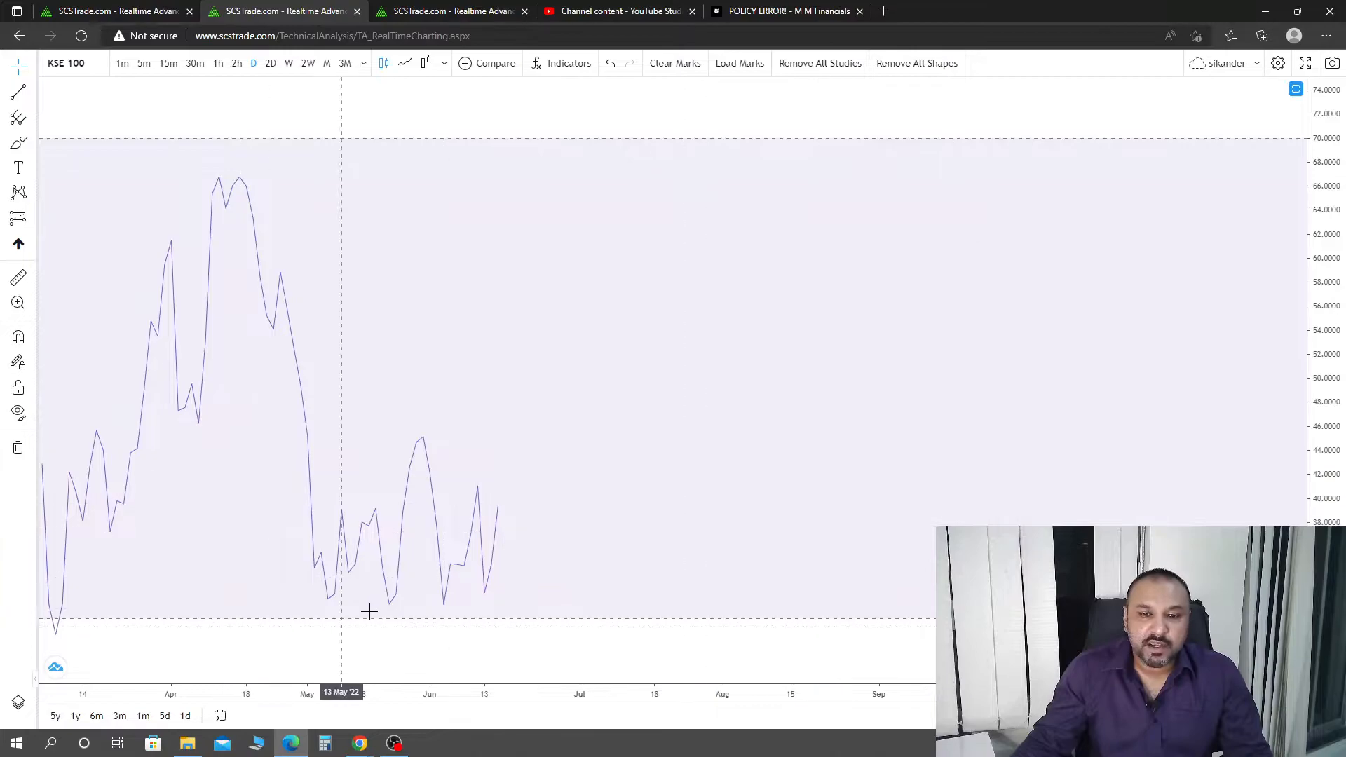
mouse_move(967, 272)
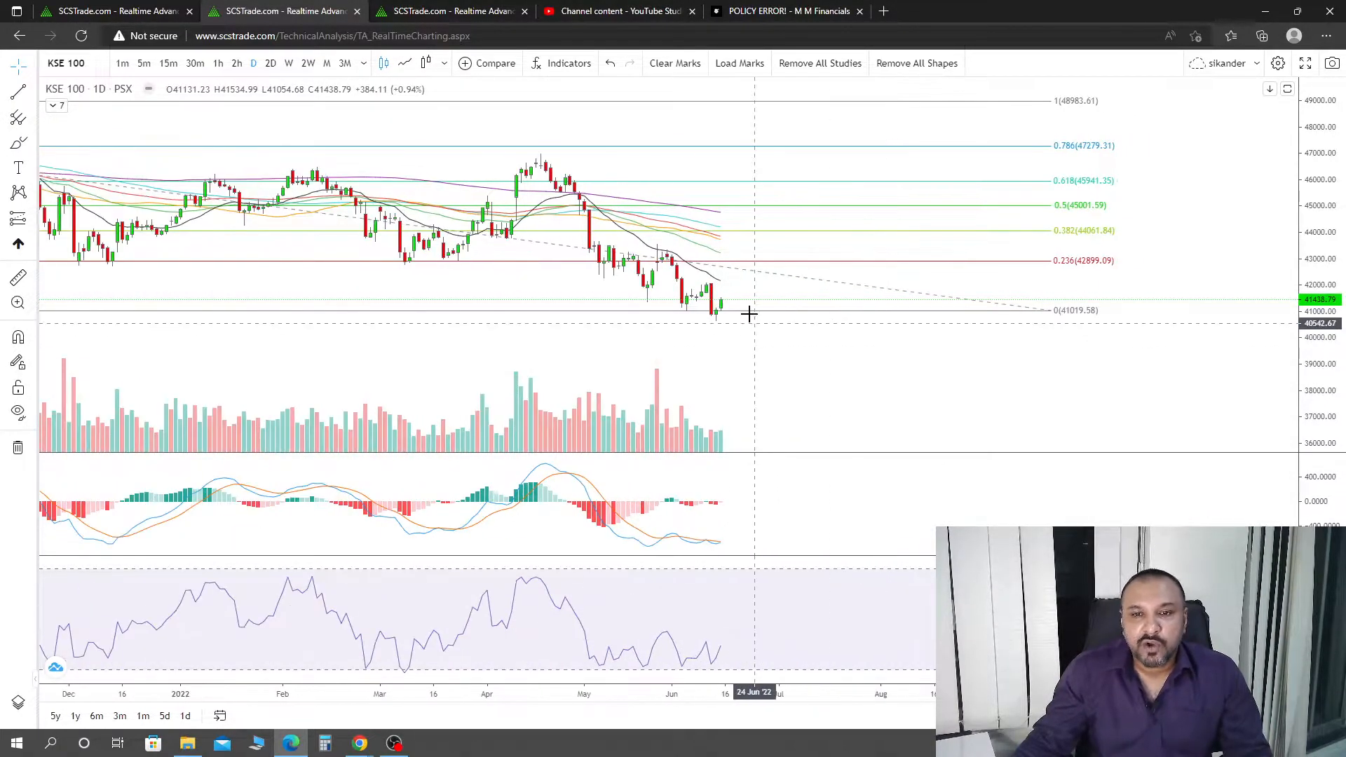
mouse_move(711, 290)
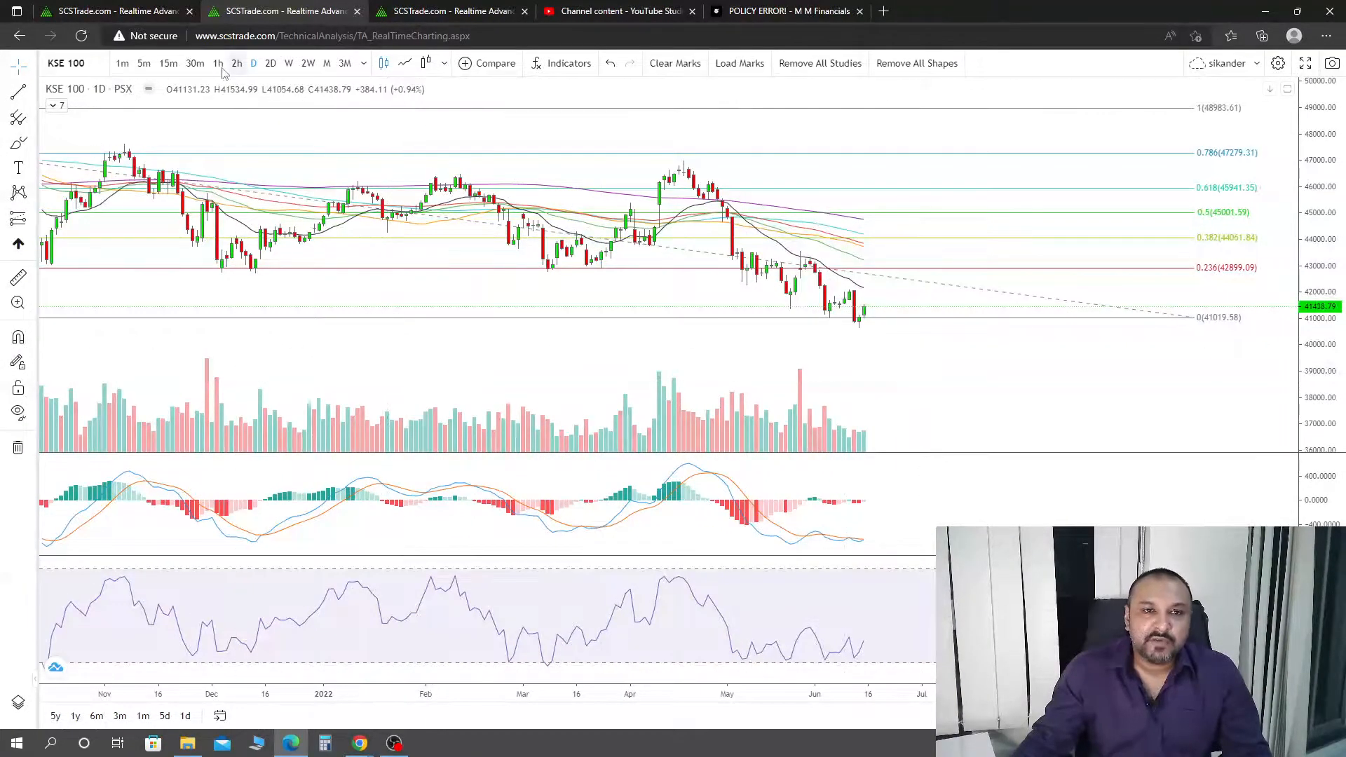
Step: Switch the KSE 100 chart from daily to 1h hourly candles
left_click(219, 64)
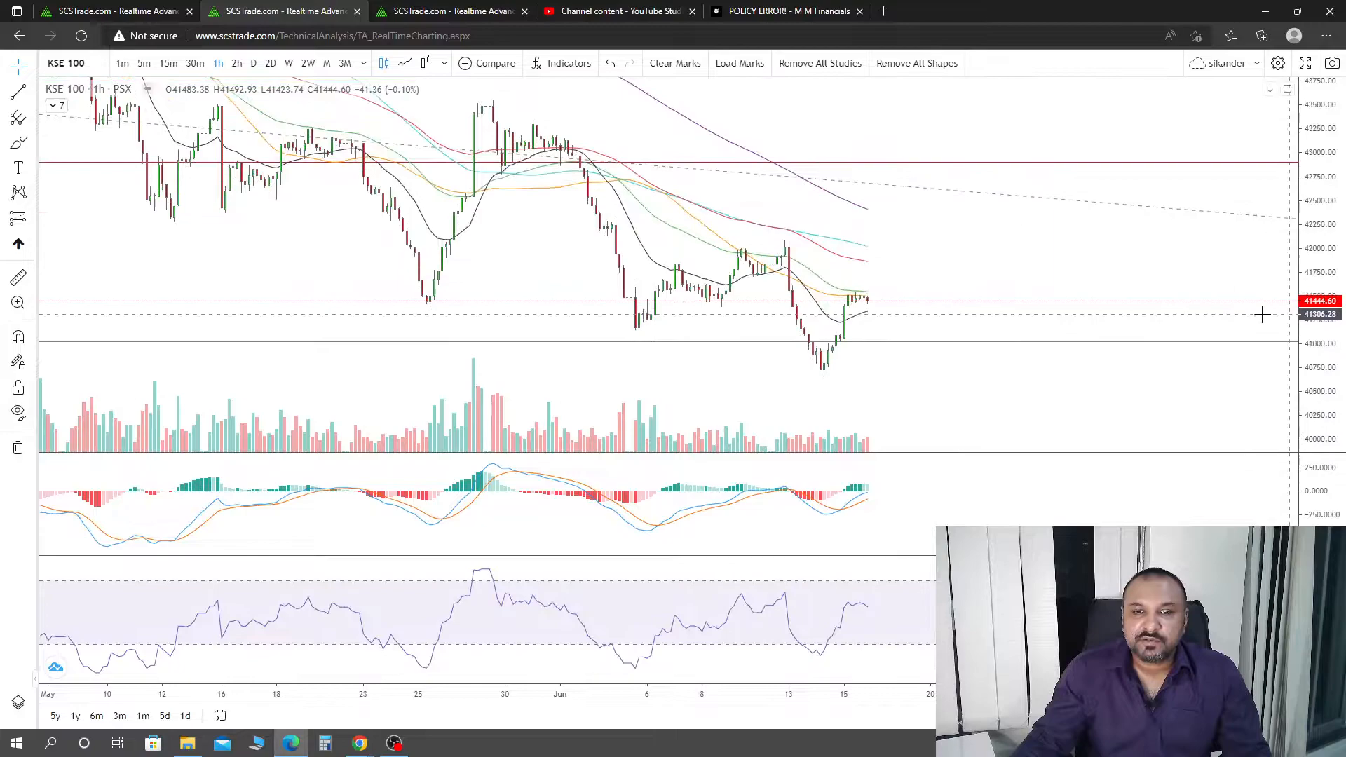
left_click(17, 116)
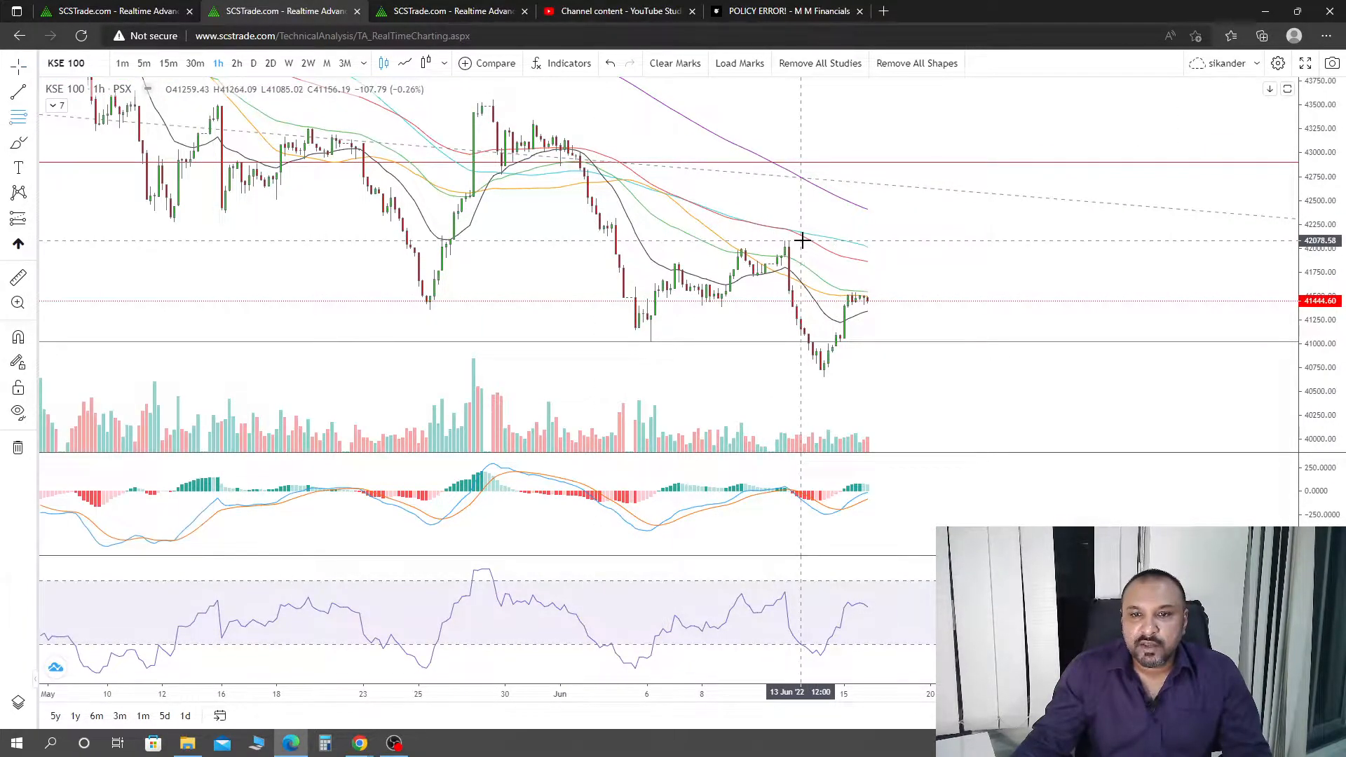
Step: Draw a Fibonacci retracement from the 13 June high near 42,078 down to the 40,662 low
left_click_drag(798, 240, 950, 376)
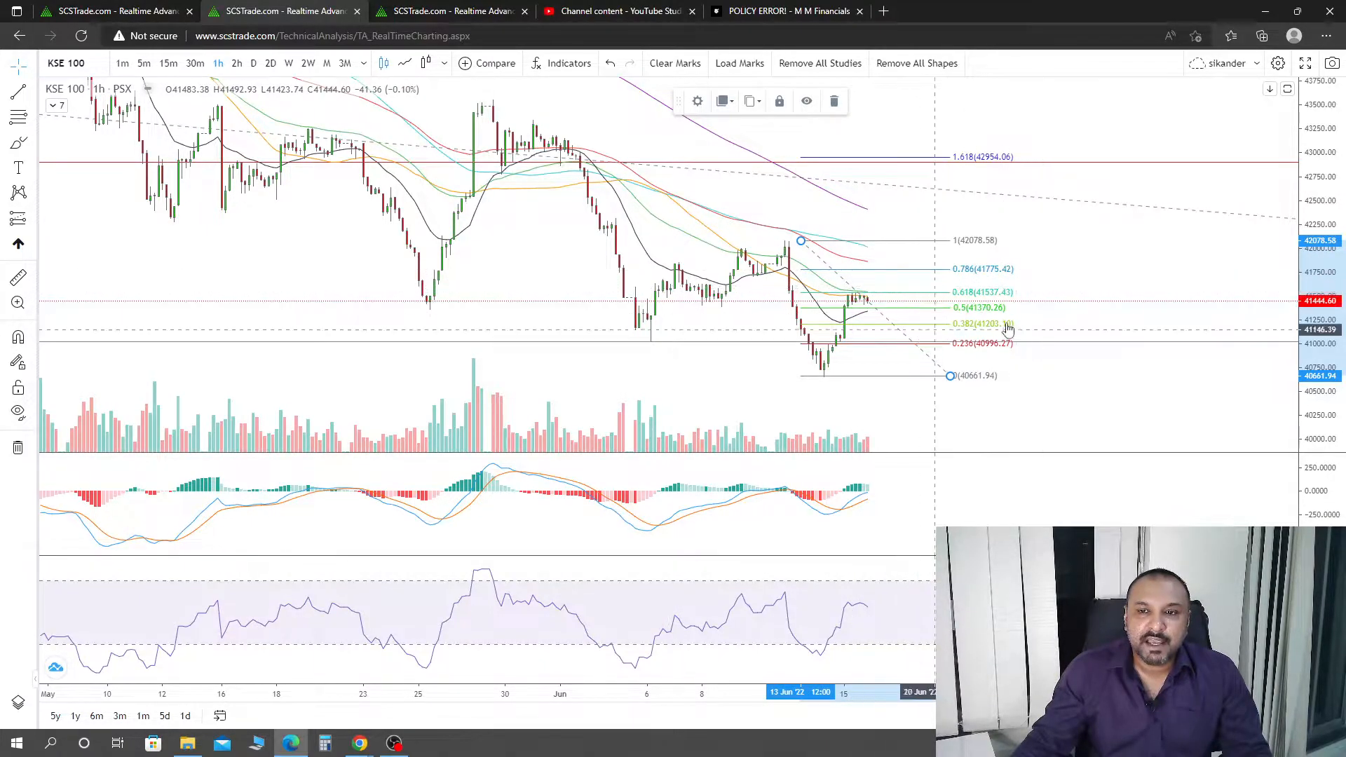
mouse_move(1046, 404)
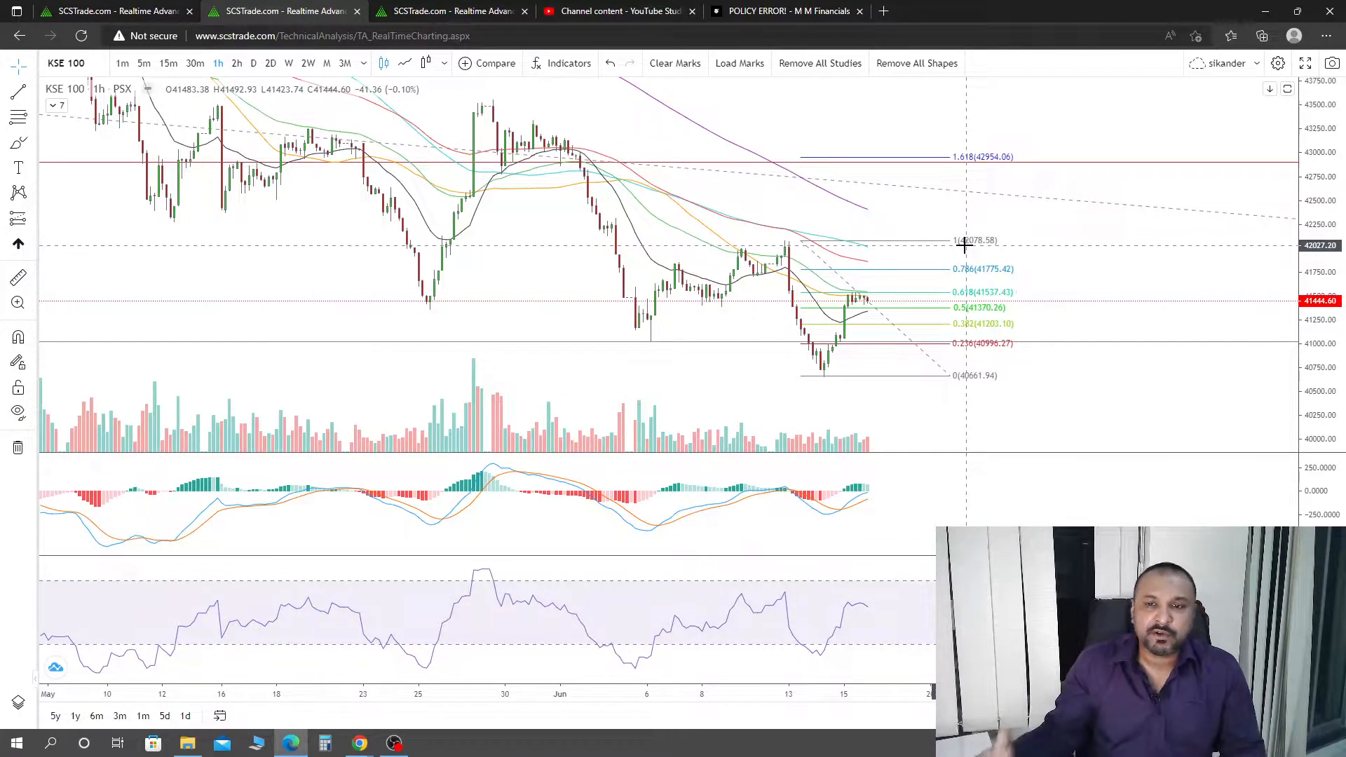
mouse_move(1059, 428)
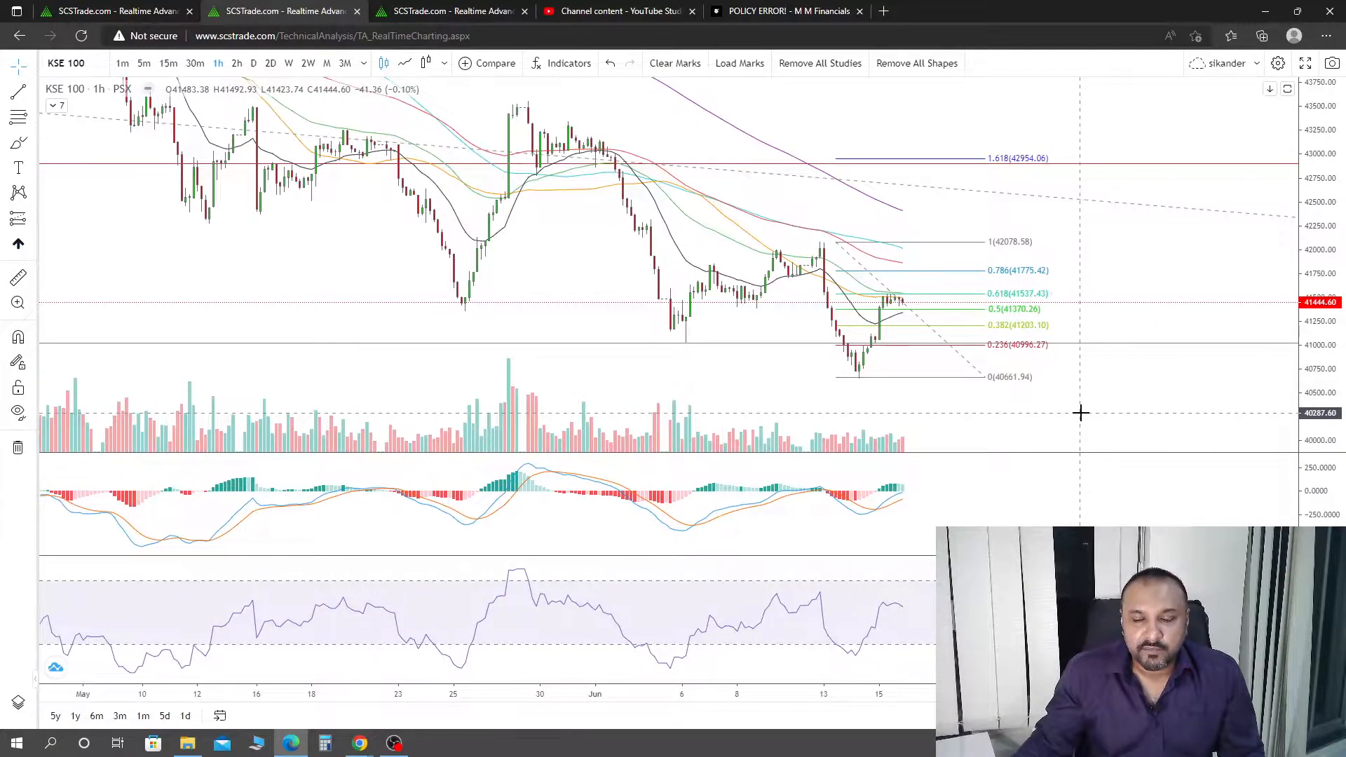
mouse_move(895, 353)
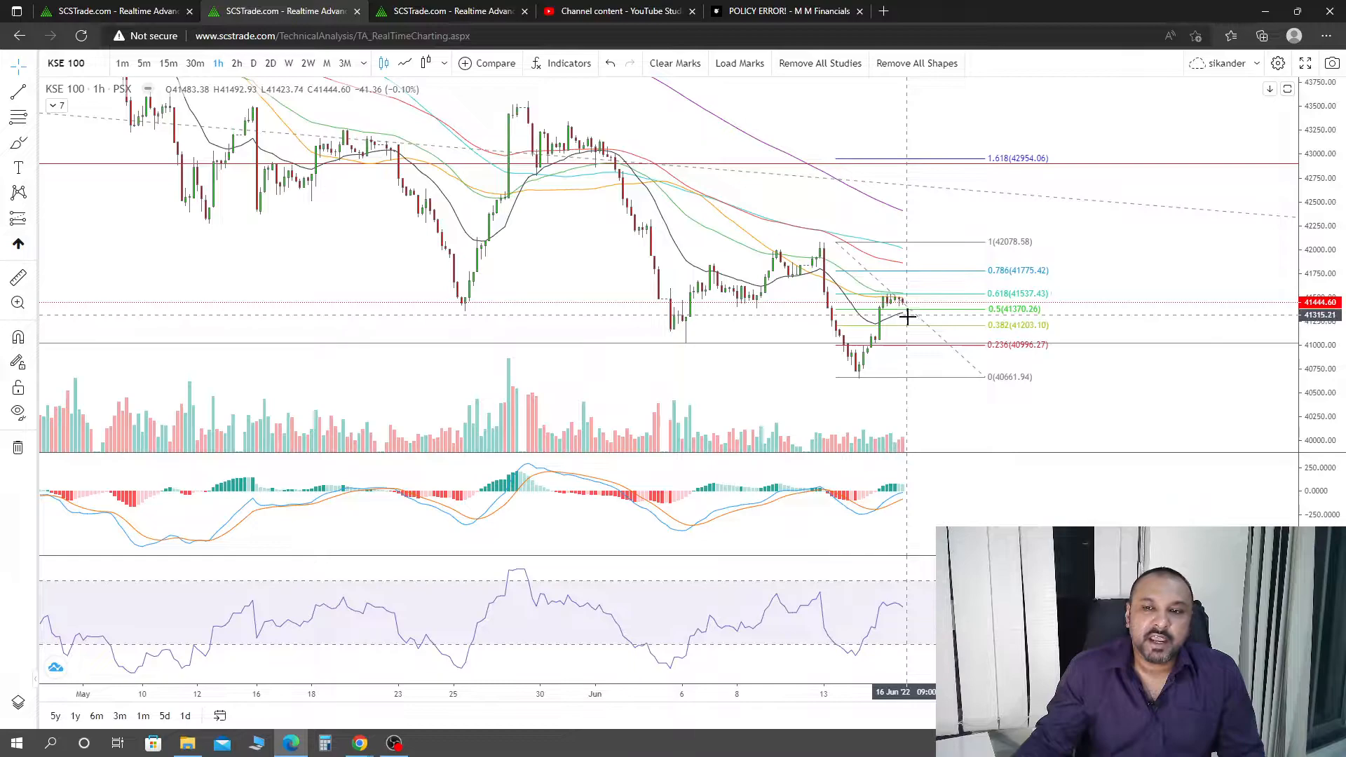
mouse_move(1051, 397)
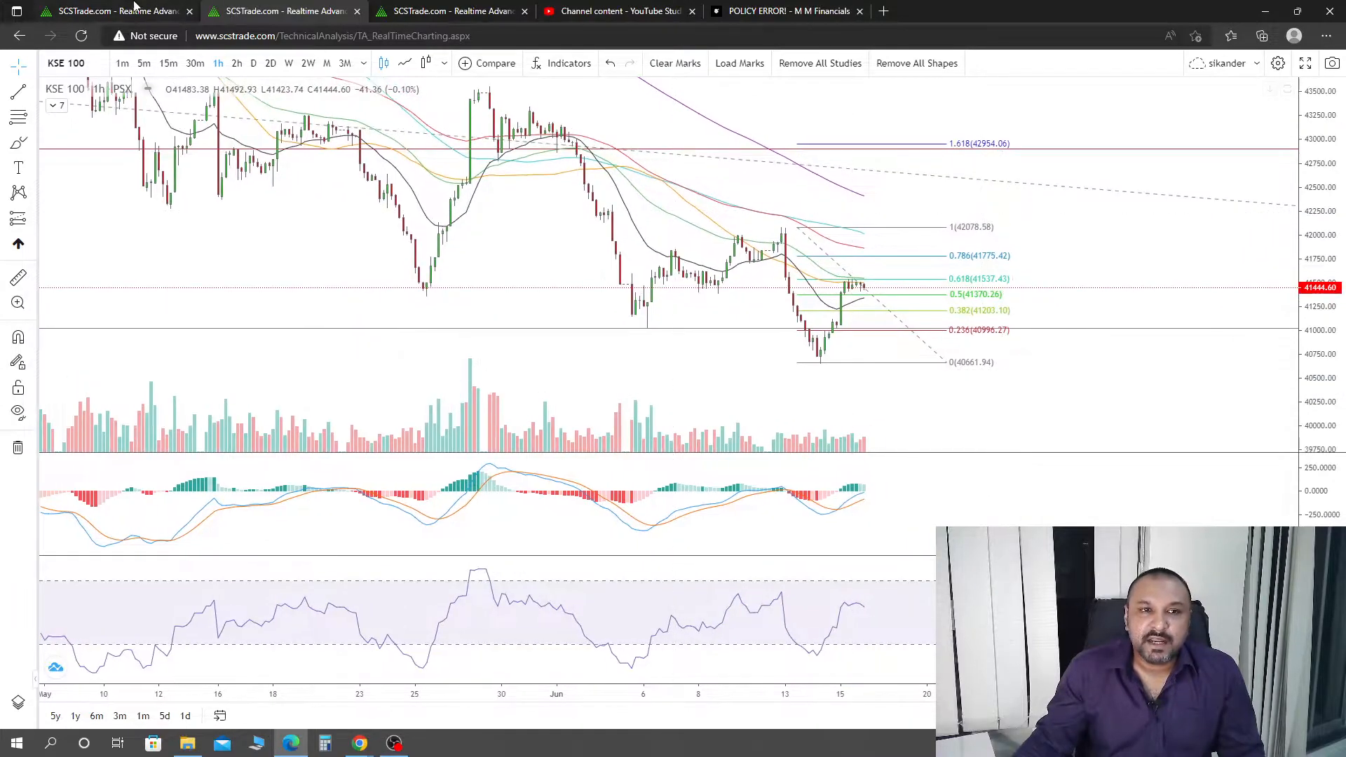
Step: View the weekly KSE 100 chart, then the hourly chart with Fibonacci extensions to 2.618 near 44,366
left_click(288, 63)
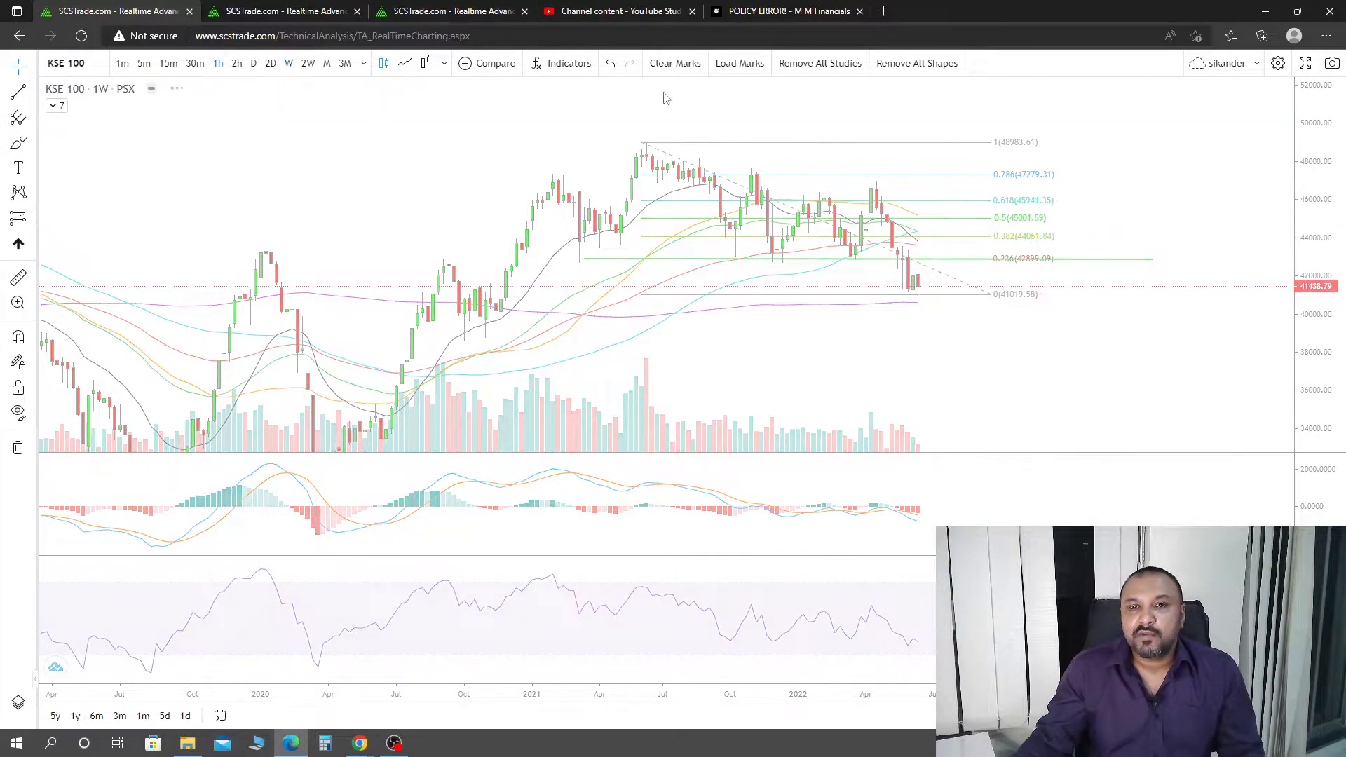
left_click(219, 63)
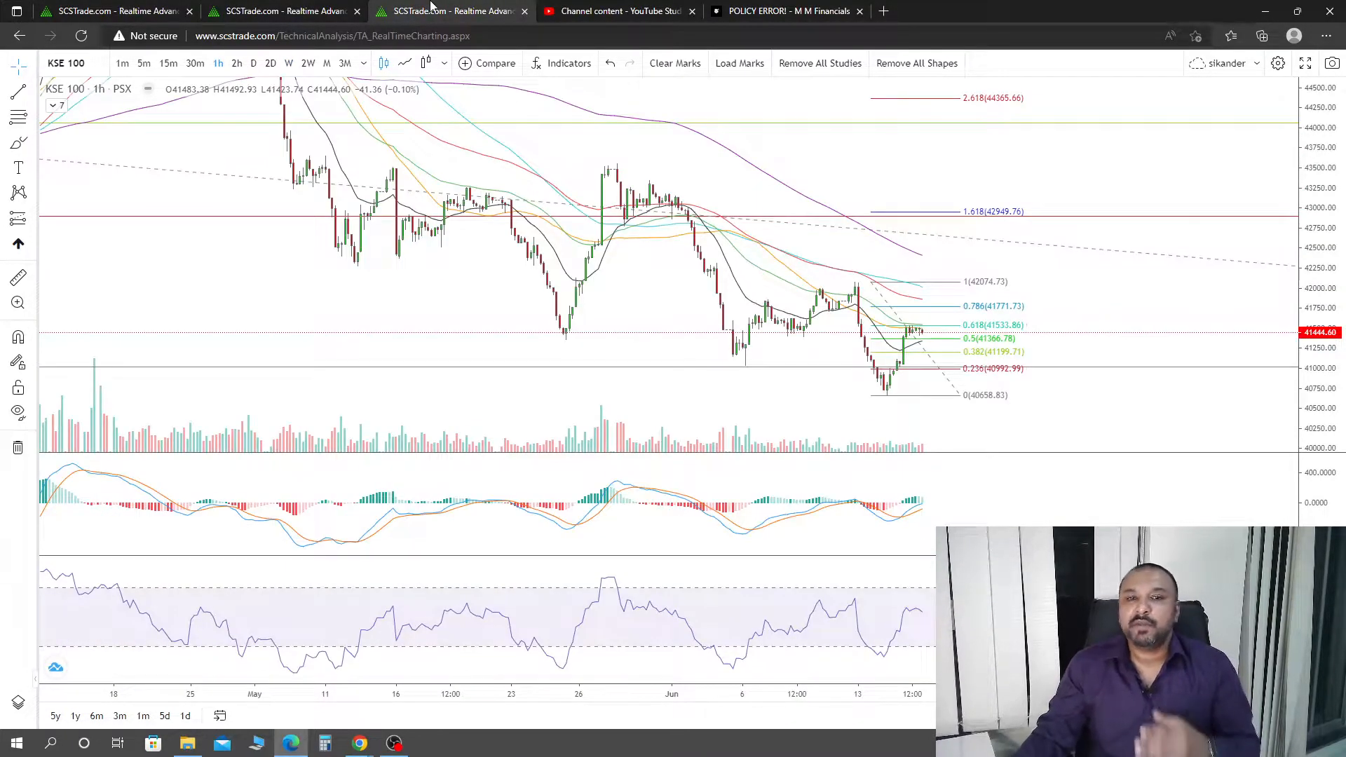
mouse_move(1000, 315)
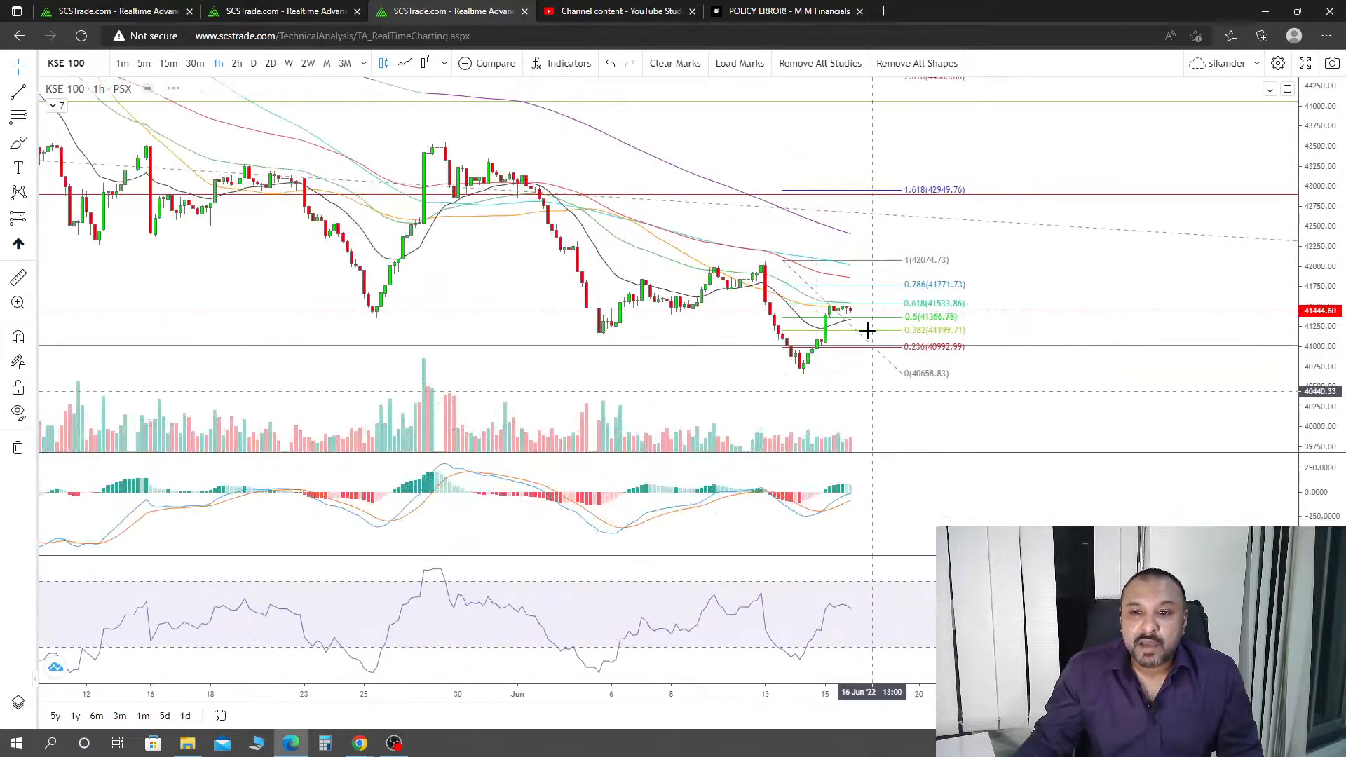
mouse_move(995, 349)
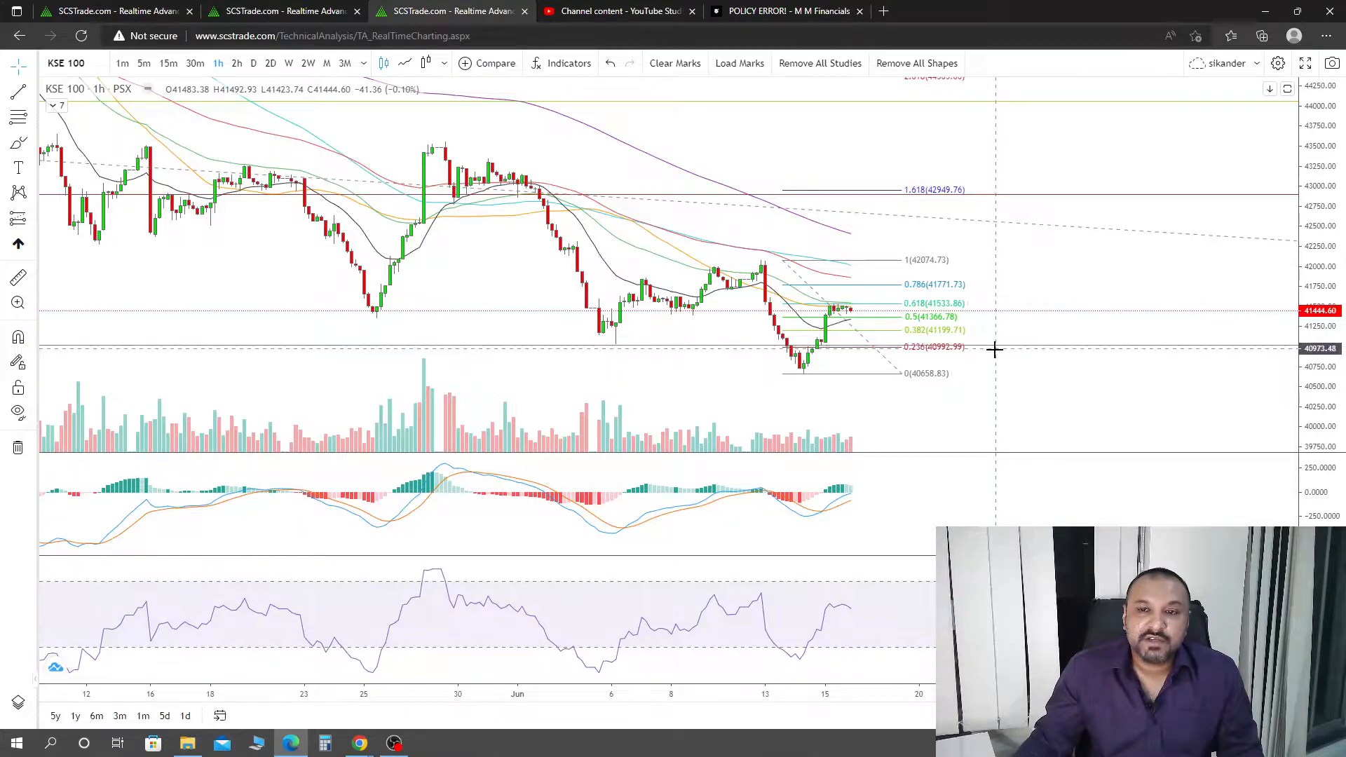
mouse_move(1009, 333)
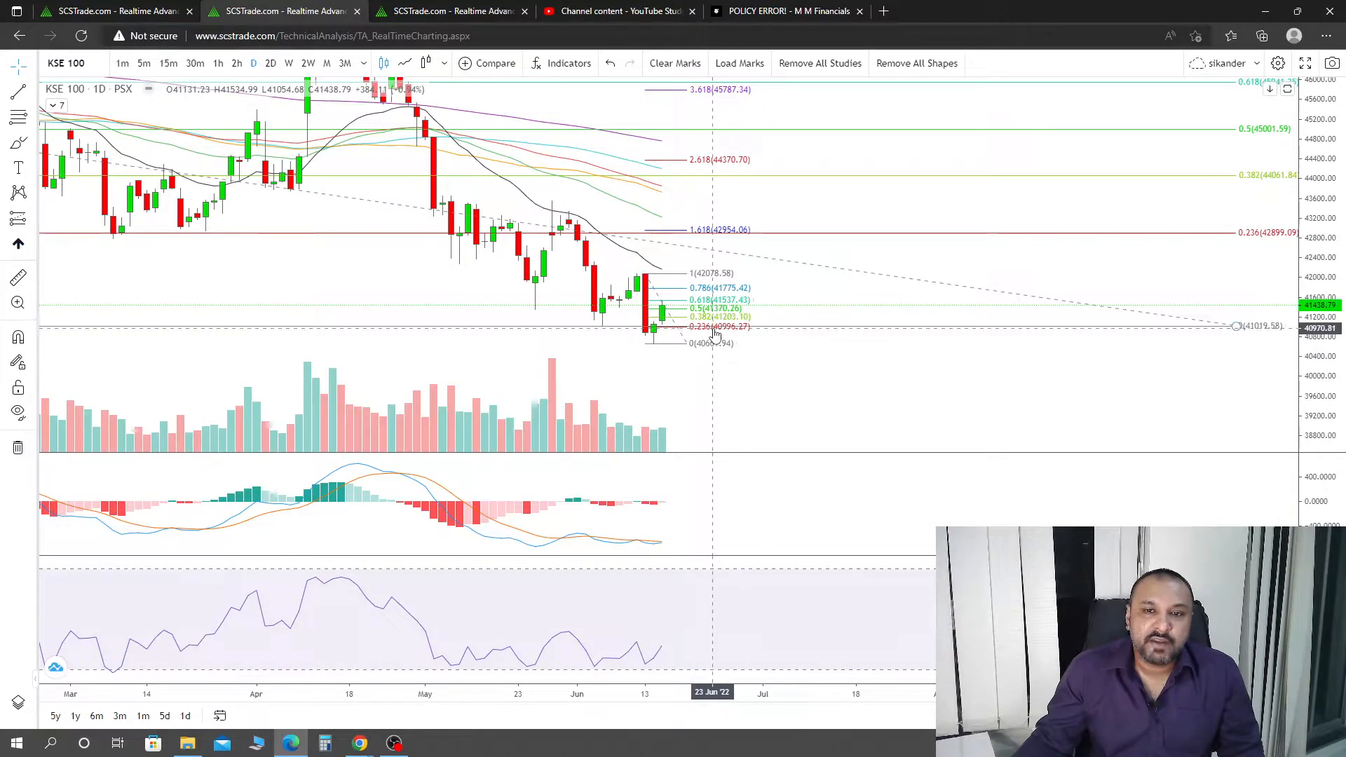
mouse_move(740, 273)
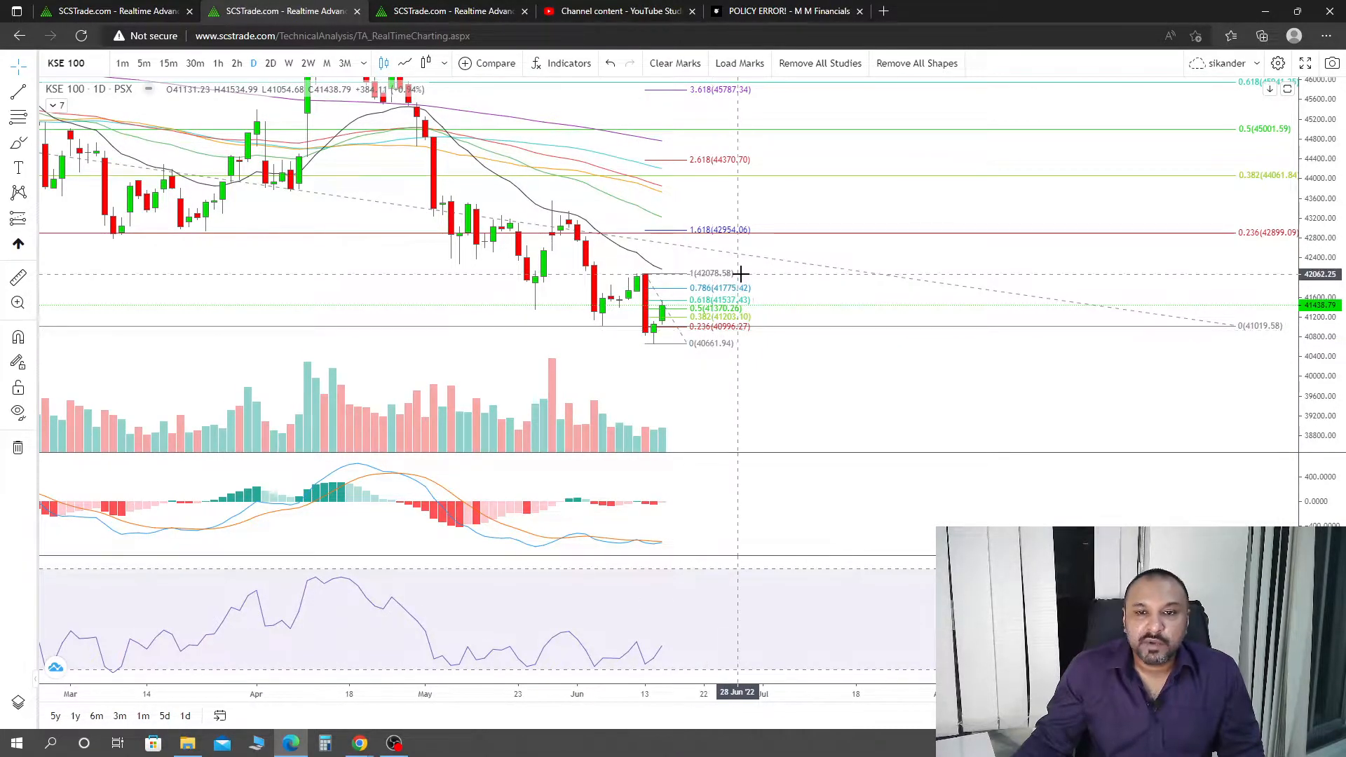
mouse_move(670, 280)
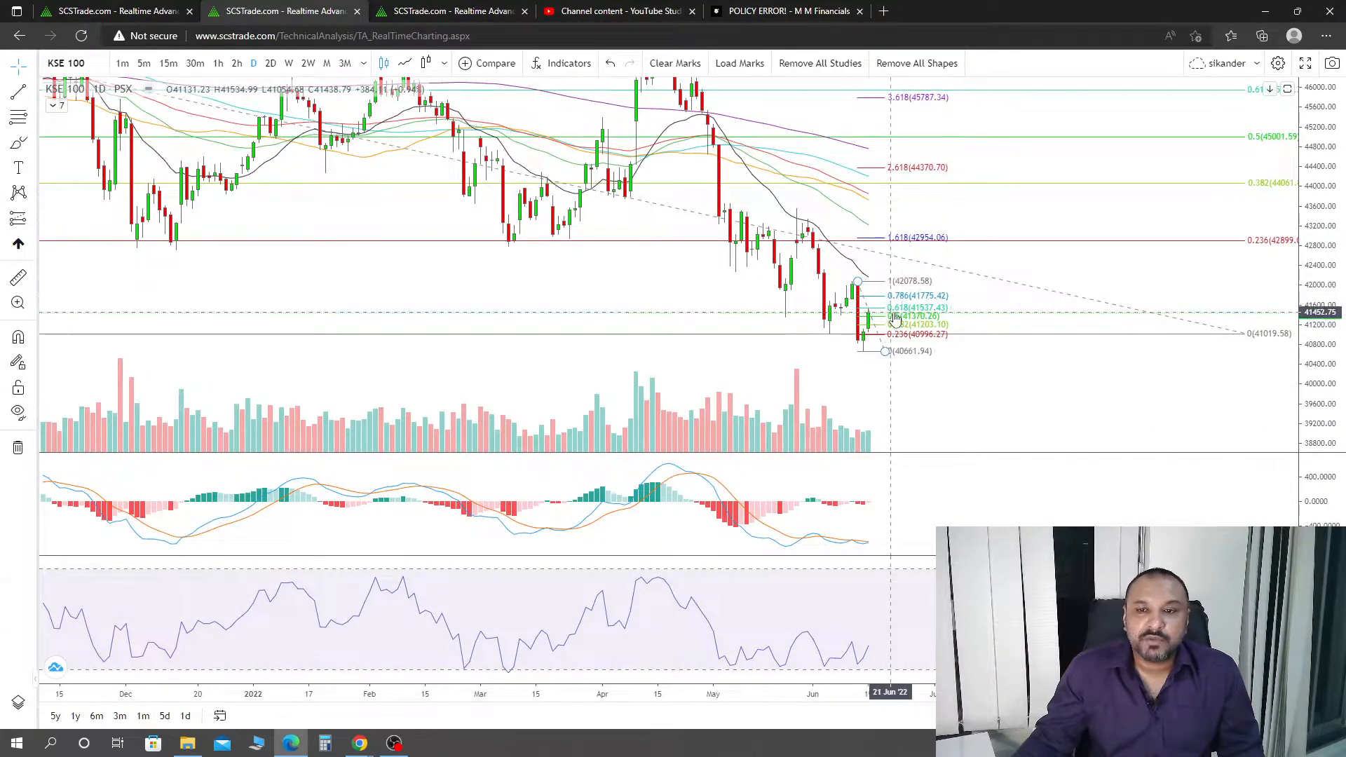
mouse_move(870, 227)
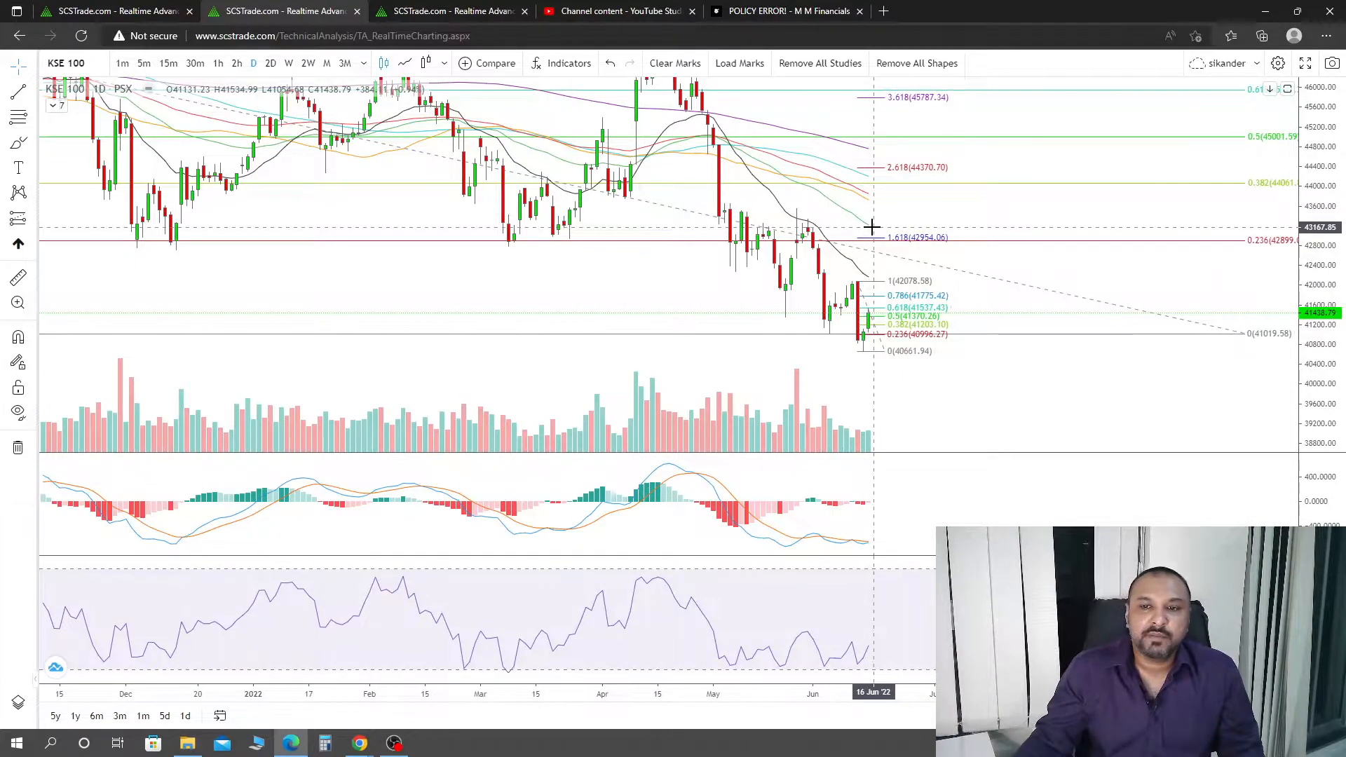
mouse_move(884, 207)
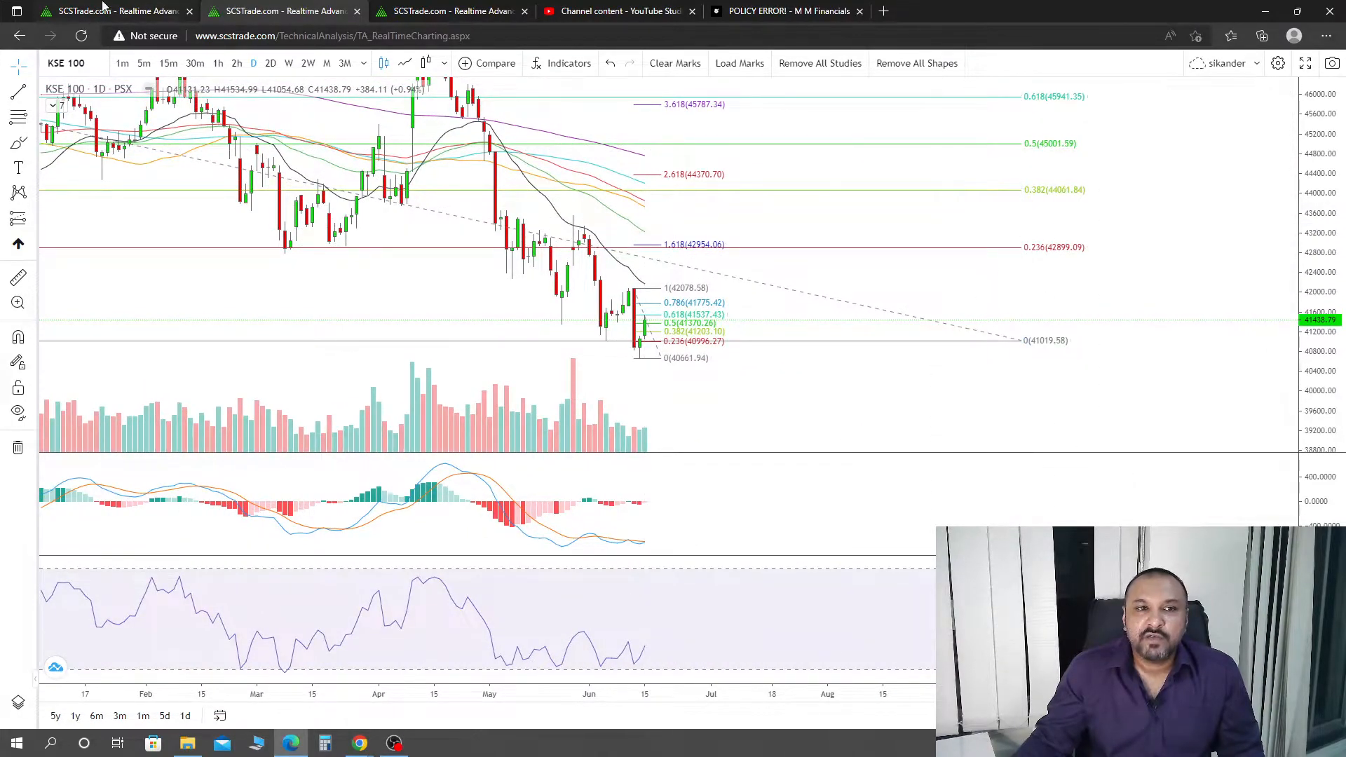
Step: Return to the weekly KSE 100 chart with Fibonacci levels from about 48,983 to 41,019
left_click(218, 63)
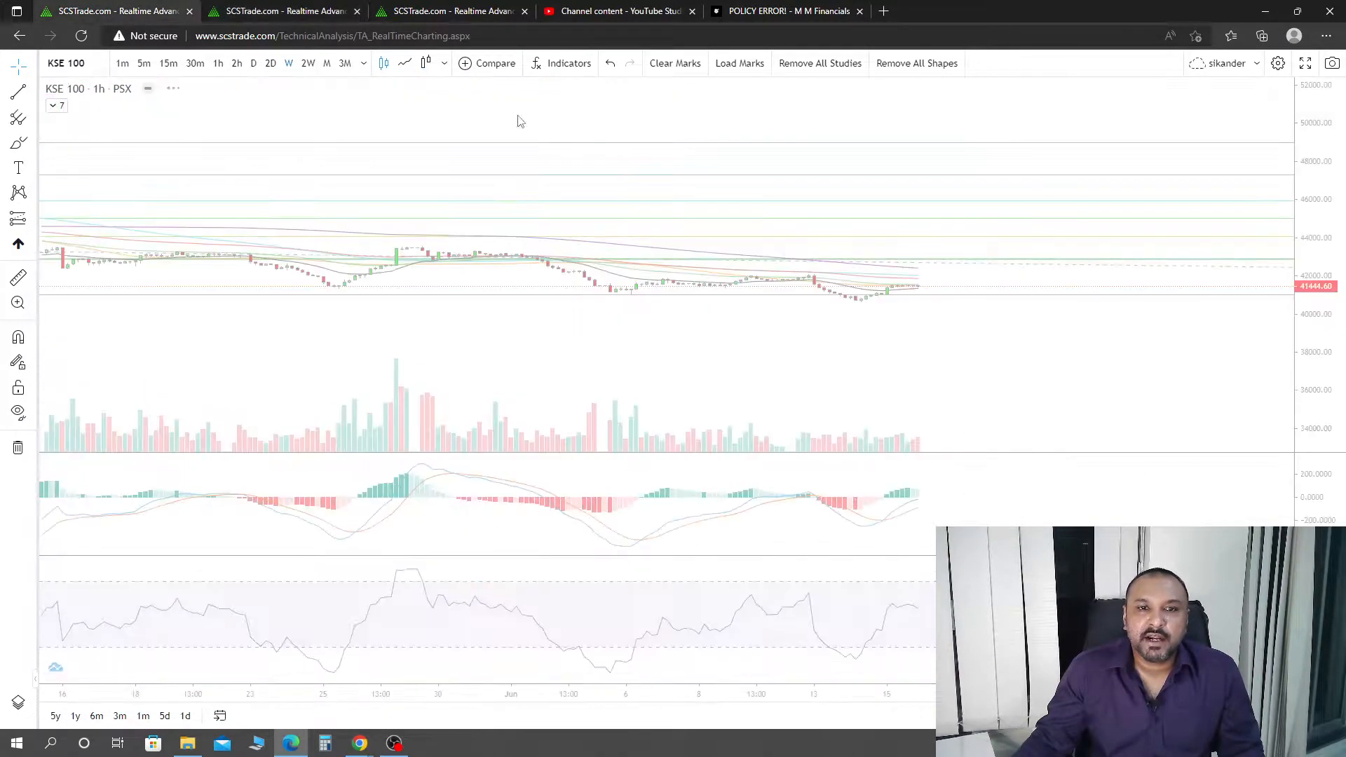
left_click(288, 64)
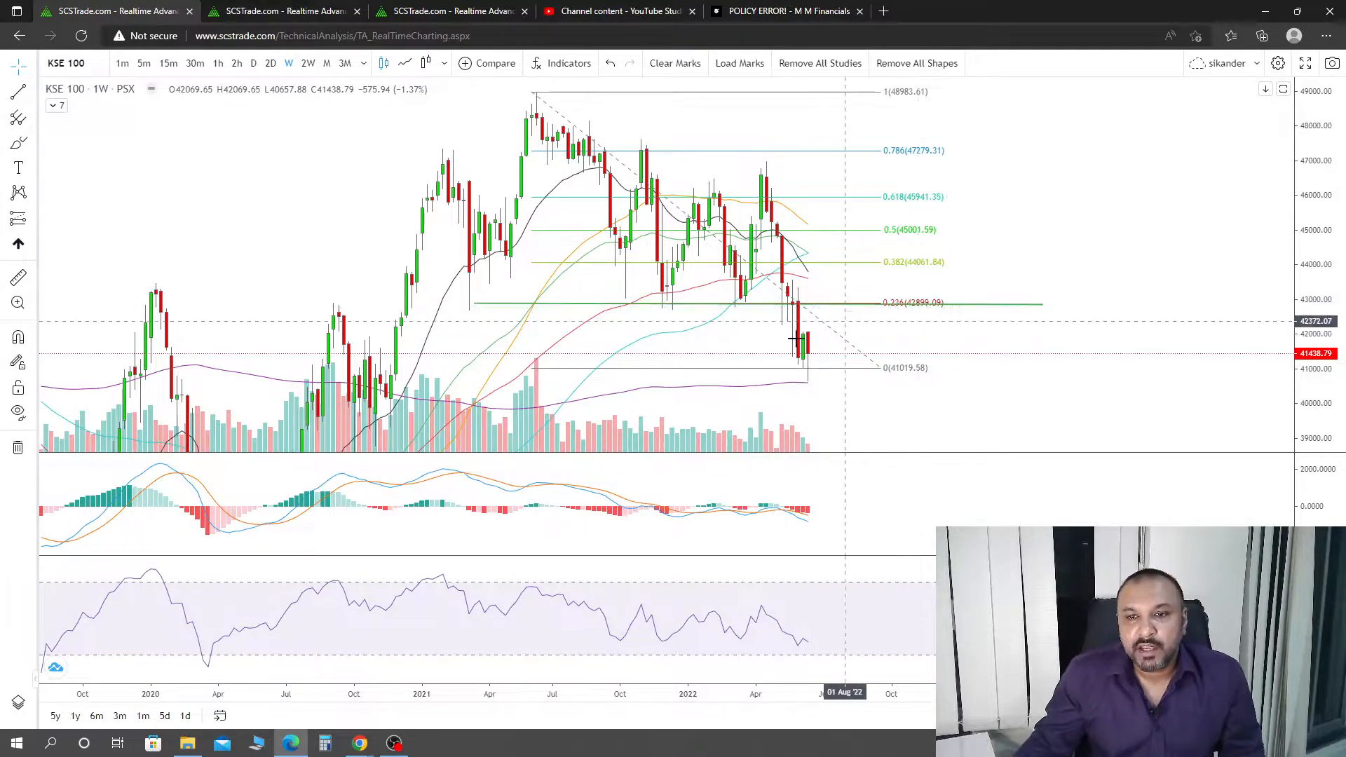
mouse_move(778, 354)
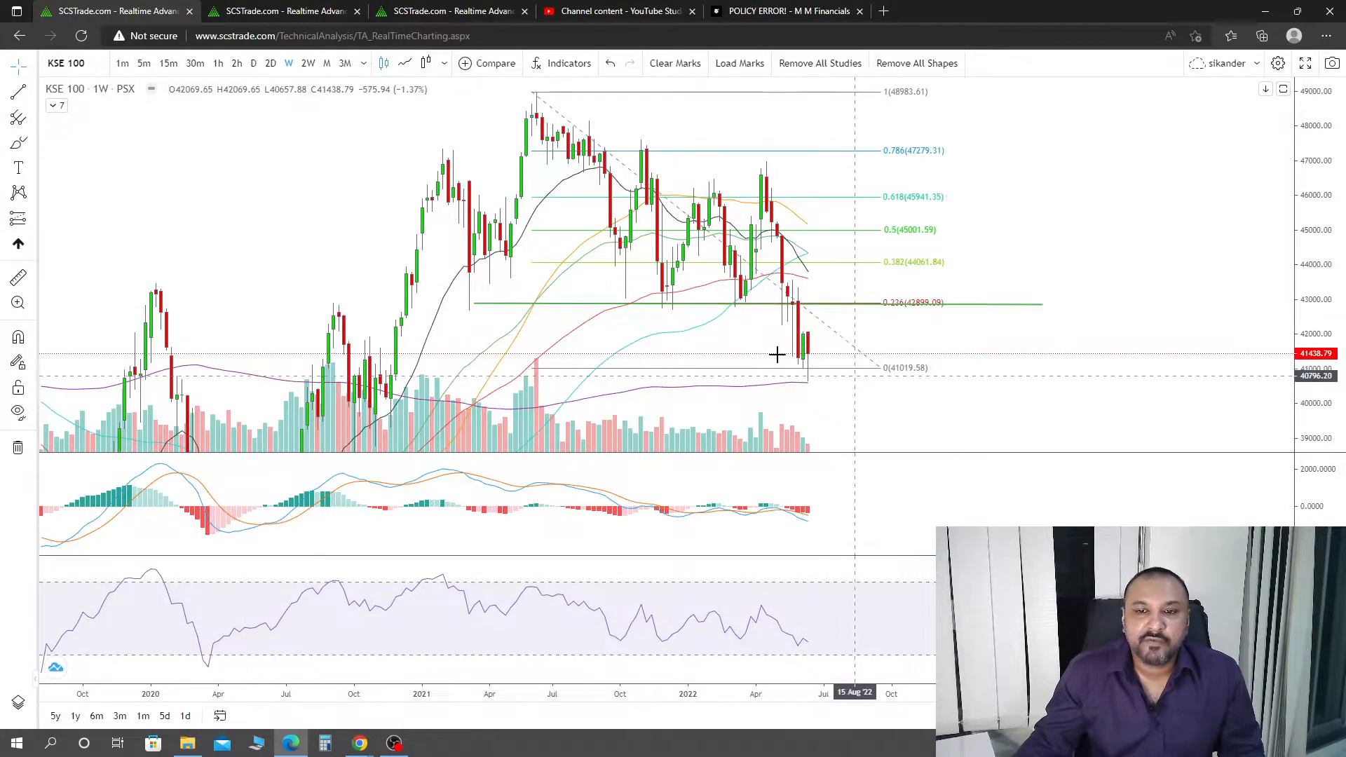
mouse_move(833, 297)
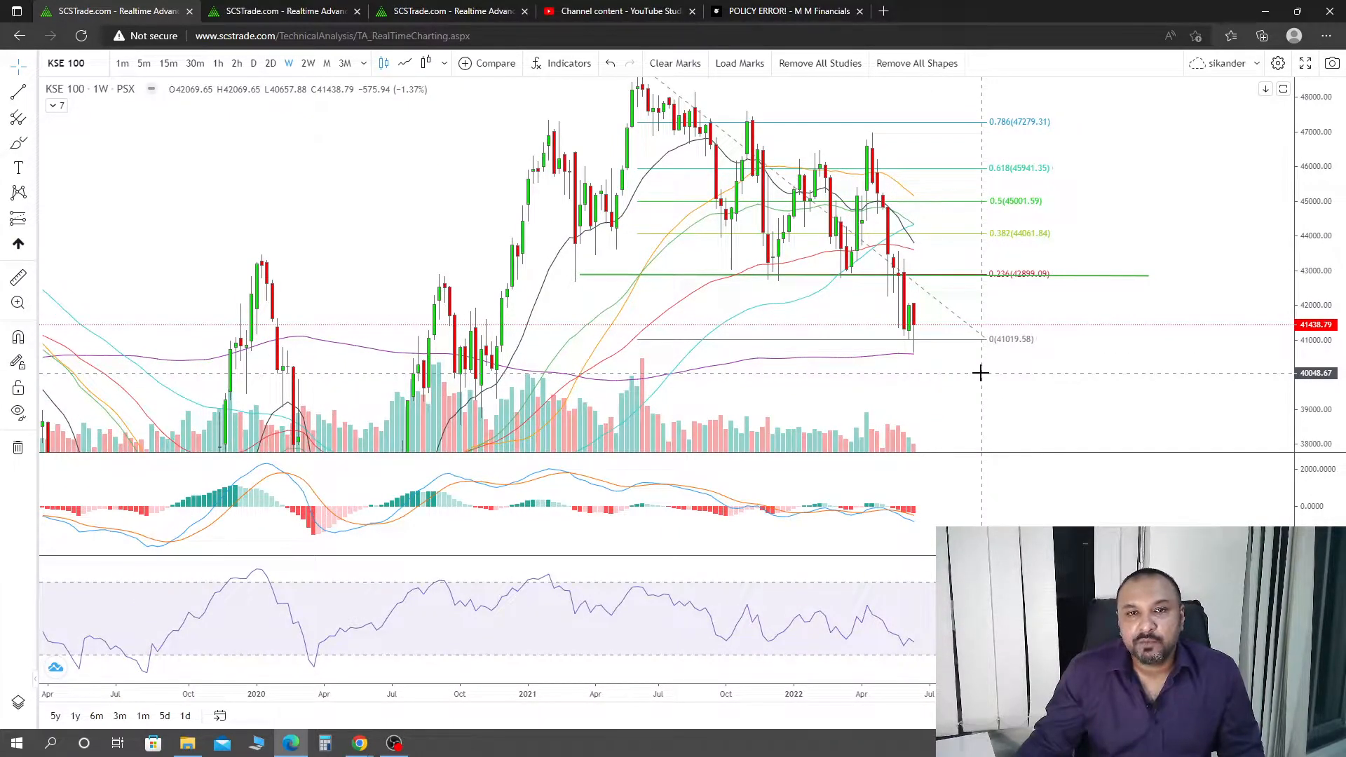
mouse_move(996, 409)
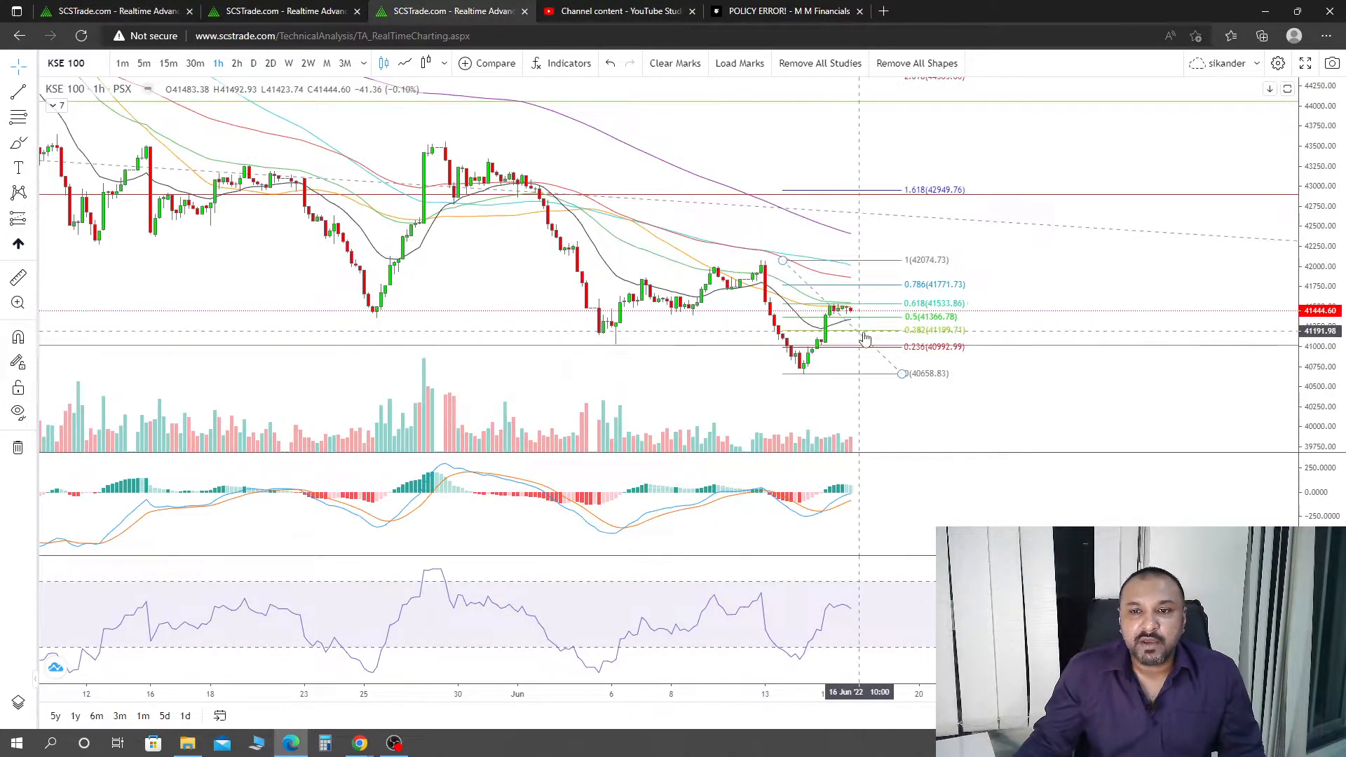
mouse_move(853, 327)
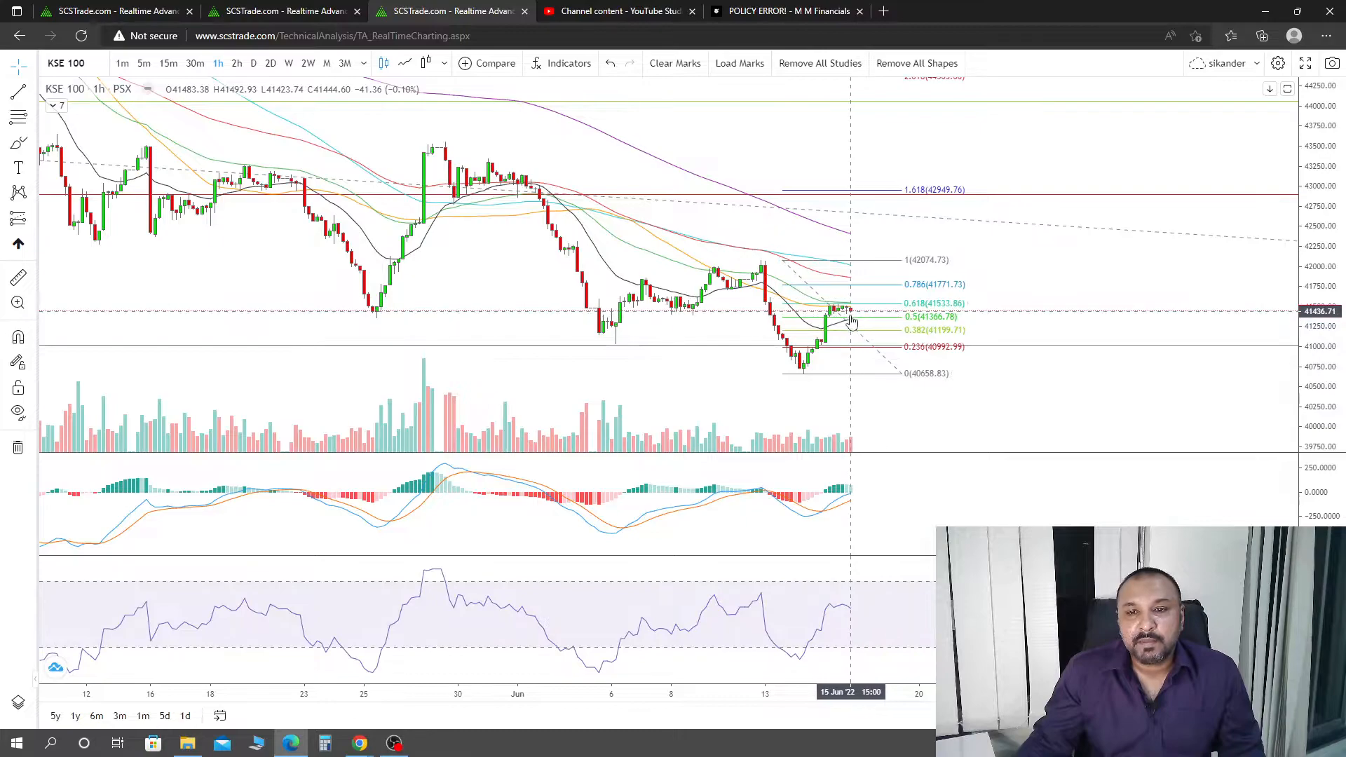
mouse_move(867, 360)
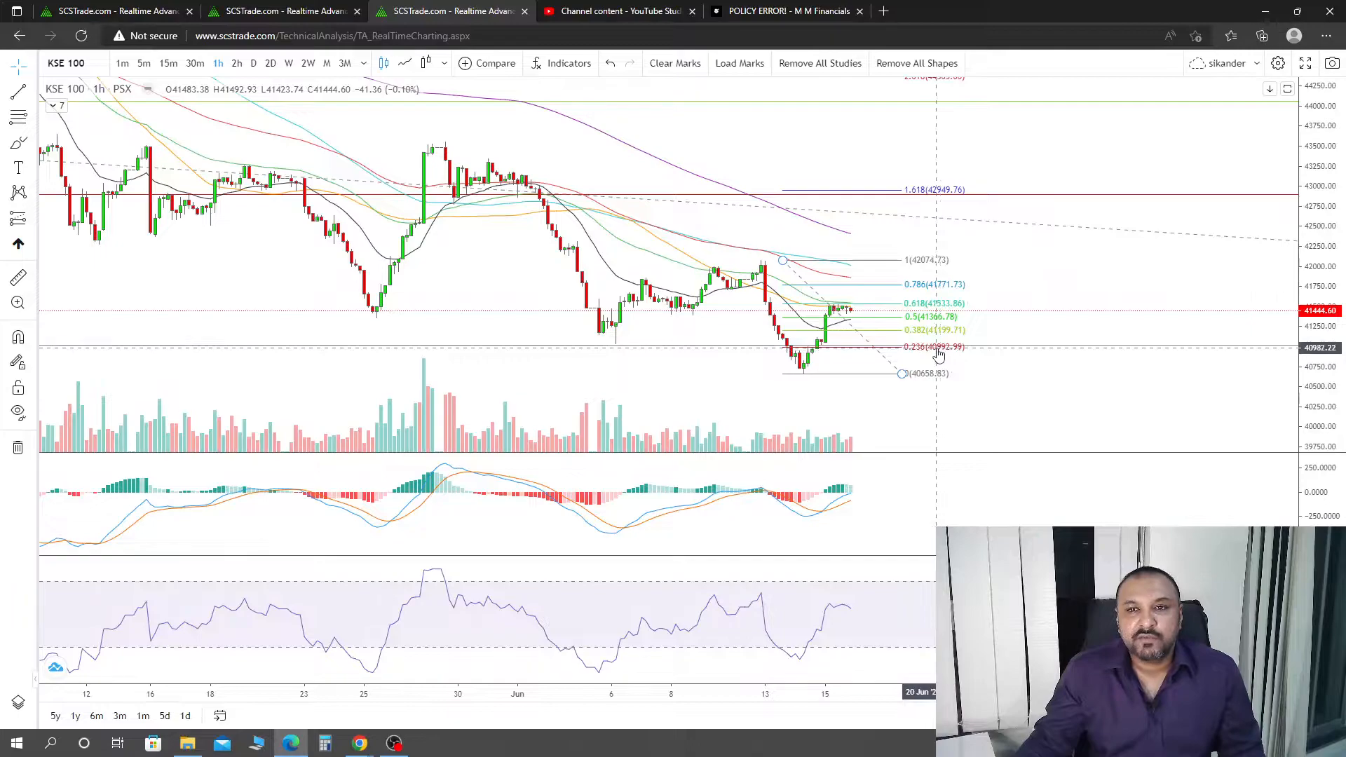
mouse_move(1011, 373)
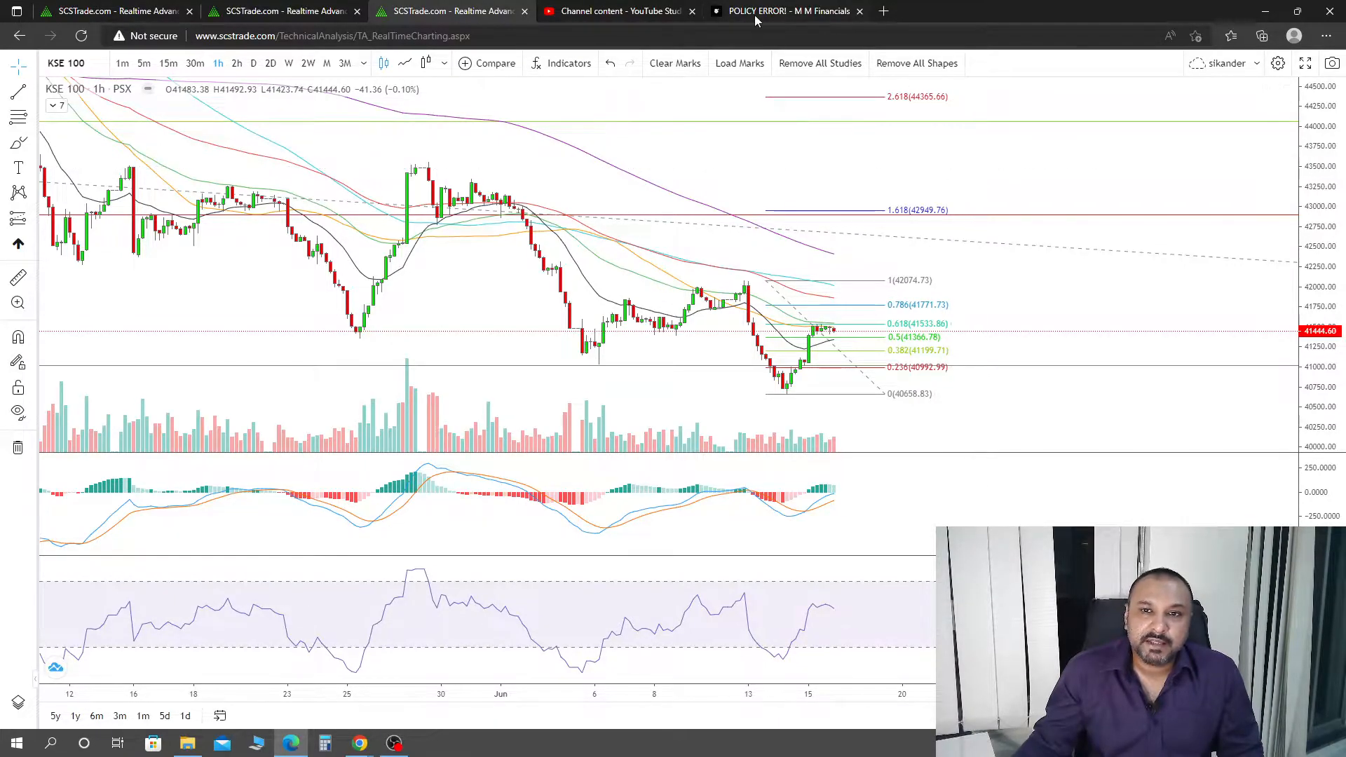
Step: Bring up the Policy Error article and highlight its byline and date
left_click(783, 11)
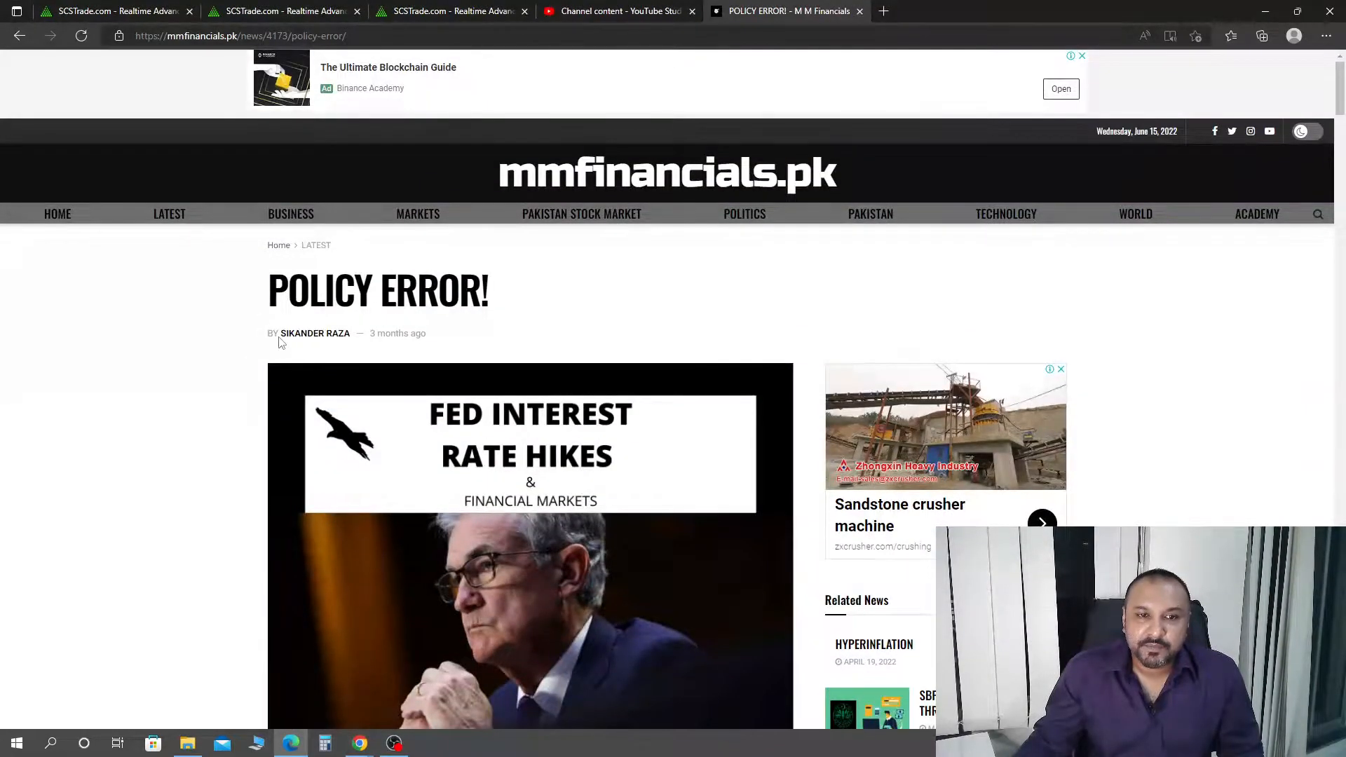
left_click_drag(275, 333, 426, 334)
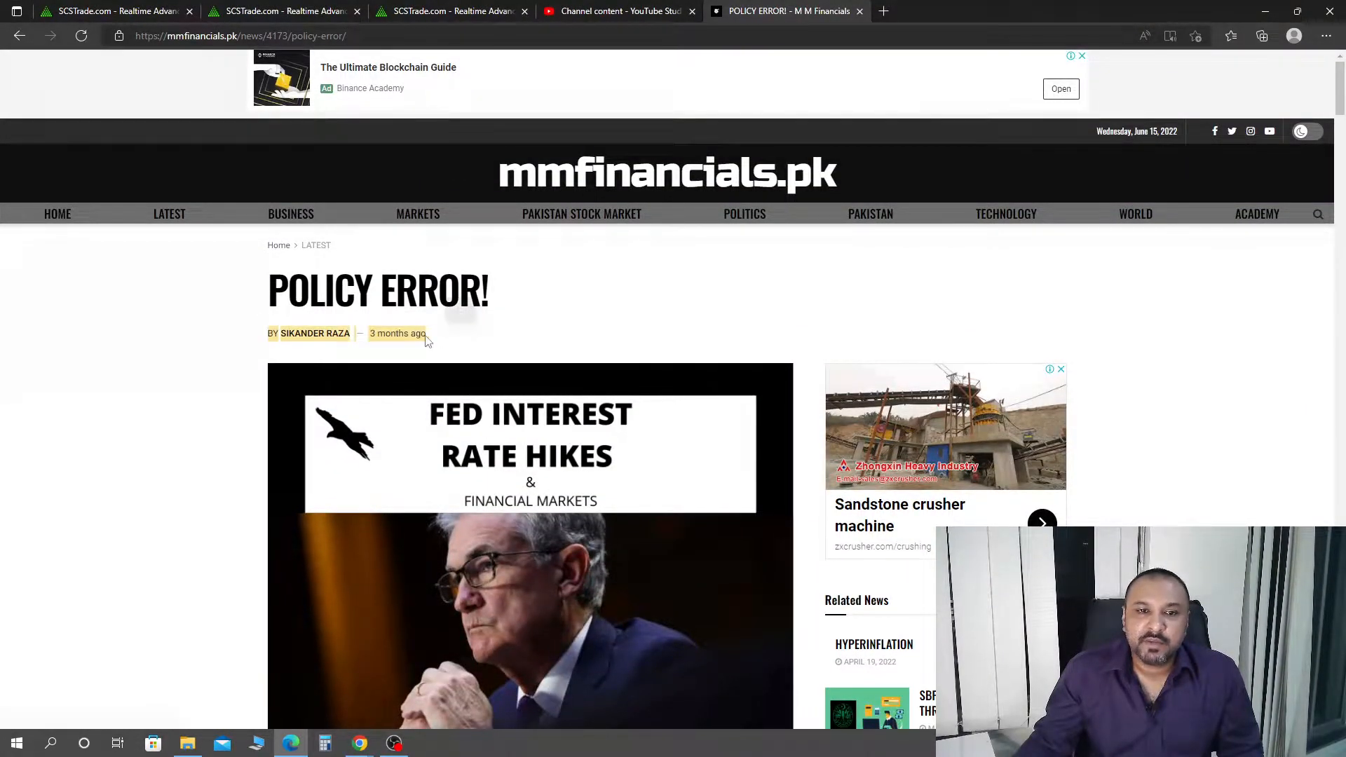
left_click(194, 409)
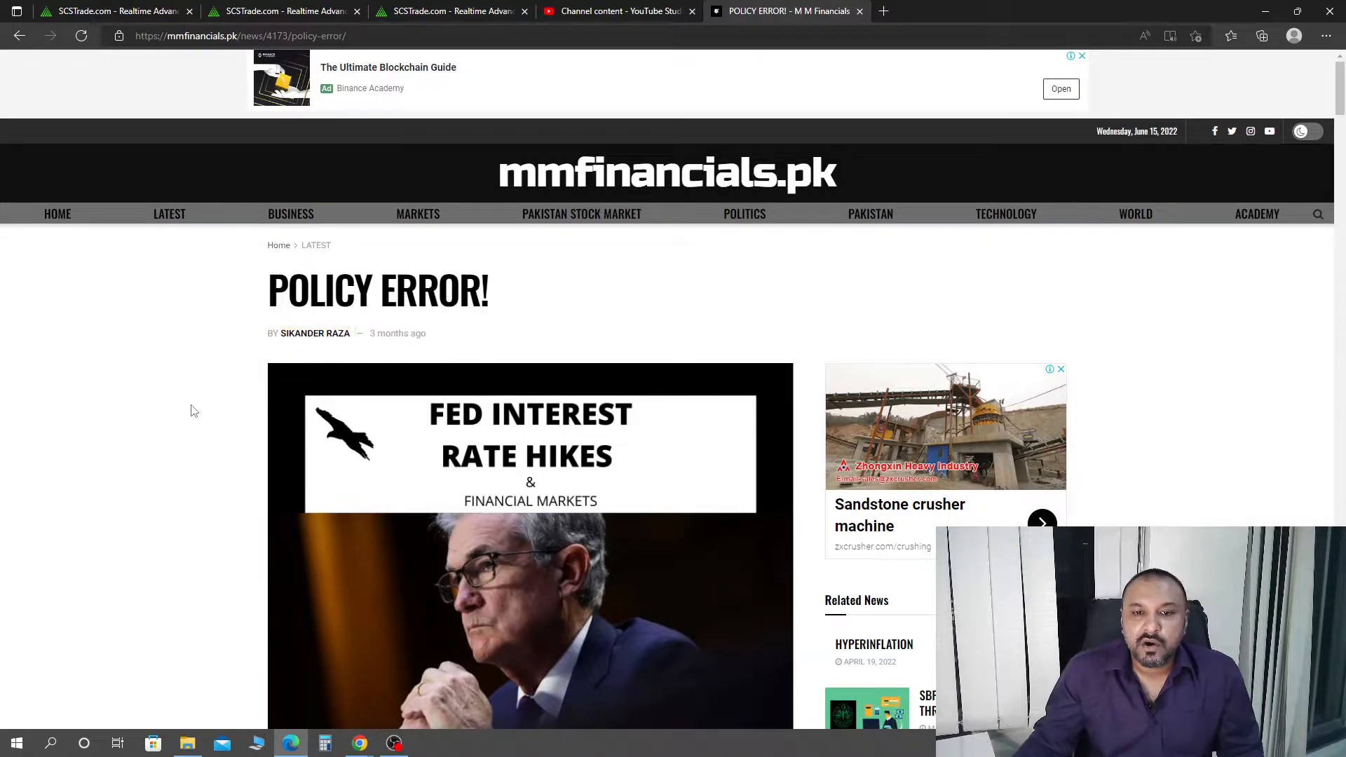
Step: Read down through the article's Fed rate and yield curve charts
scroll("down", 3)
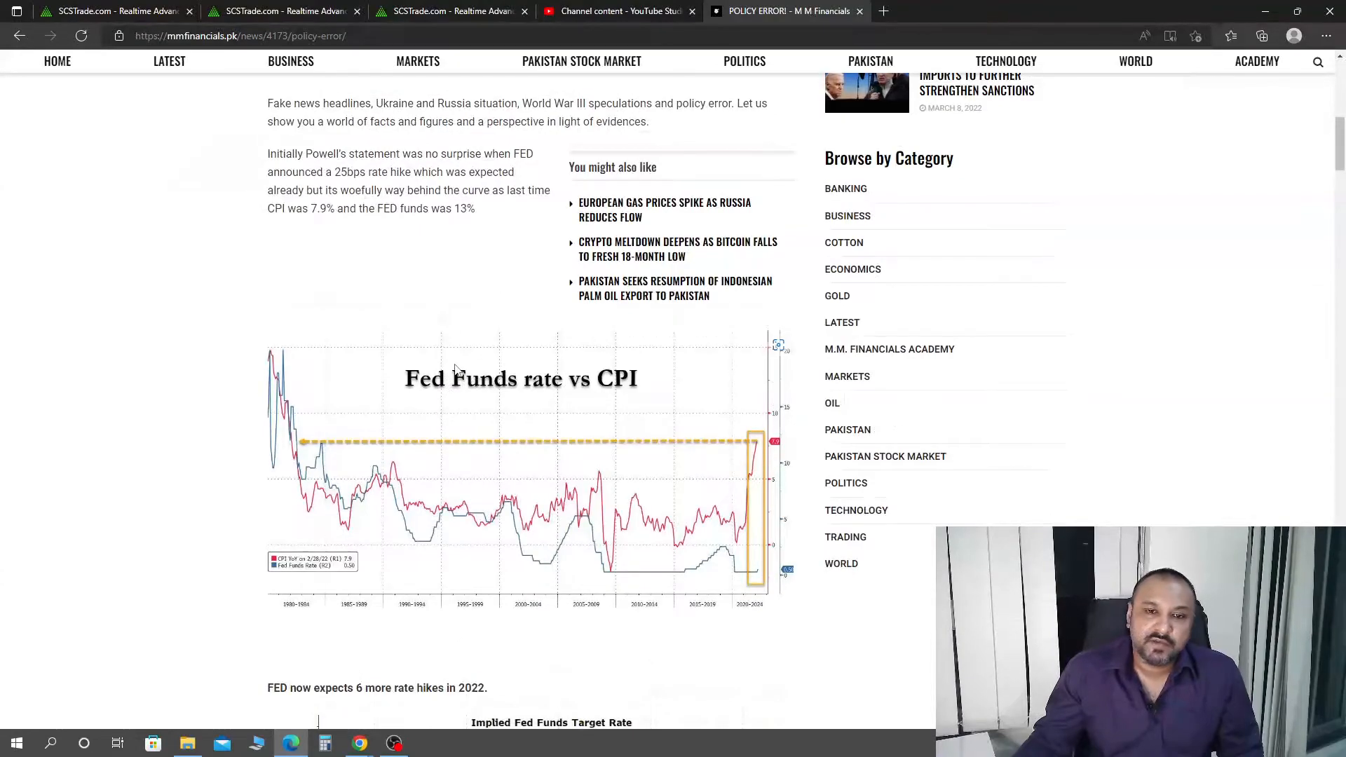
scroll("down", 3)
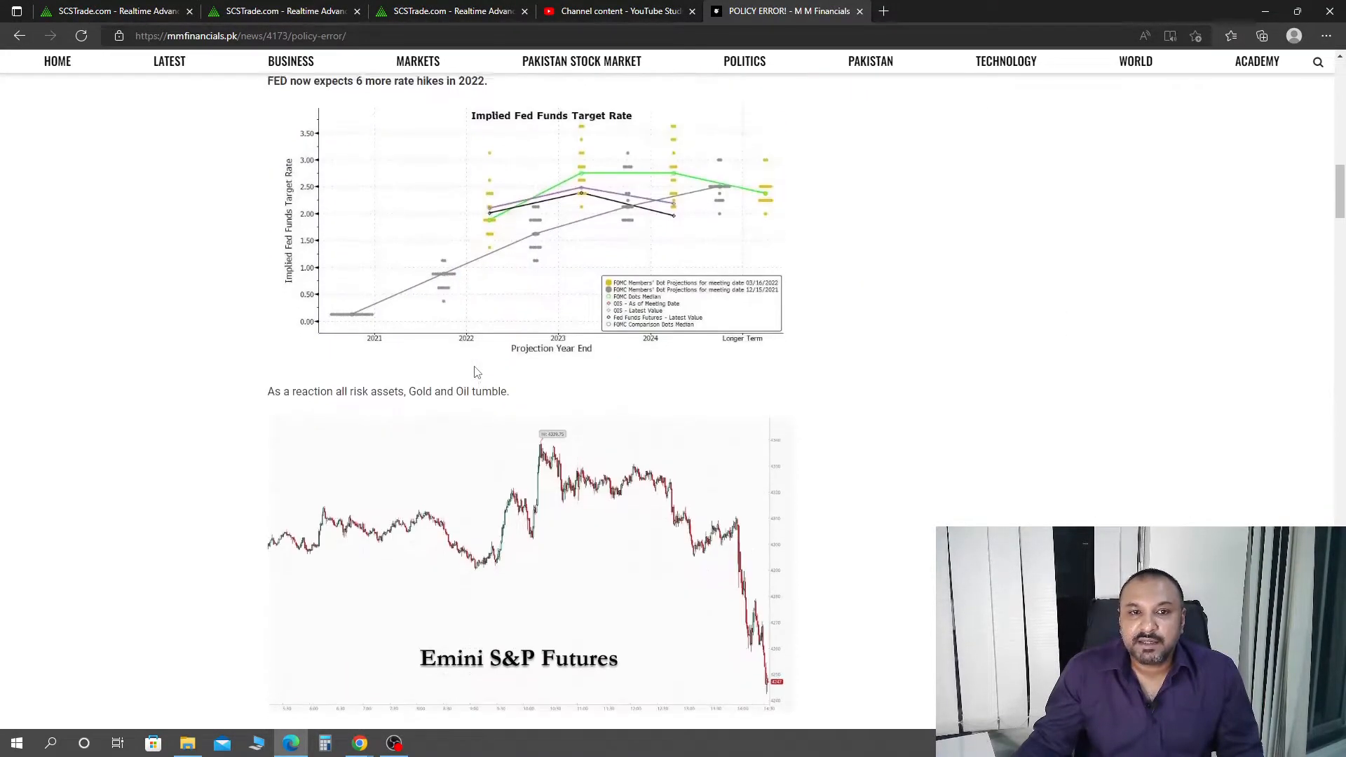
scroll("down", 3)
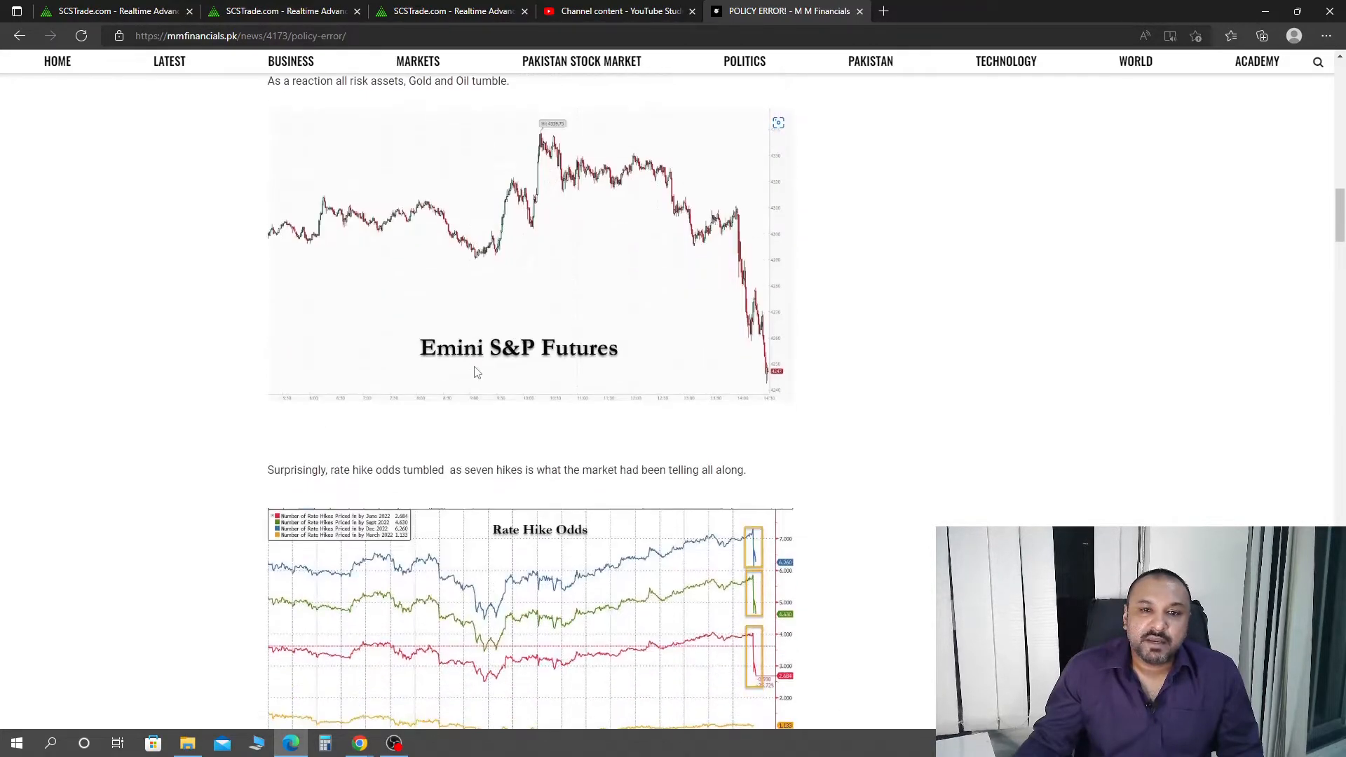
scroll("down", 3)
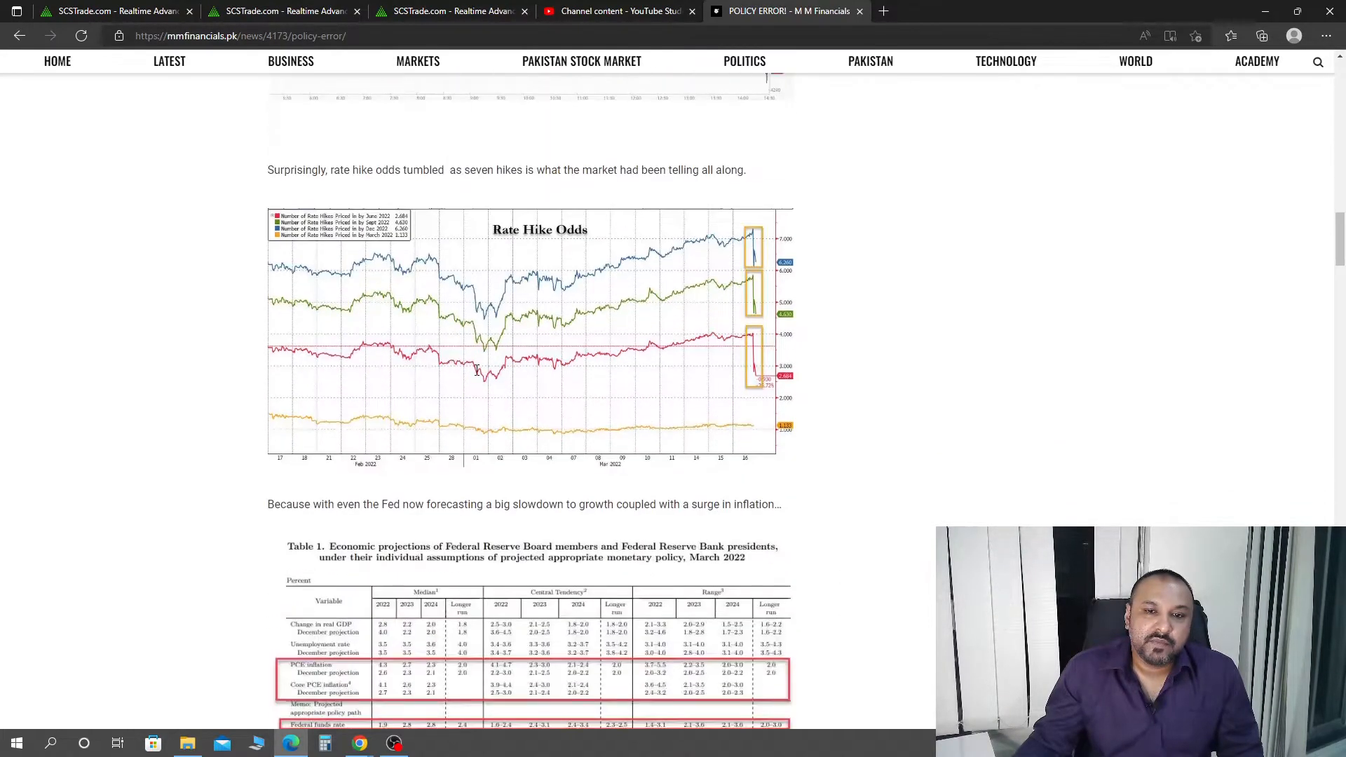
scroll("down", 3)
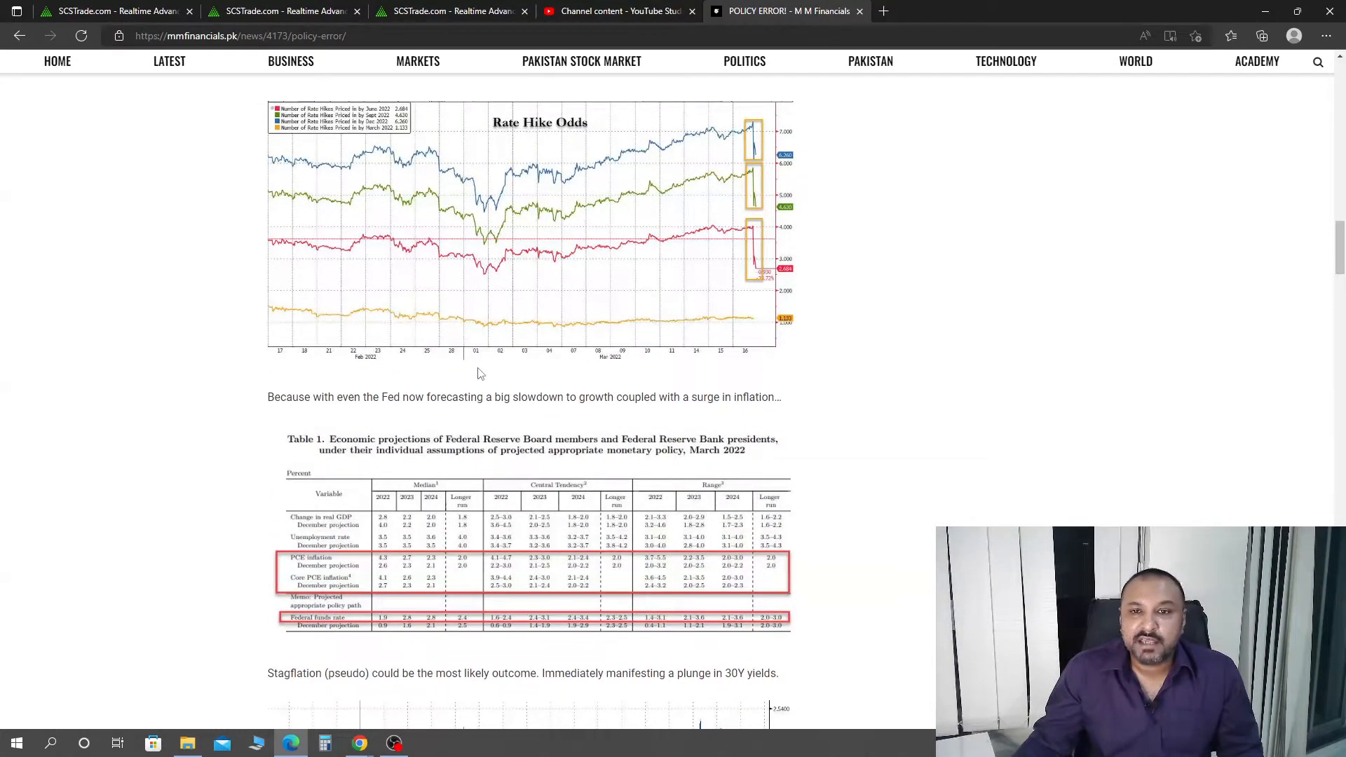
scroll("down", 3)
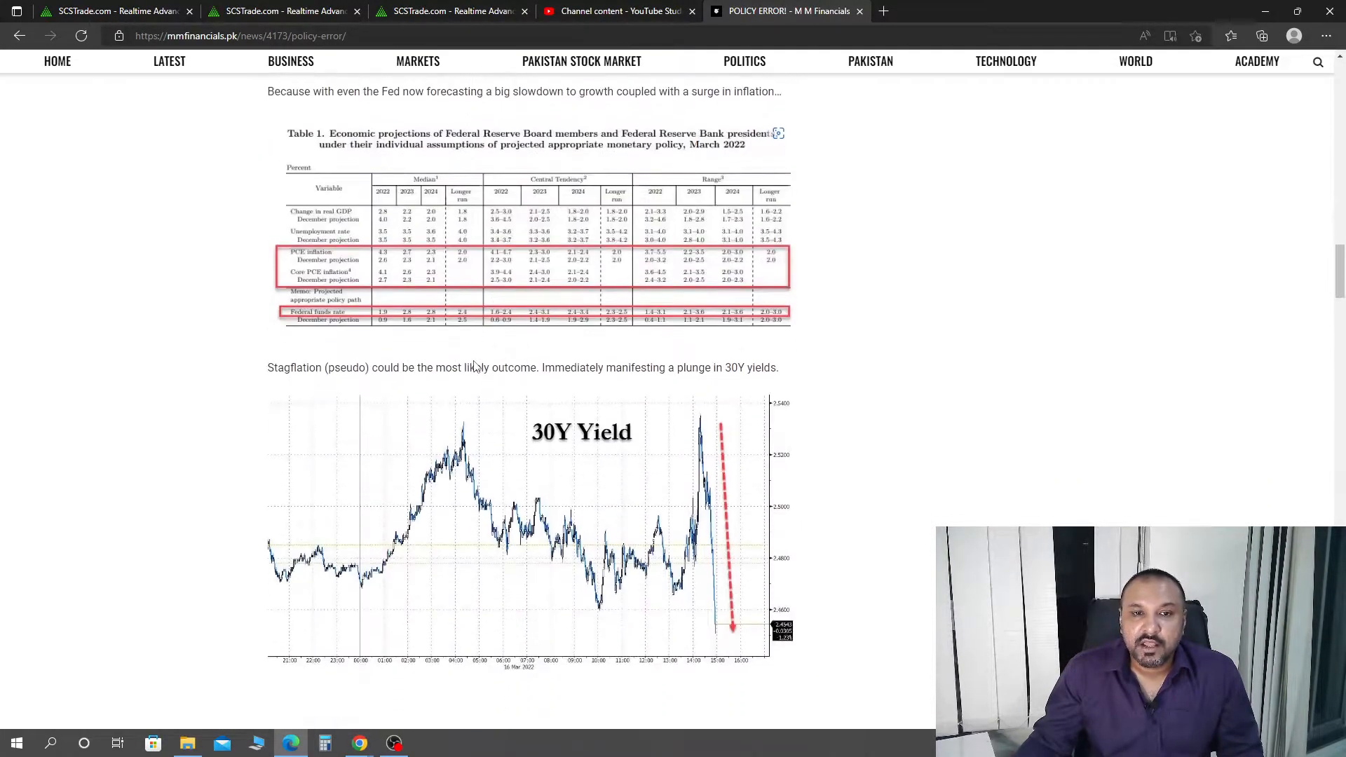
scroll("down", 3)
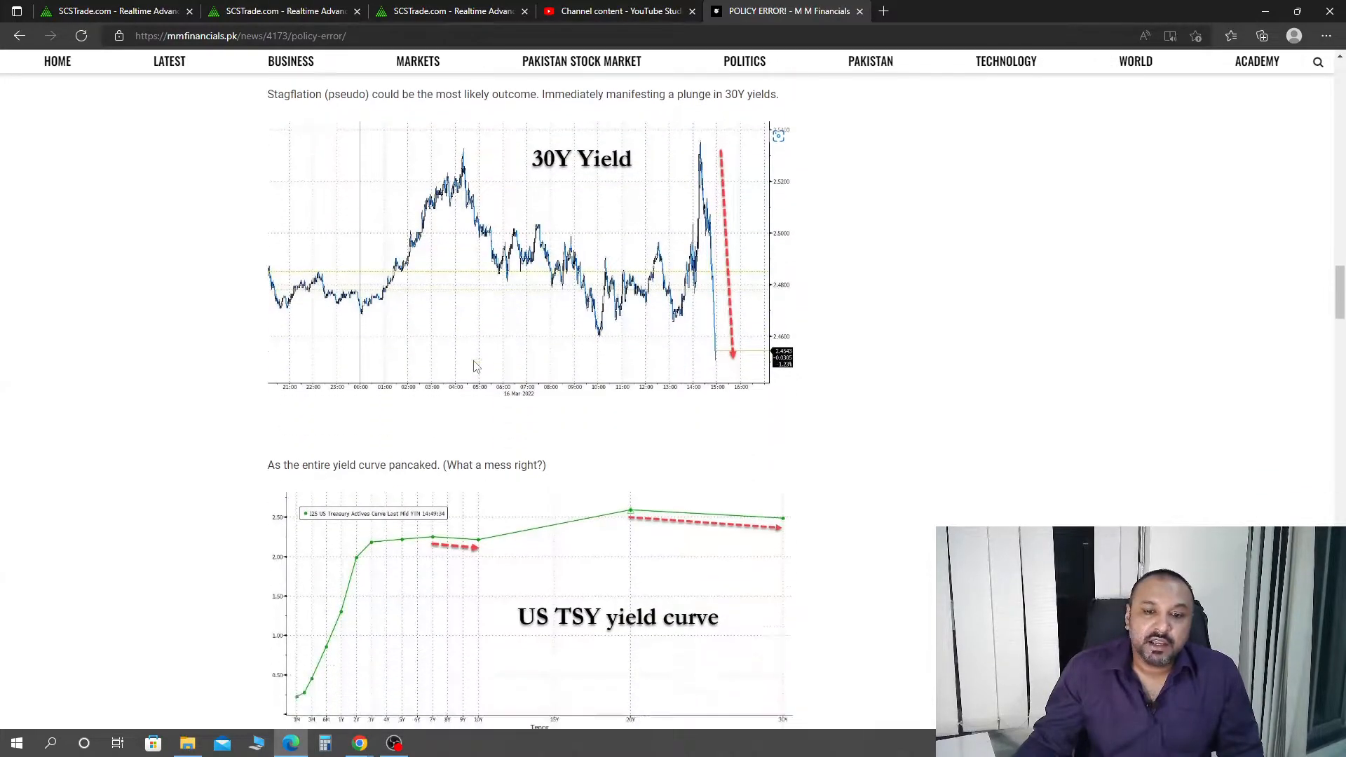
Step: Continue past the gold and S&P charts to the conclusion and highlight the 'In short' paragraph on Powell
scroll("down", 3)
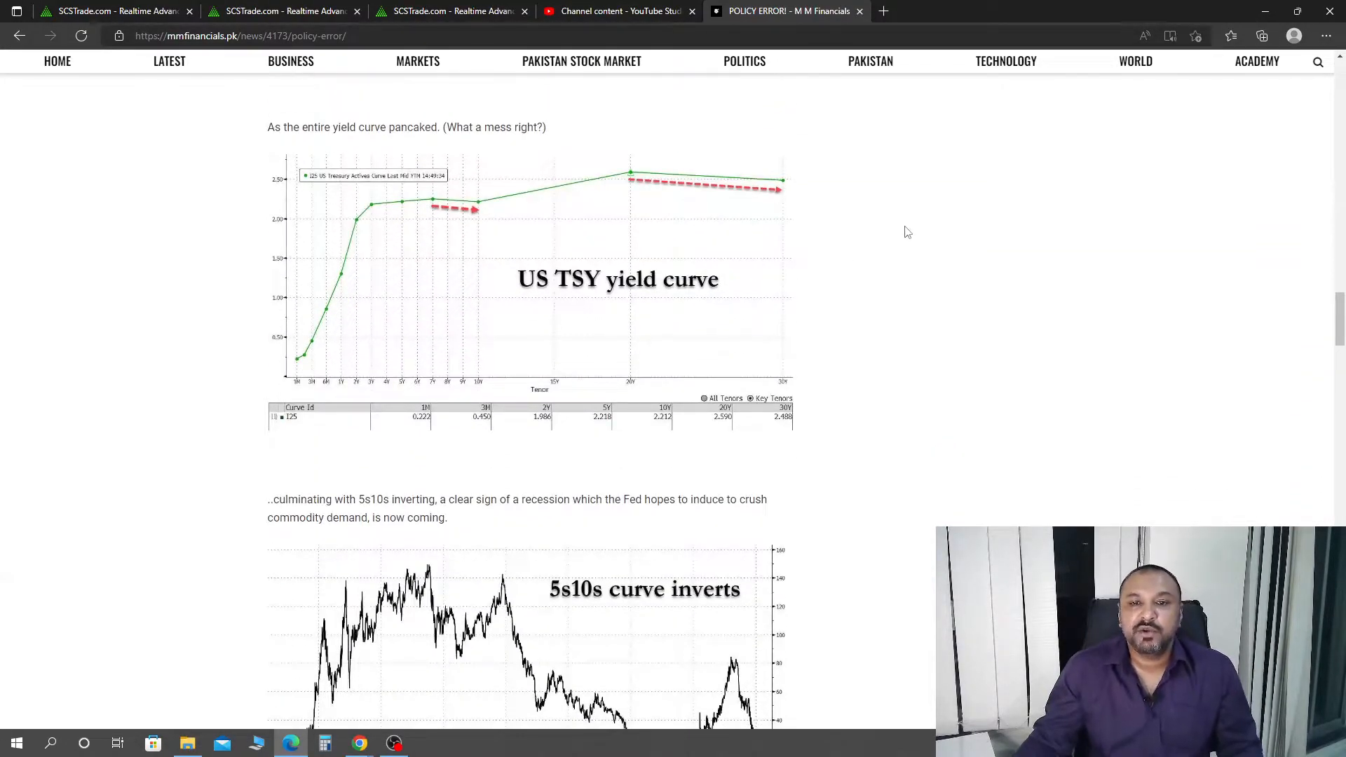
scroll("down", 3)
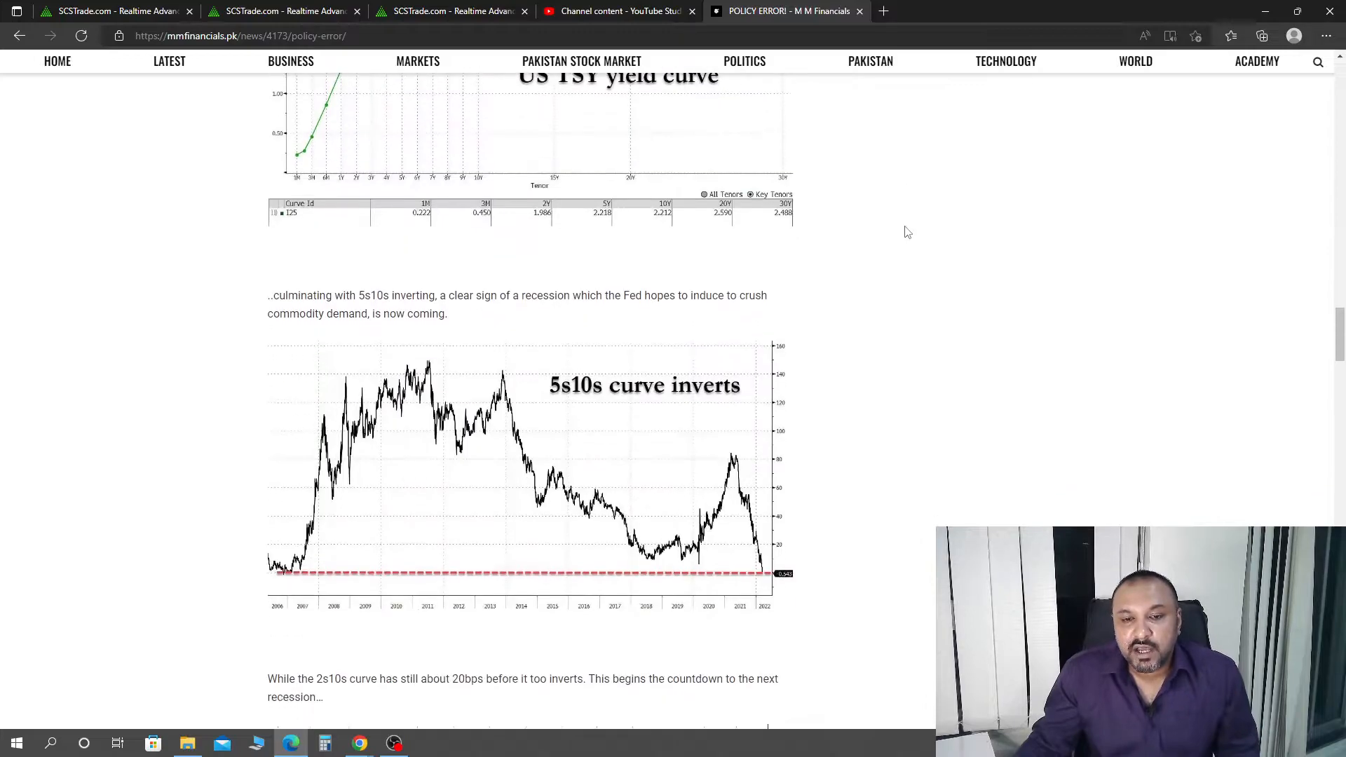
scroll("down", 3)
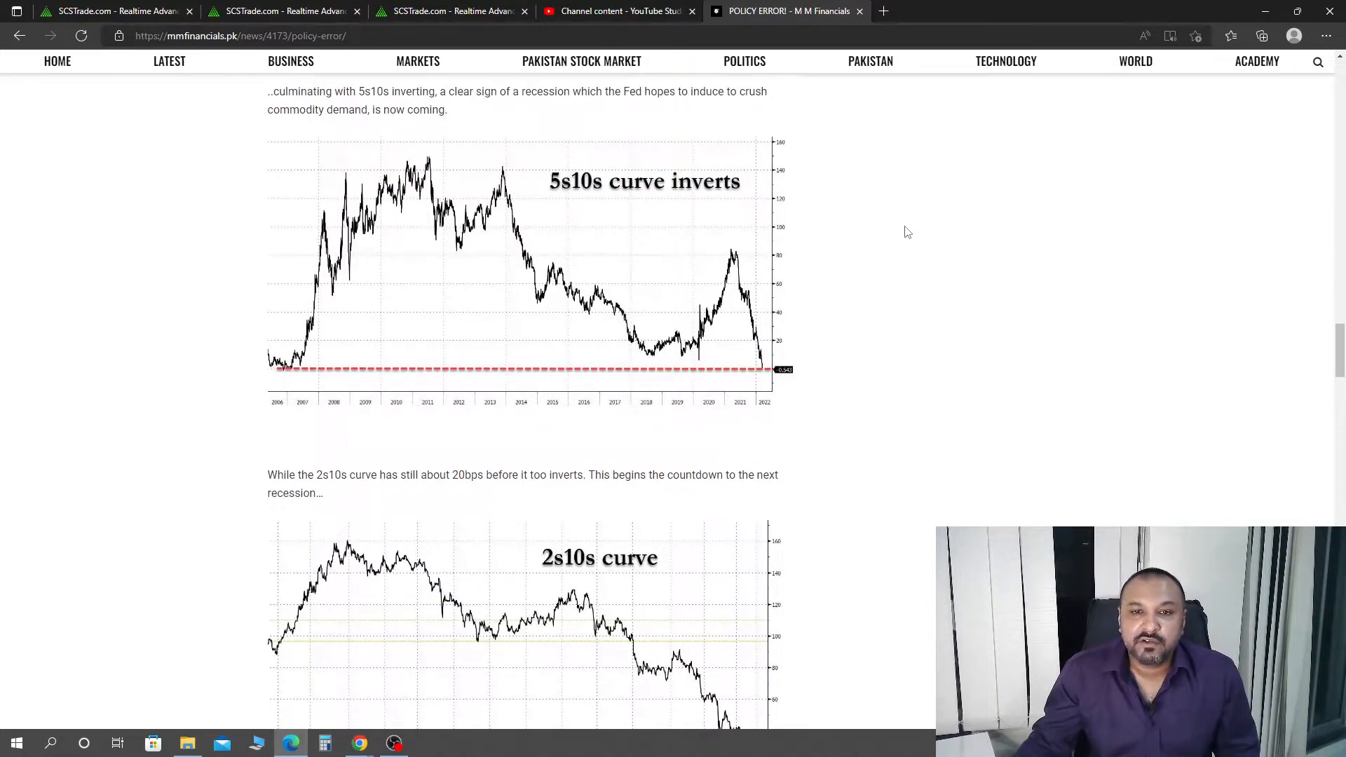
scroll("down", 3)
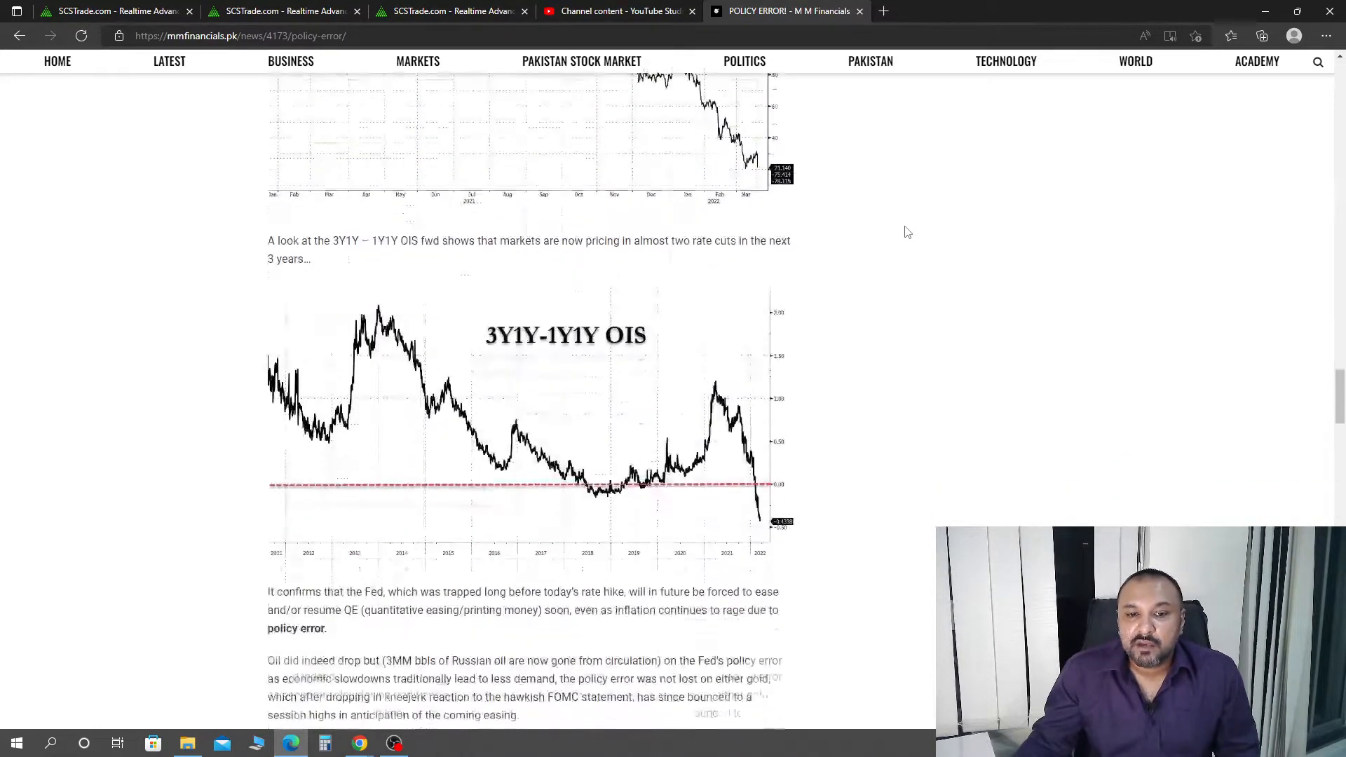
scroll("down", 3)
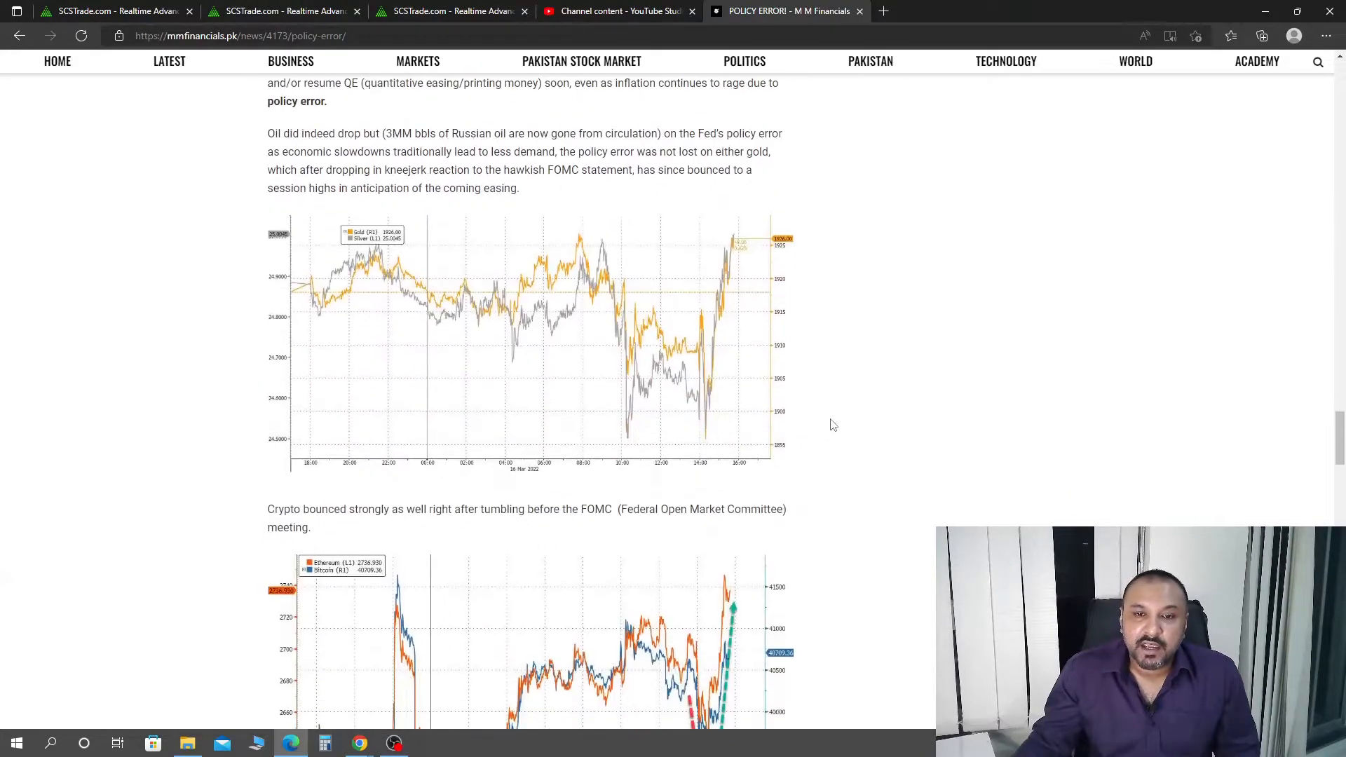
scroll("down", 3)
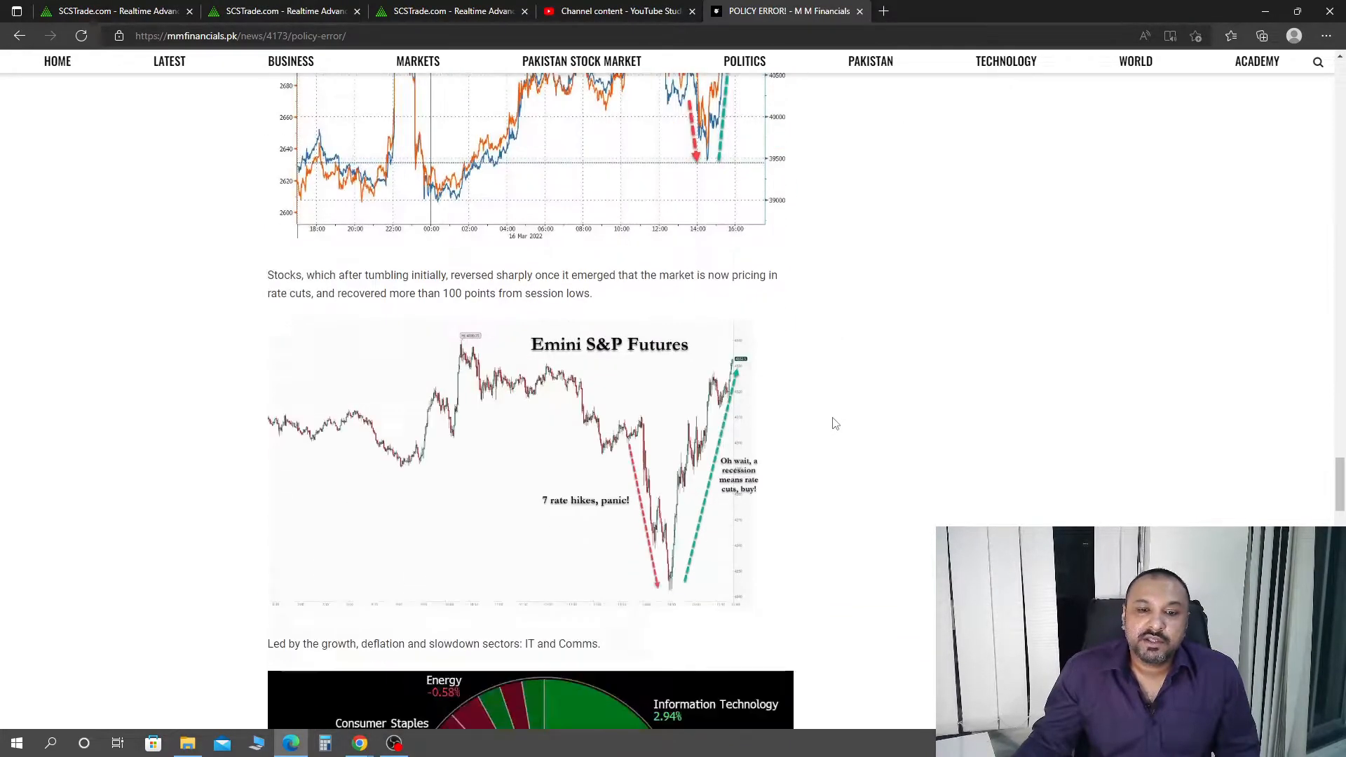
scroll("down", 3)
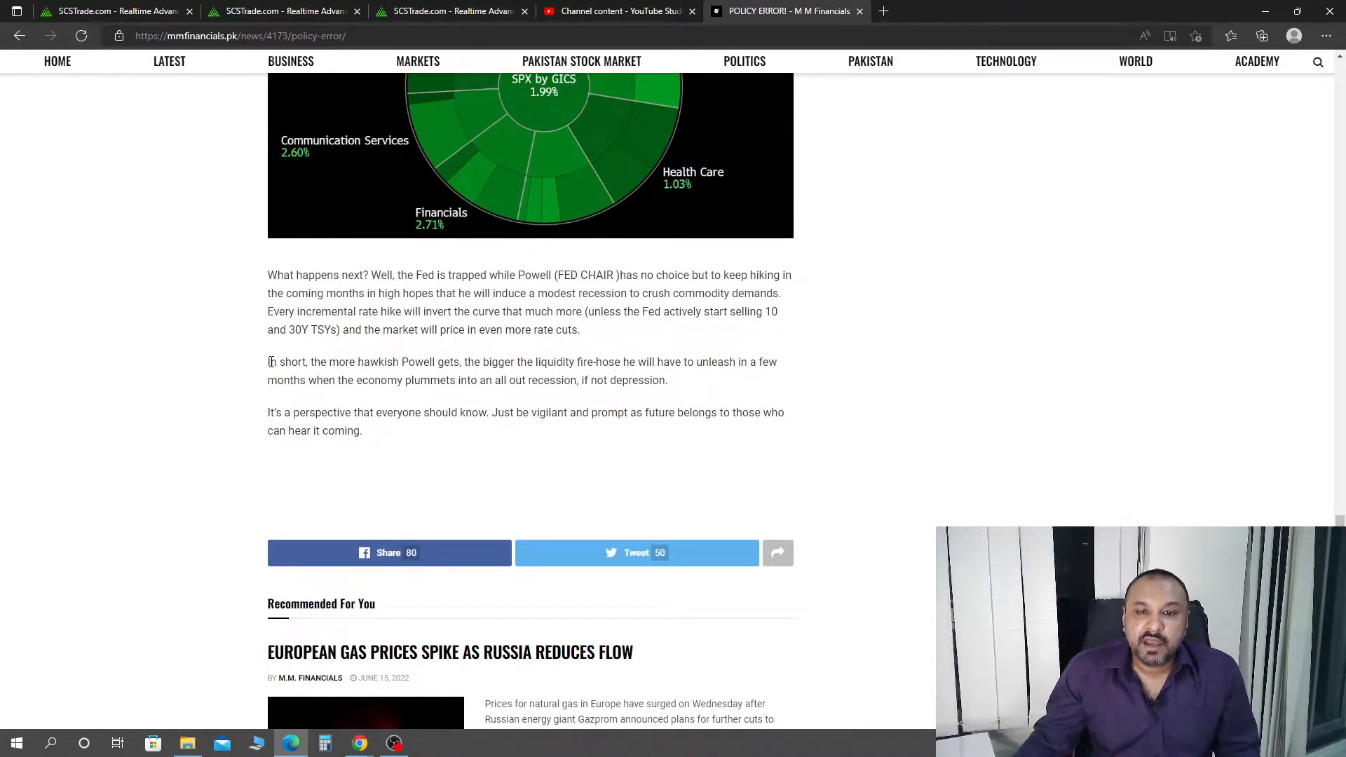
left_click_drag(268, 362, 667, 380)
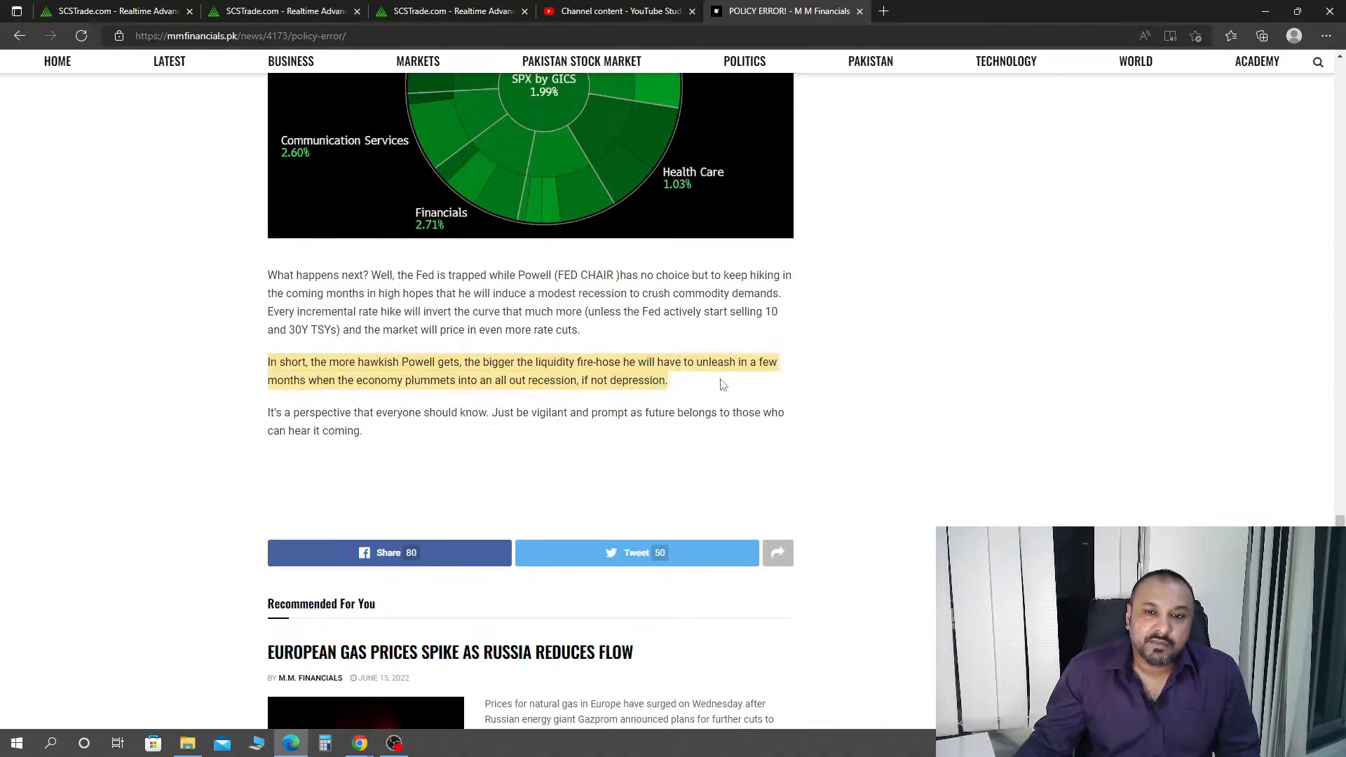
Step: Clear the paragraph highlight and move back up to the 5s10s curve inverts chart
left_click(549, 412)
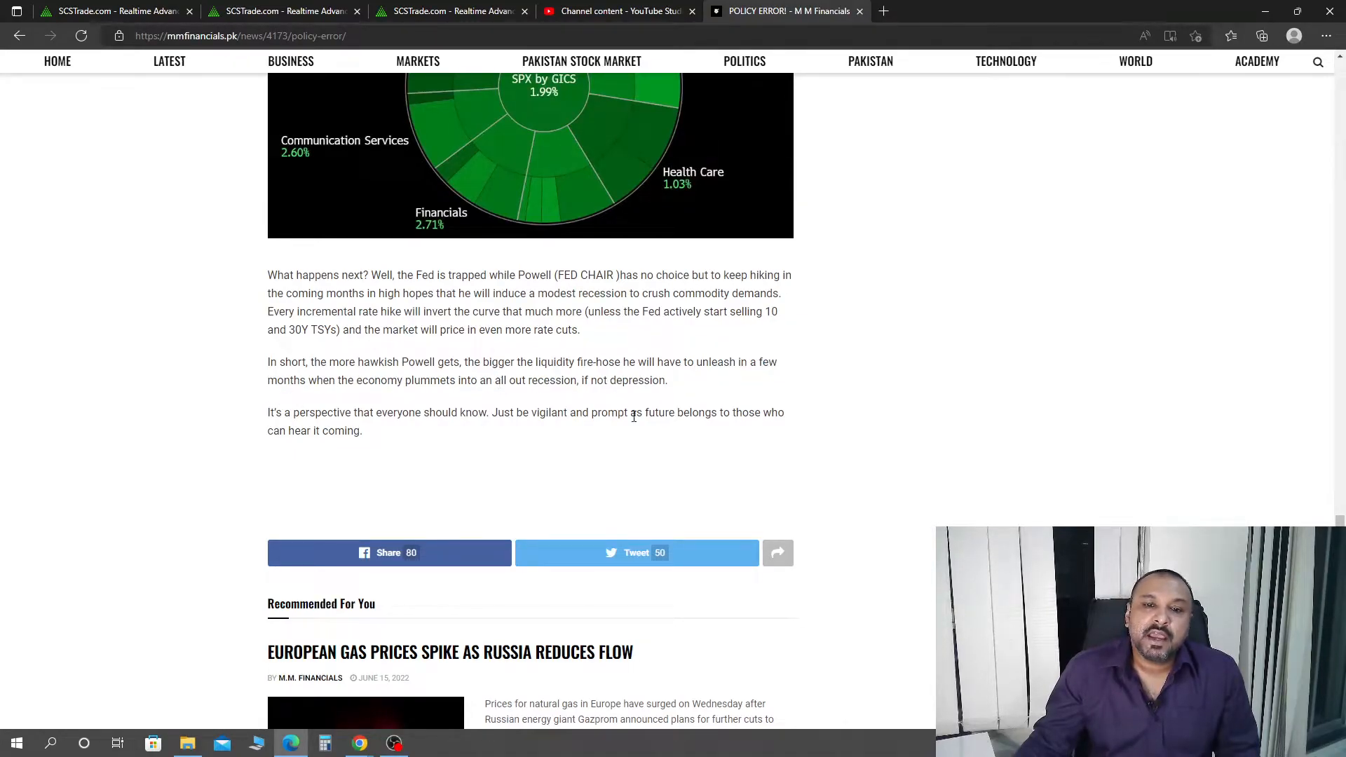
scroll("up", 3)
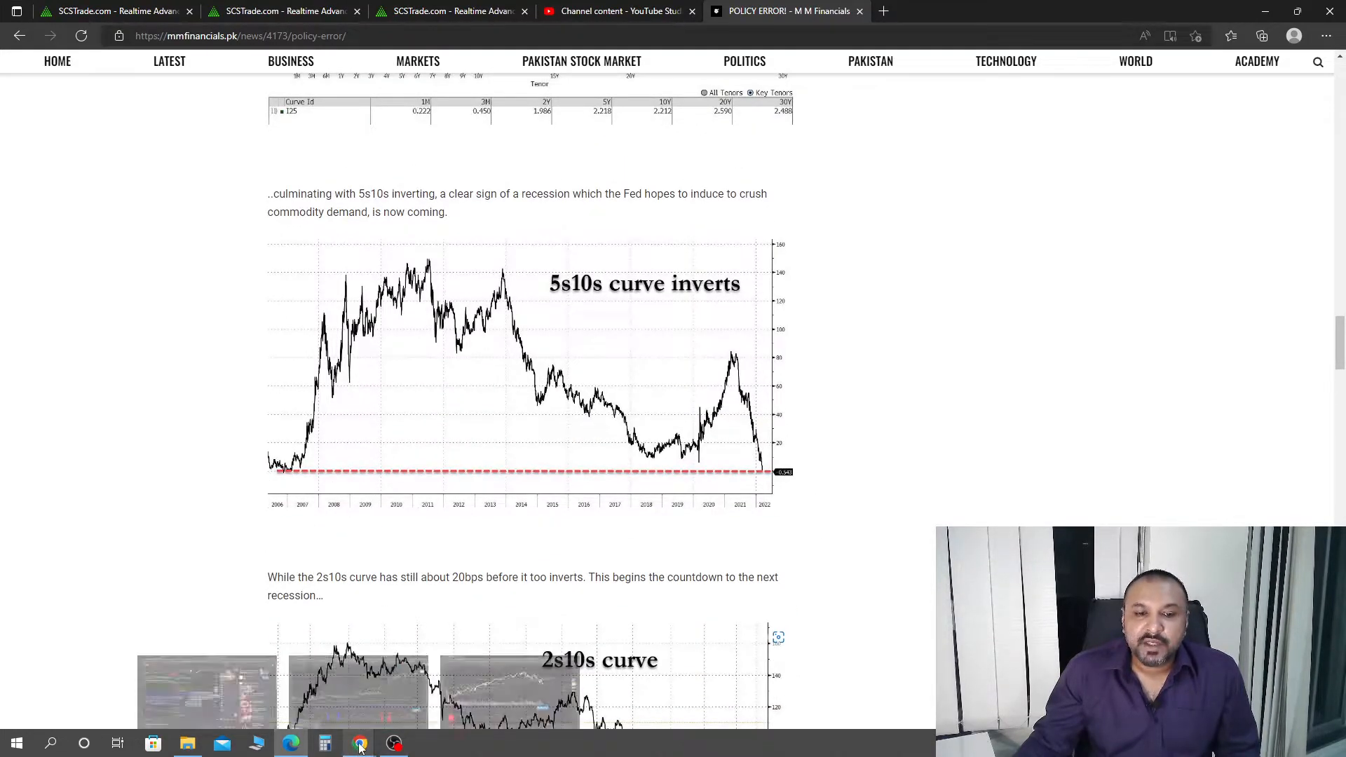
left_click(359, 743)
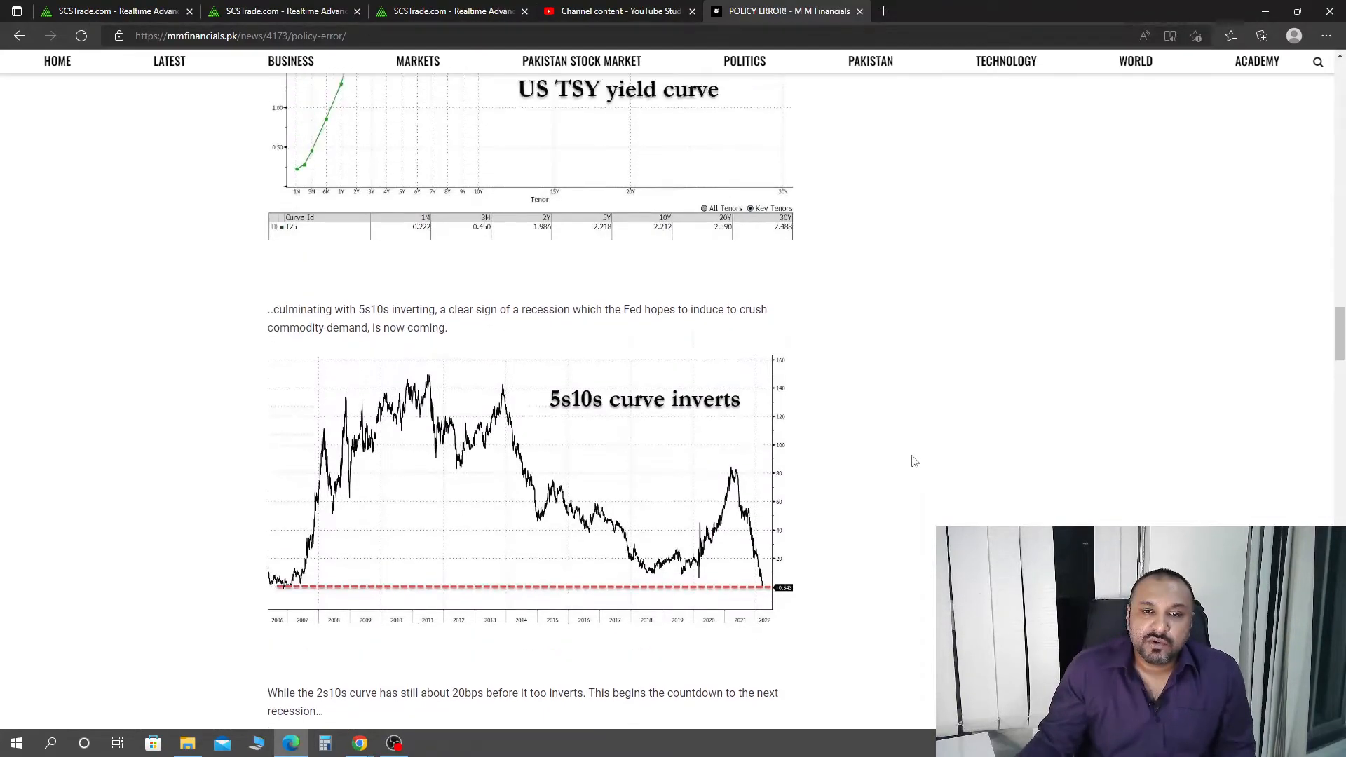
Step: Return to the article's opening paragraphs and the Fed Funds rate vs CPI chart
scroll("down", 3)
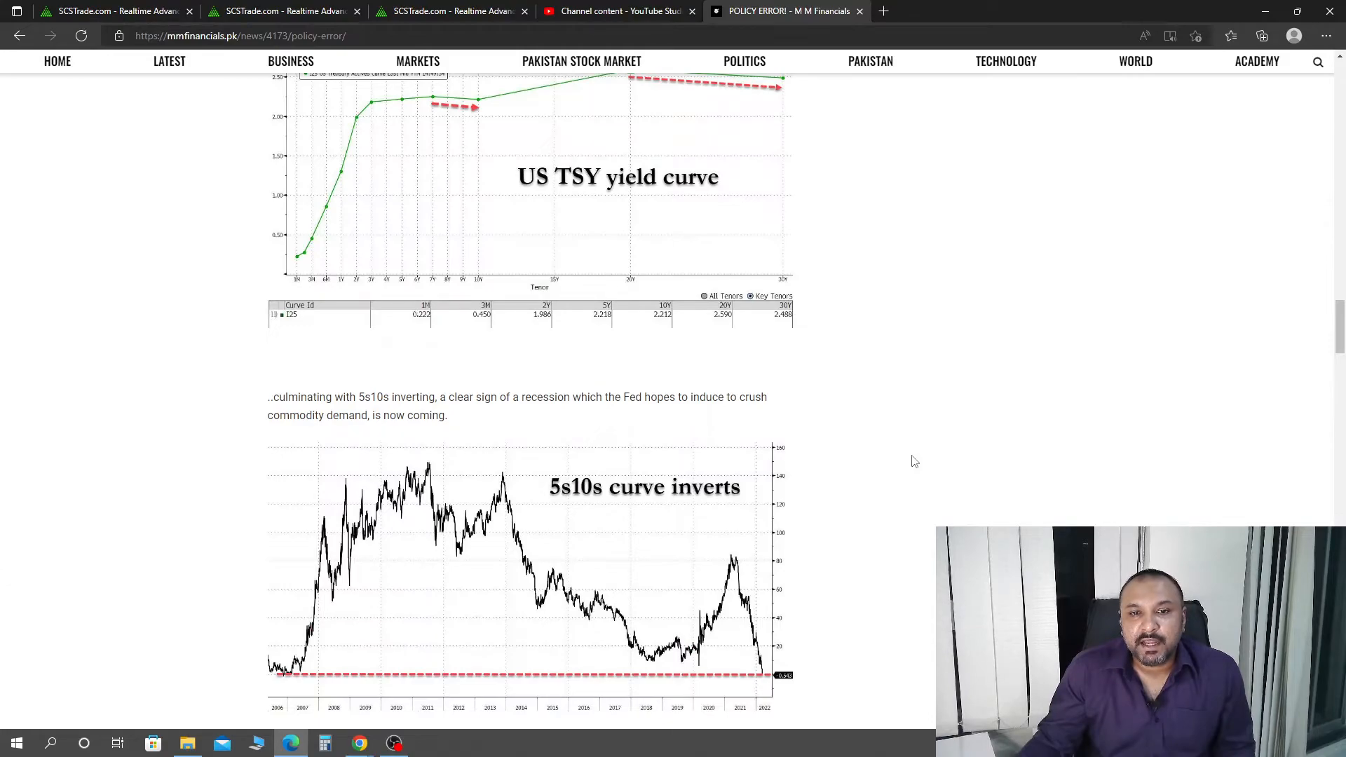
scroll("up", 3)
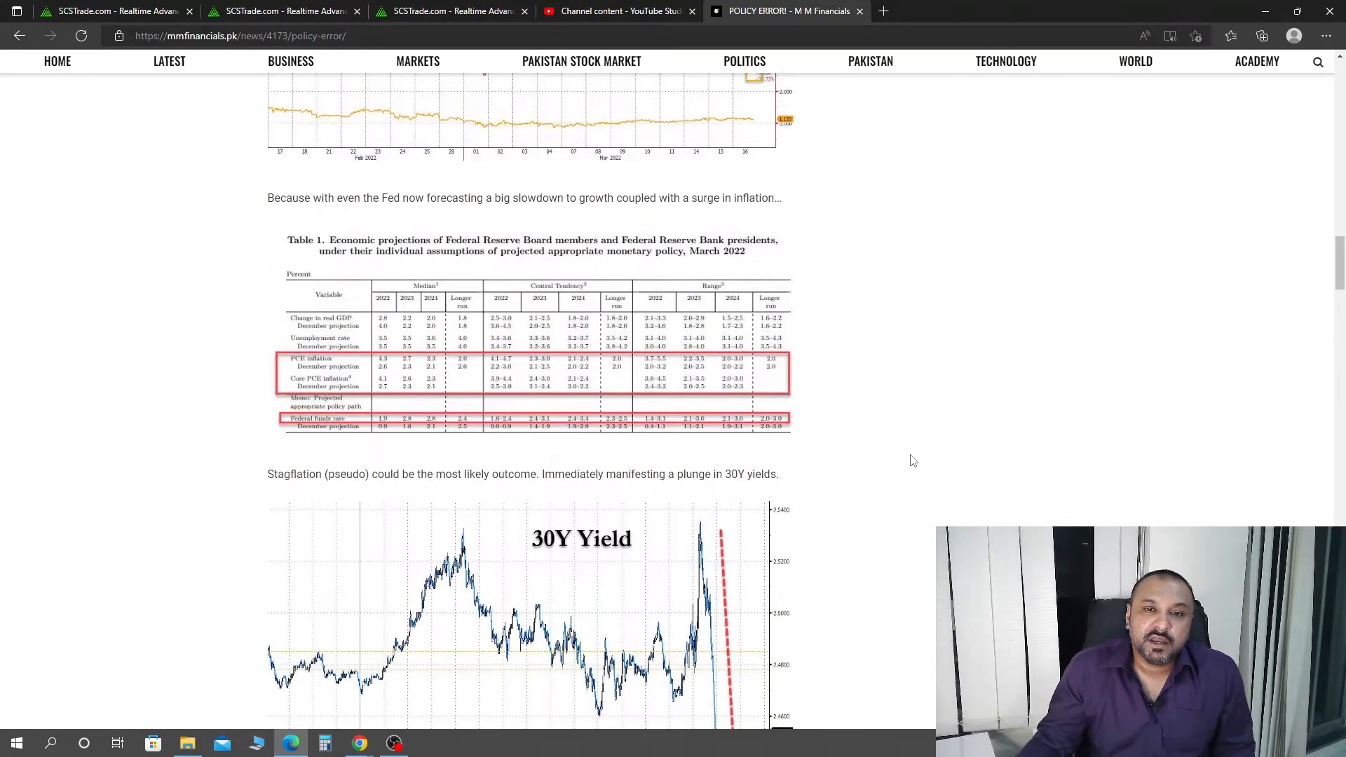
scroll("down", 3)
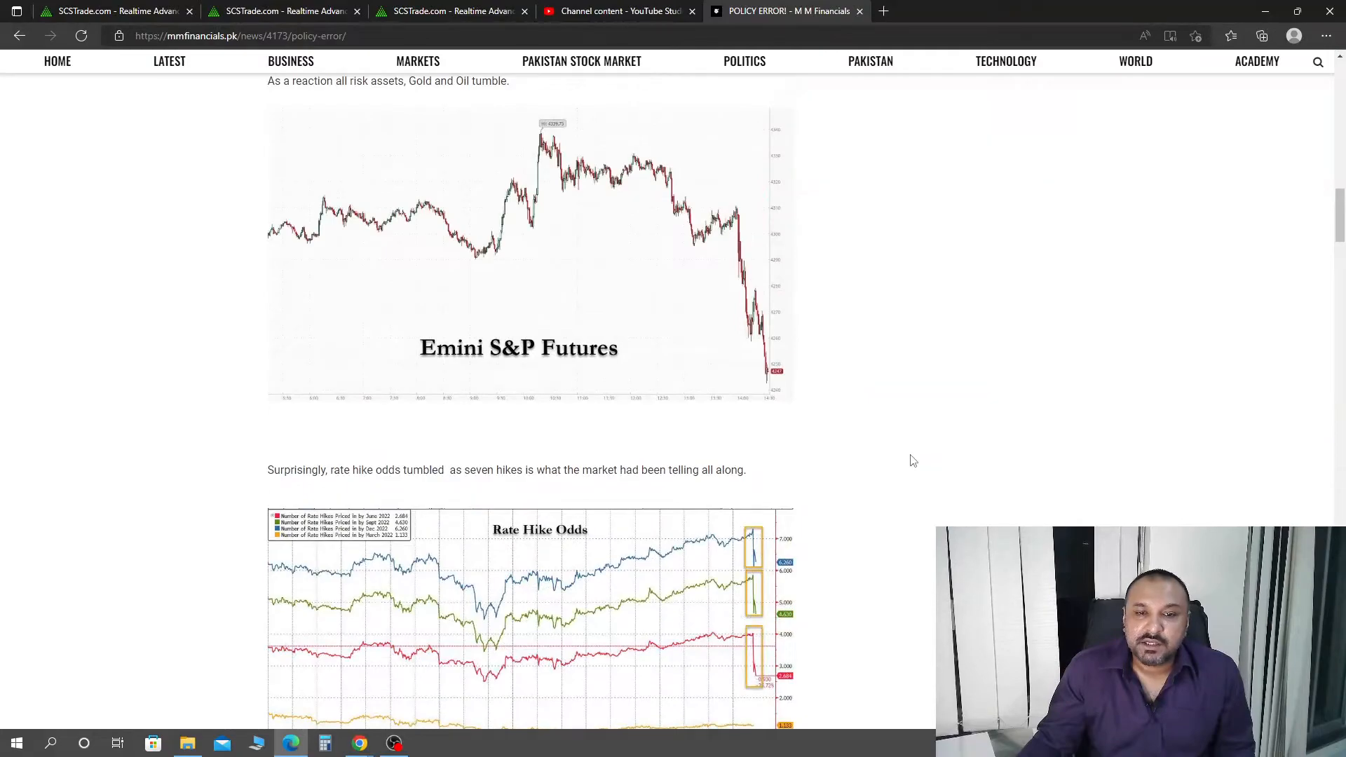
scroll("up", 3)
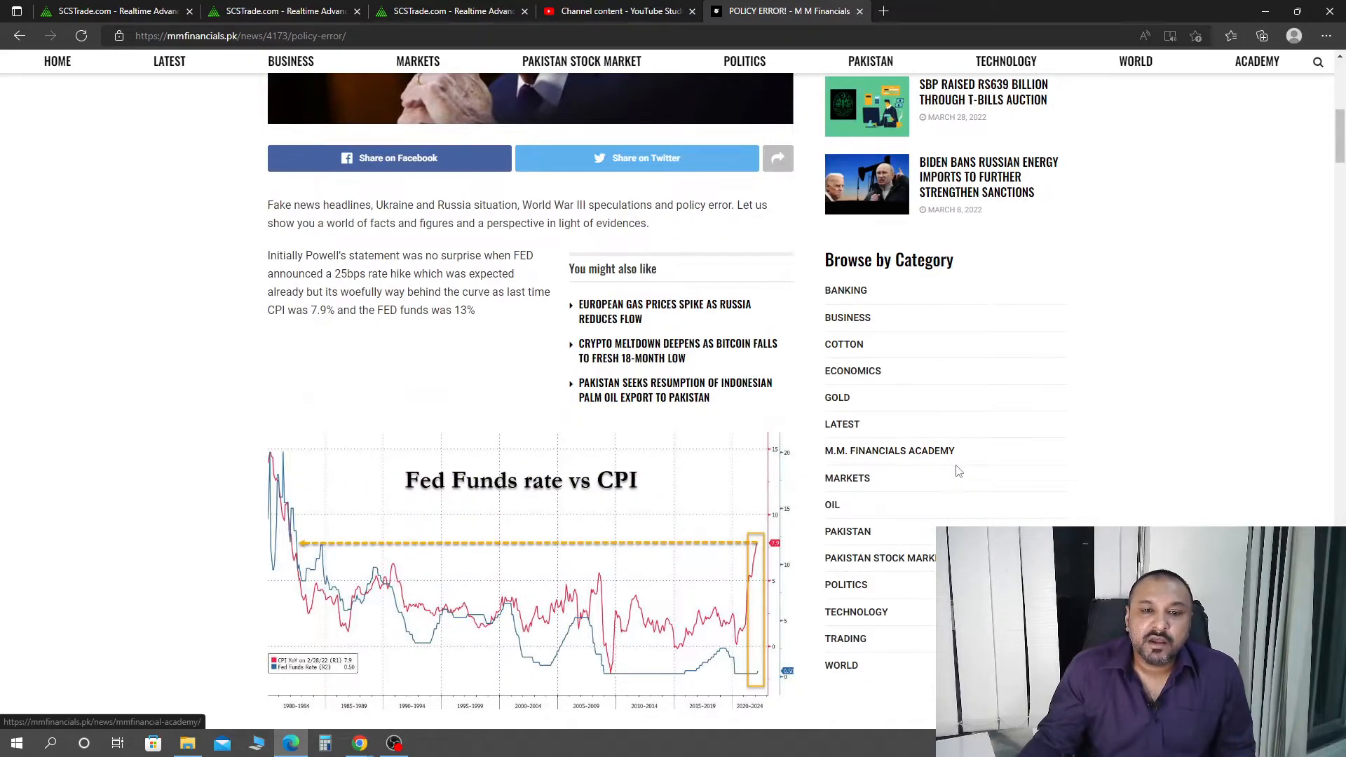
Step: Move down to the Implied Fed Funds Target Rate chart projecting six more 2022 hikes
scroll("down", 3)
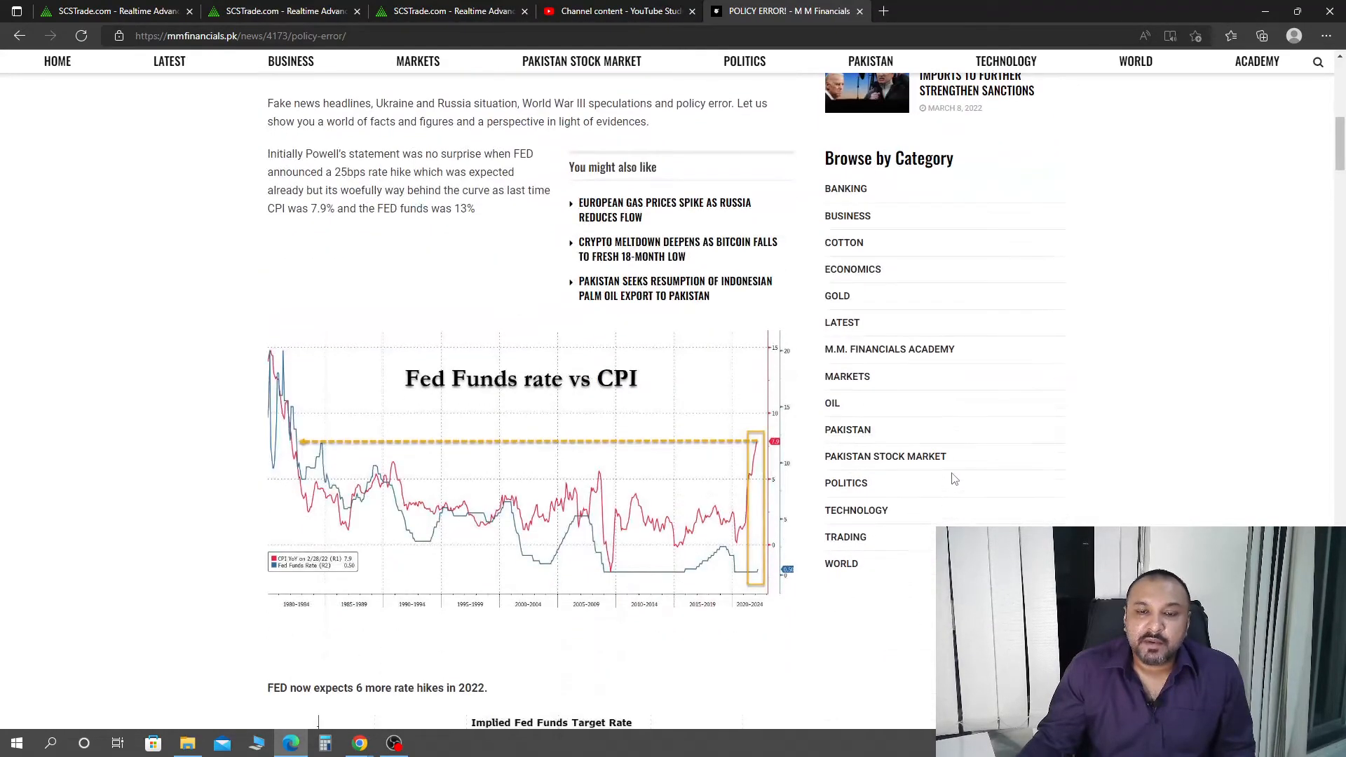
mouse_move(1080, 392)
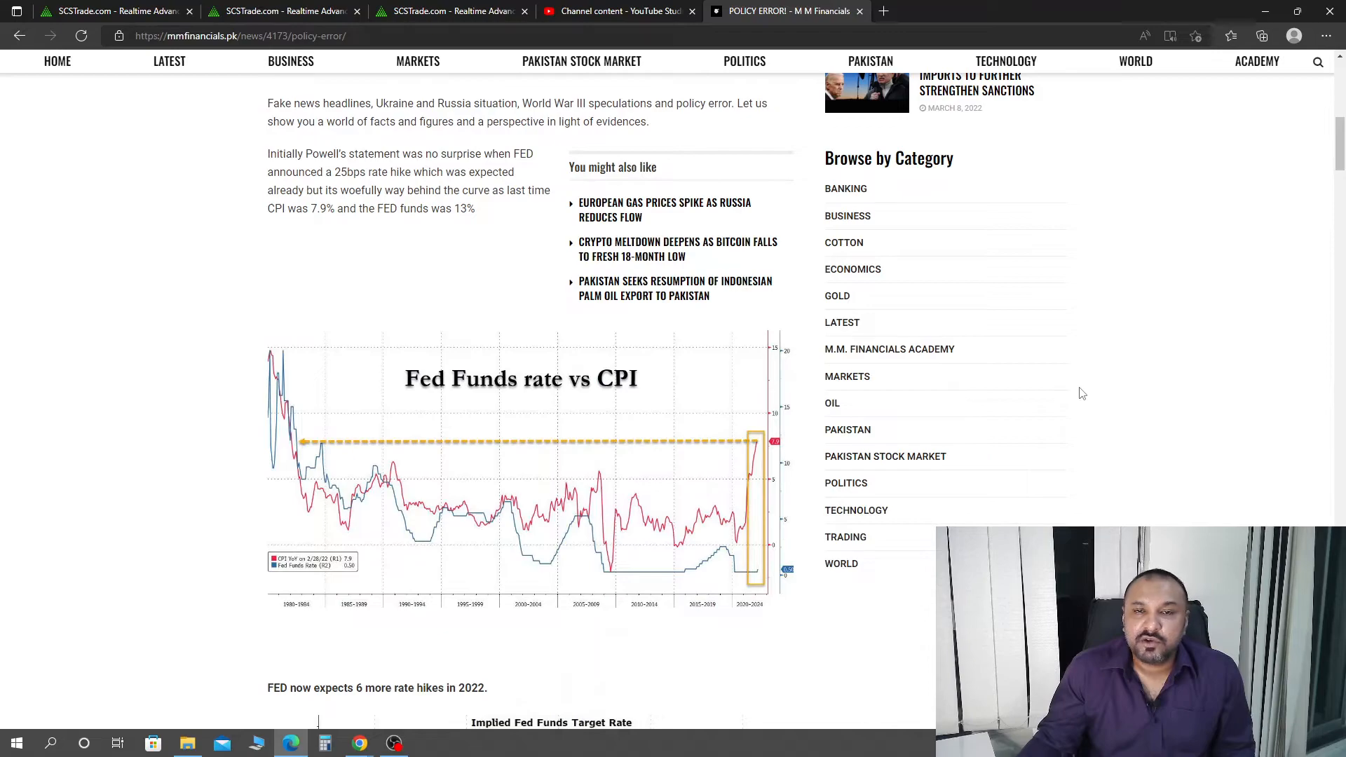
scroll("down", 3)
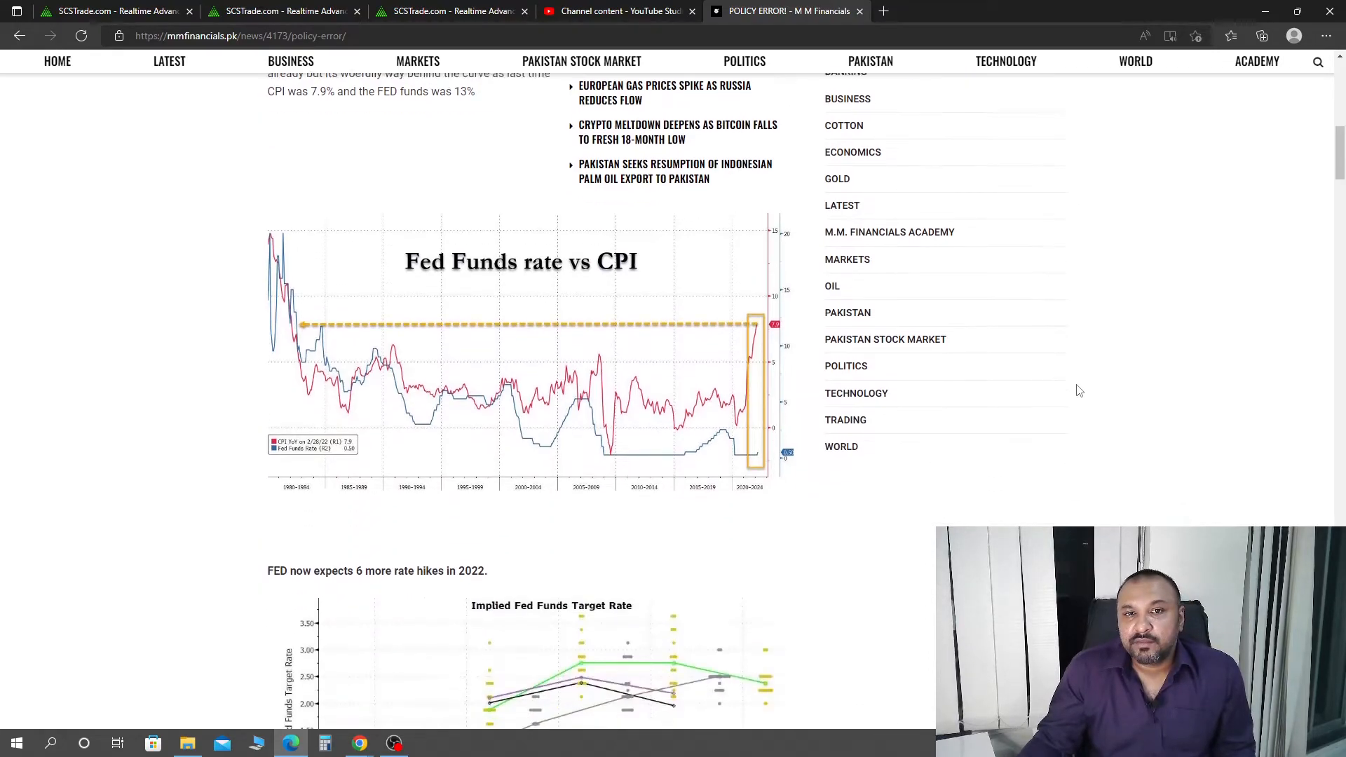
scroll("down", 3)
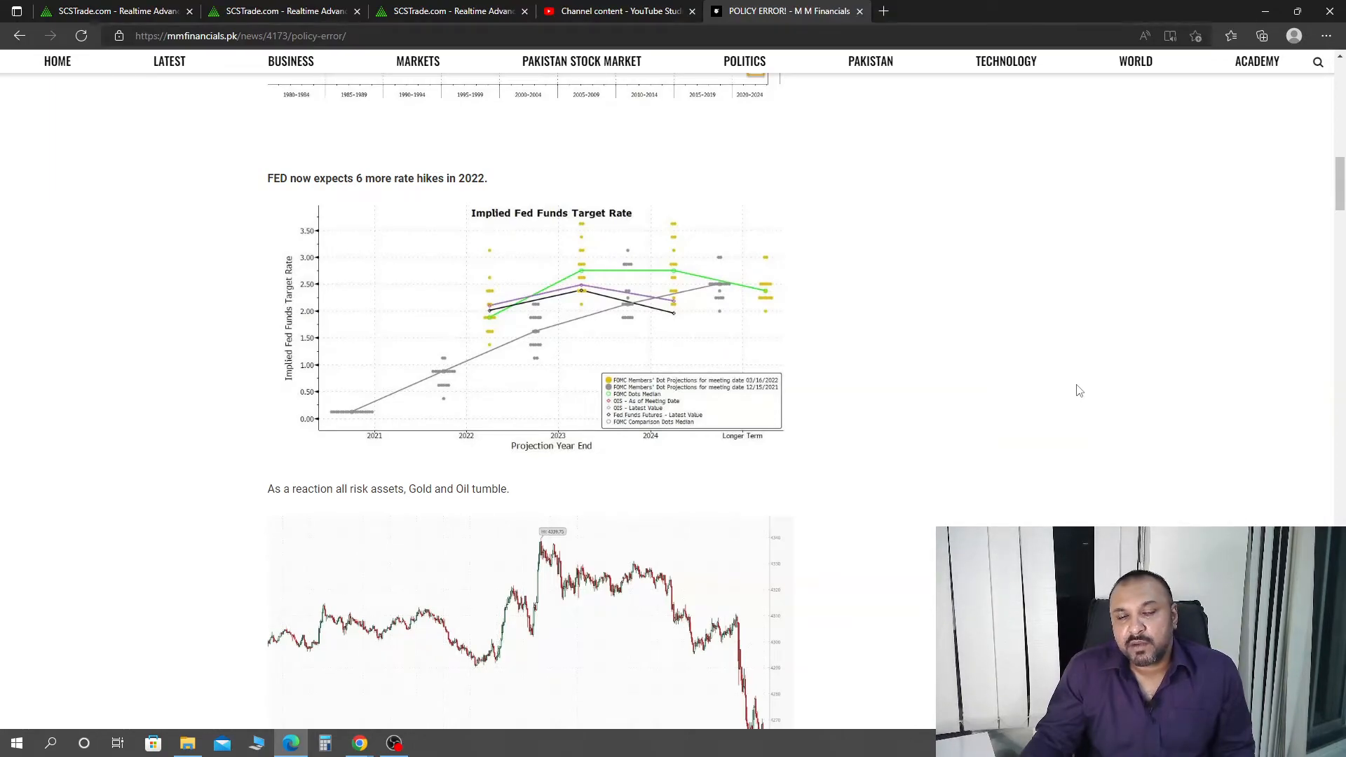
mouse_move(1128, 401)
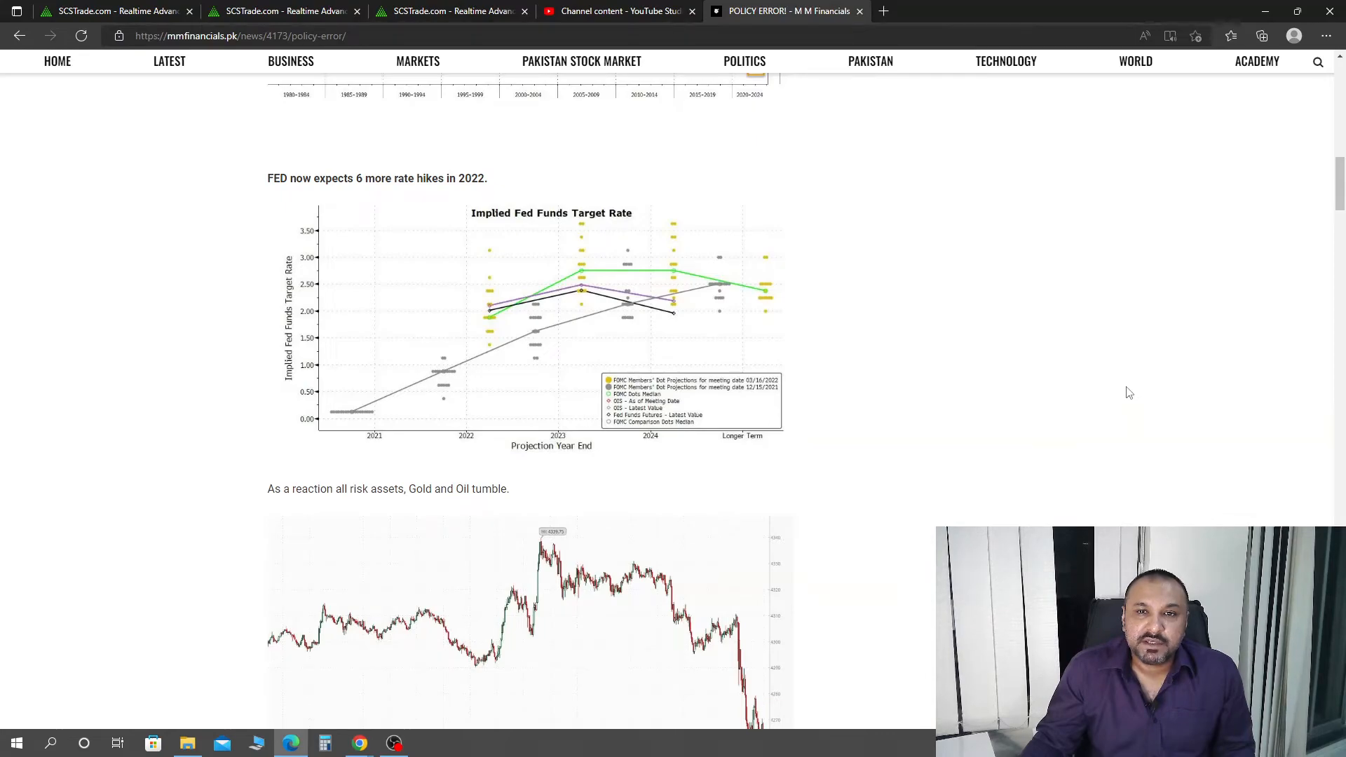
mouse_move(1064, 394)
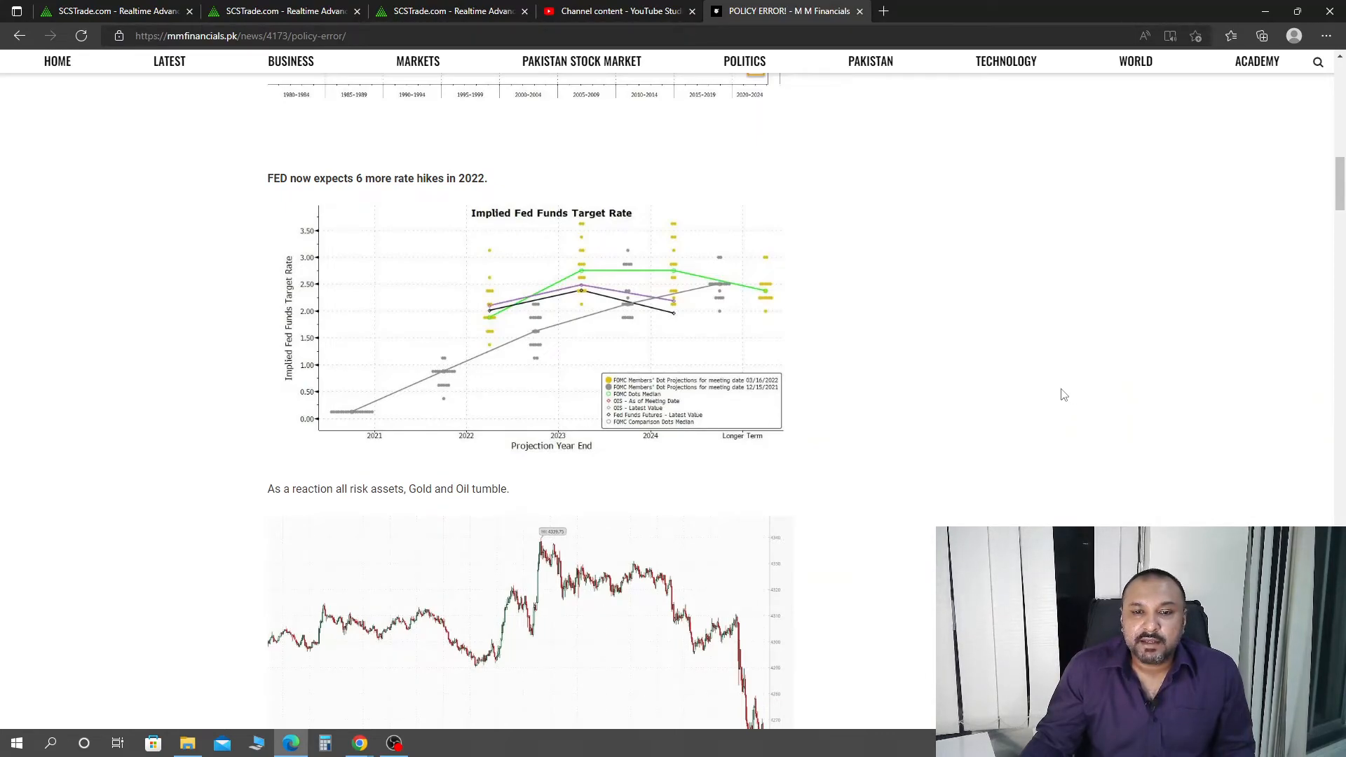